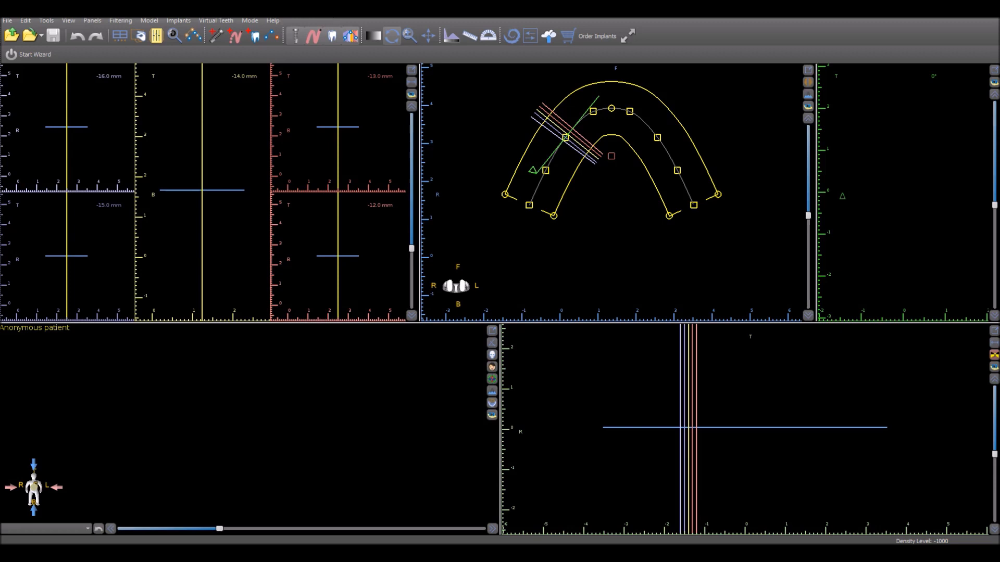
Step: Load DICOM data from the Desktop > CASES > CT + Model case folder
left_click(8, 20)
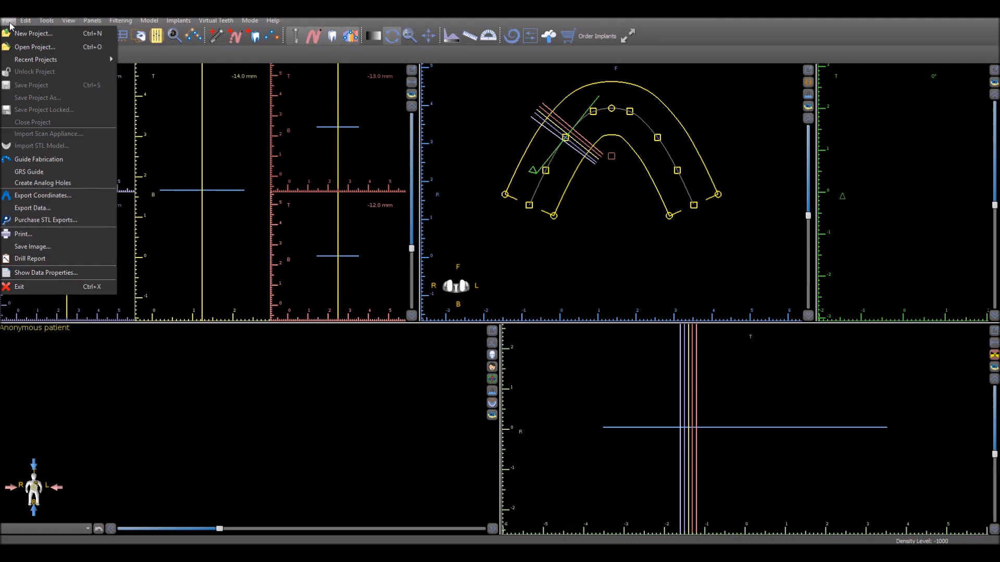
left_click(9, 19)
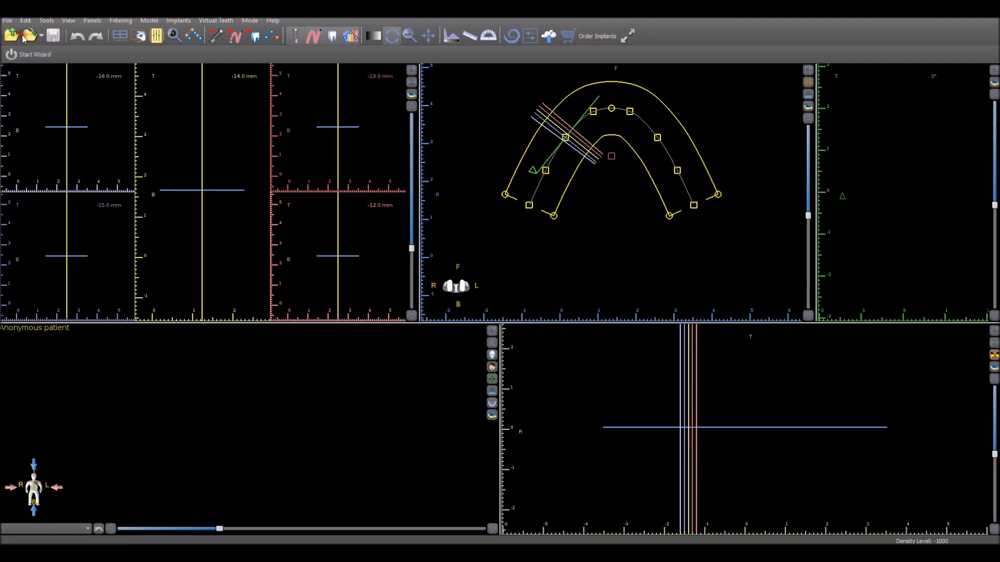
left_click(27, 34)
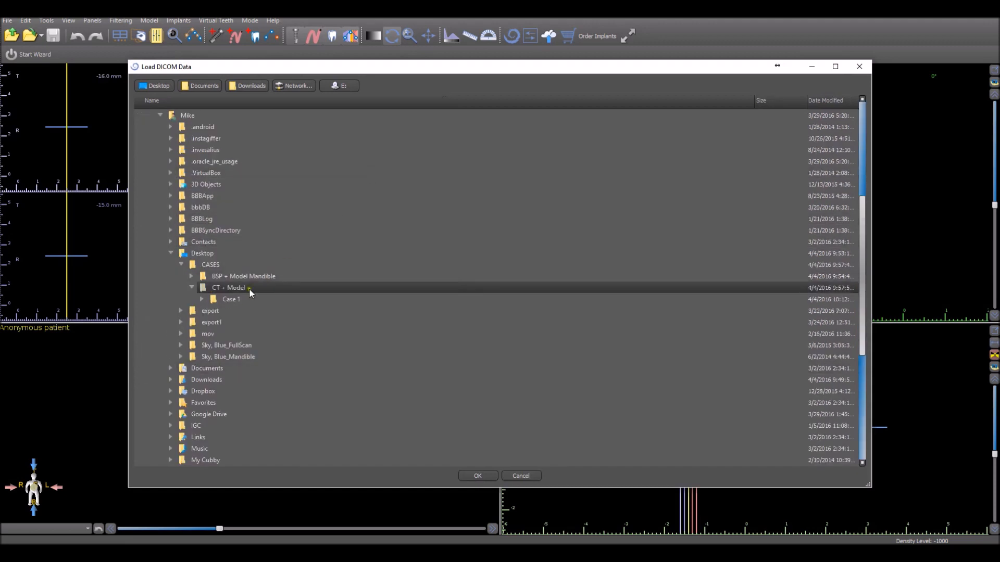
mouse_move(231, 288)
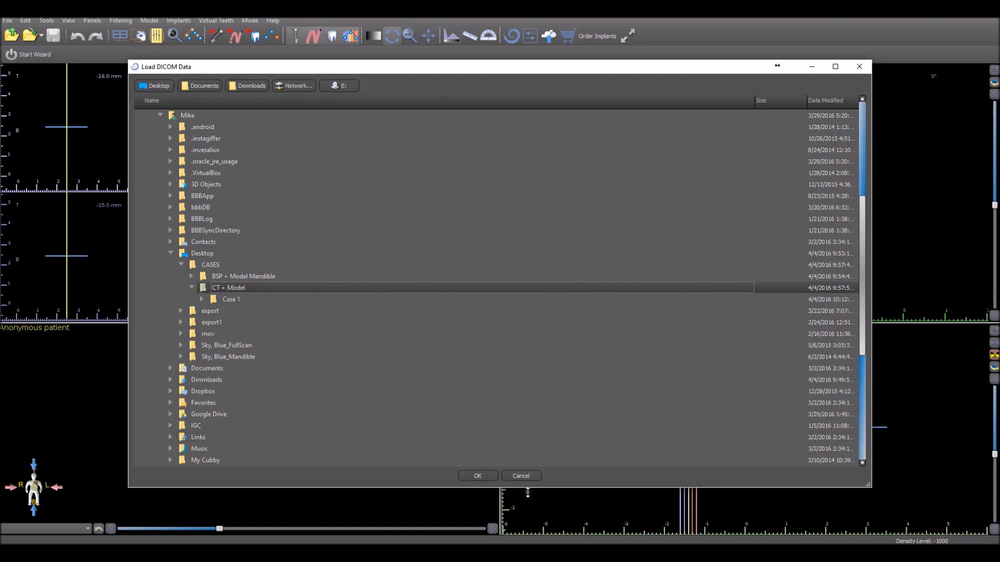
left_click(476, 475)
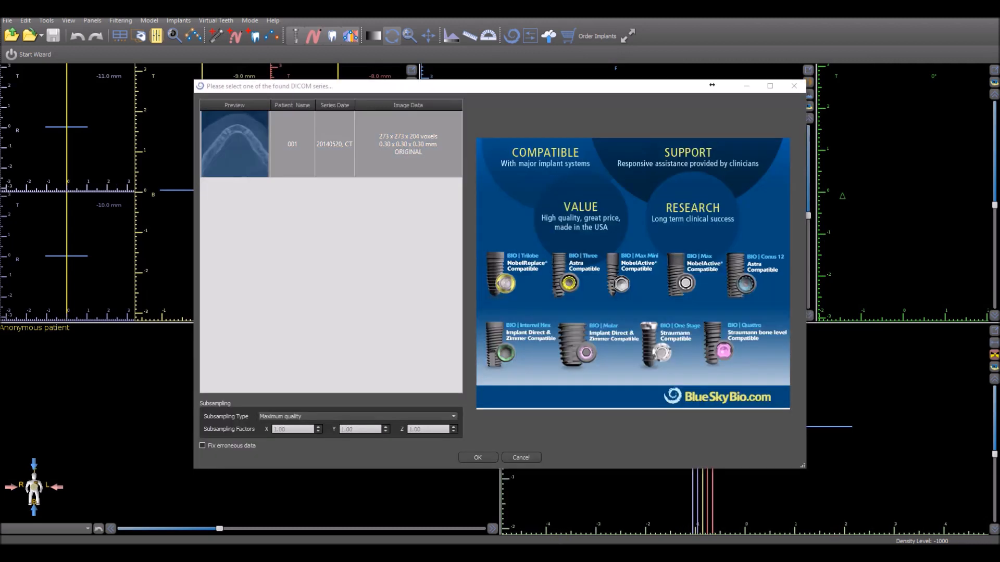
mouse_move(250, 202)
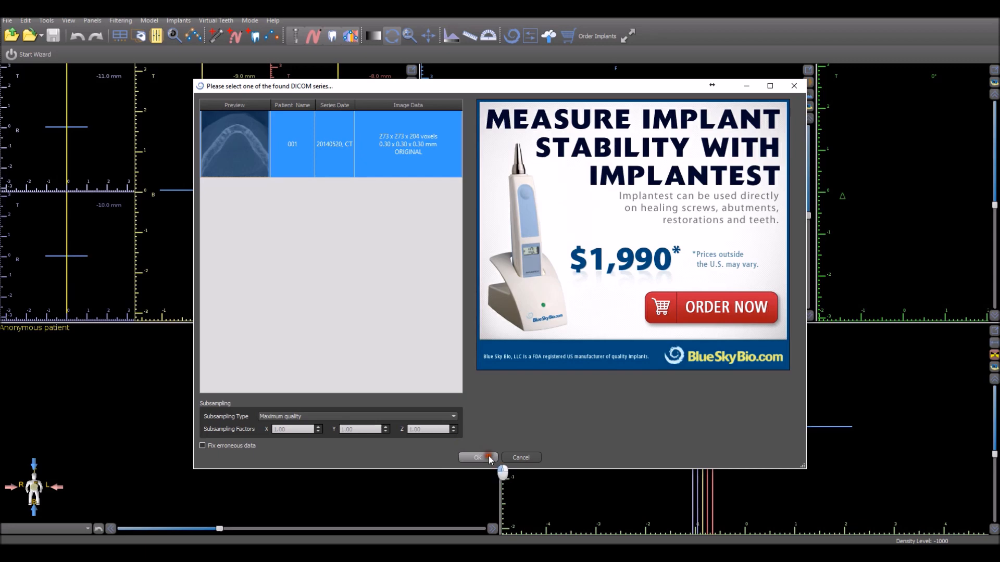
Step: Accept the single 001 CT series dated 20140520 for import at maximum quality
left_click(477, 457)
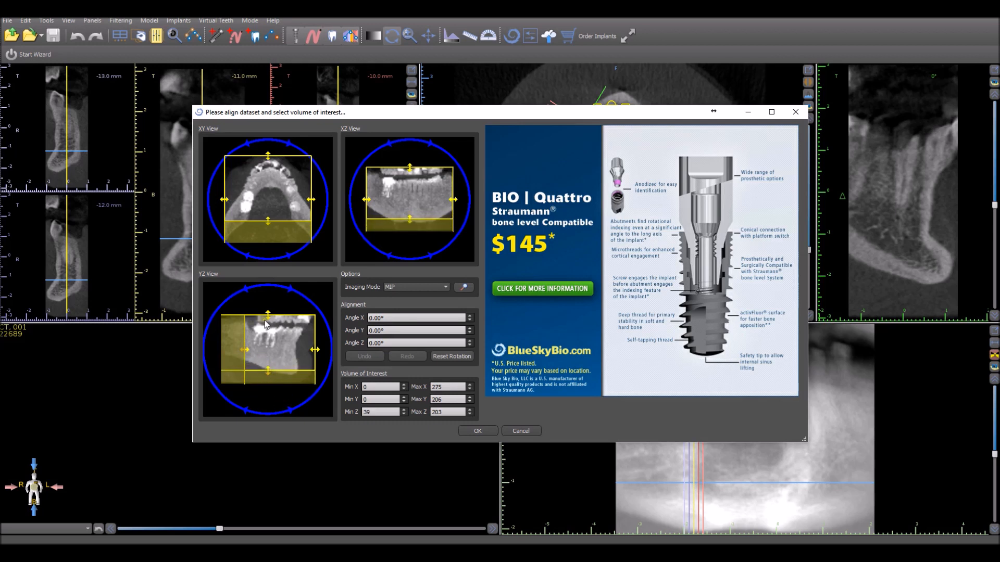
Step: Trim the volume of interest top handle in YZ View to maximum Z 185 and accept the dataset
left_click_drag(268, 313, 268, 322)
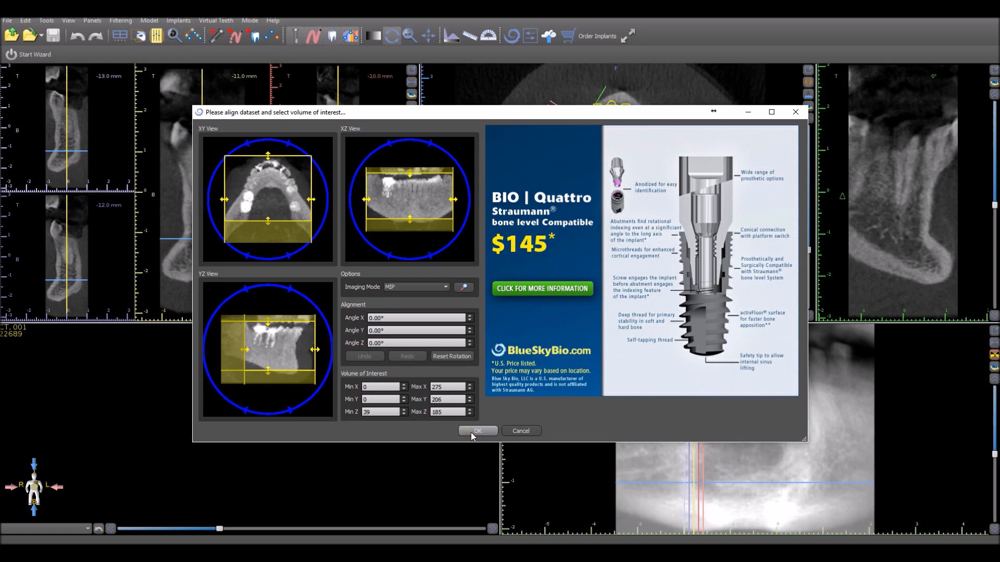
left_click(477, 431)
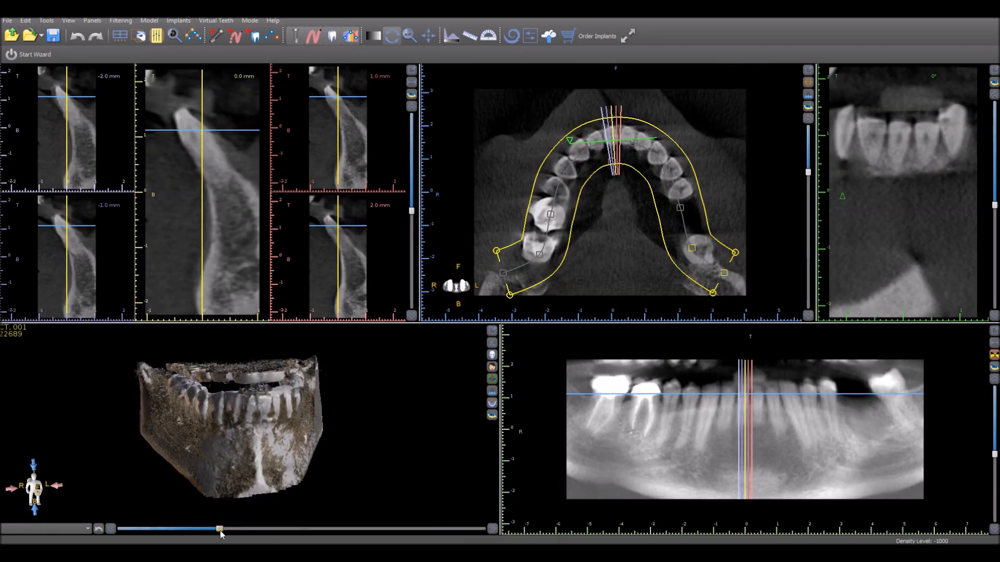
Step: Adjust the 3D surface threshold to show teeth and bone, then inspect the jaw model
left_click_drag(219, 529, 239, 529)
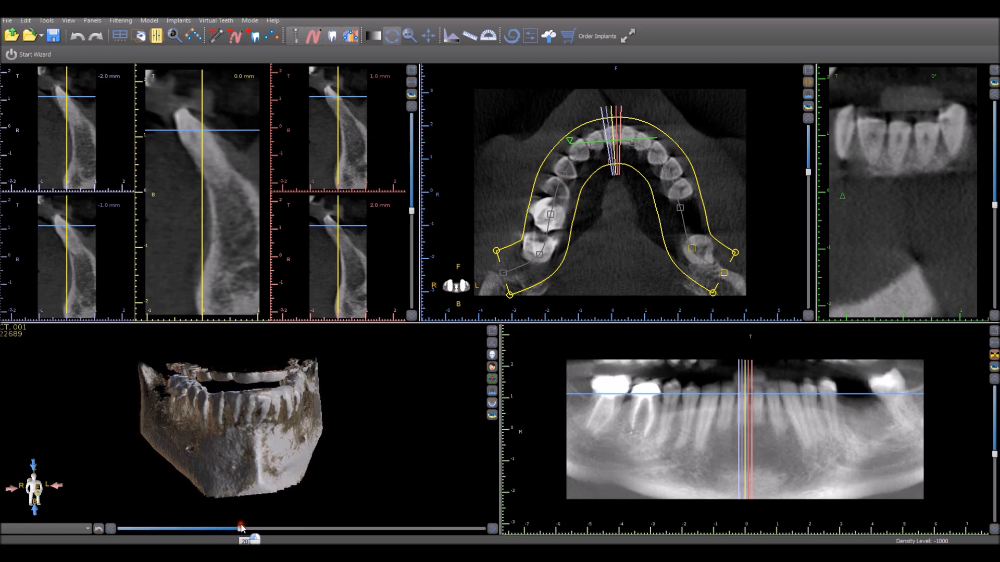
left_click_drag(239, 528, 238, 528)
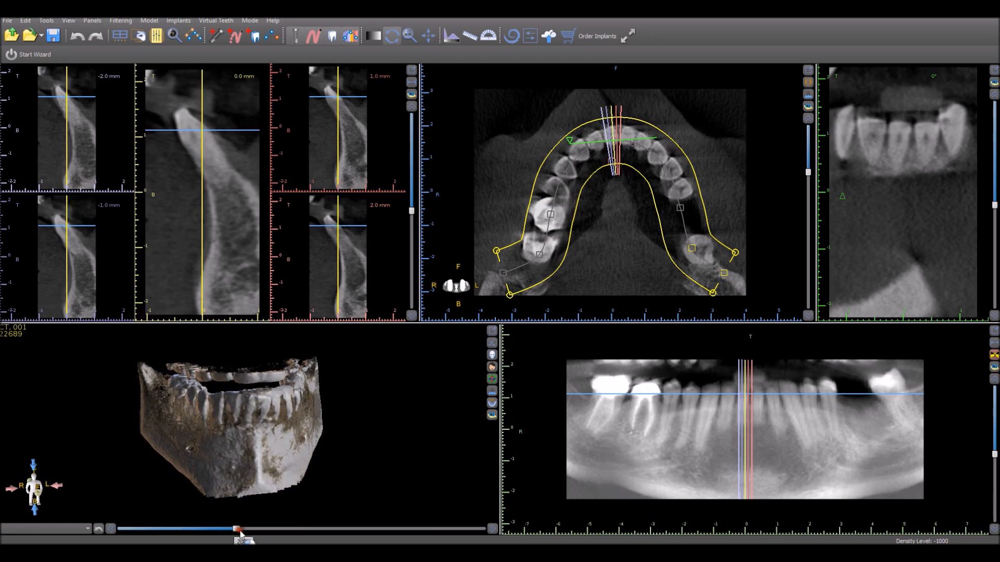
left_click(491, 354)
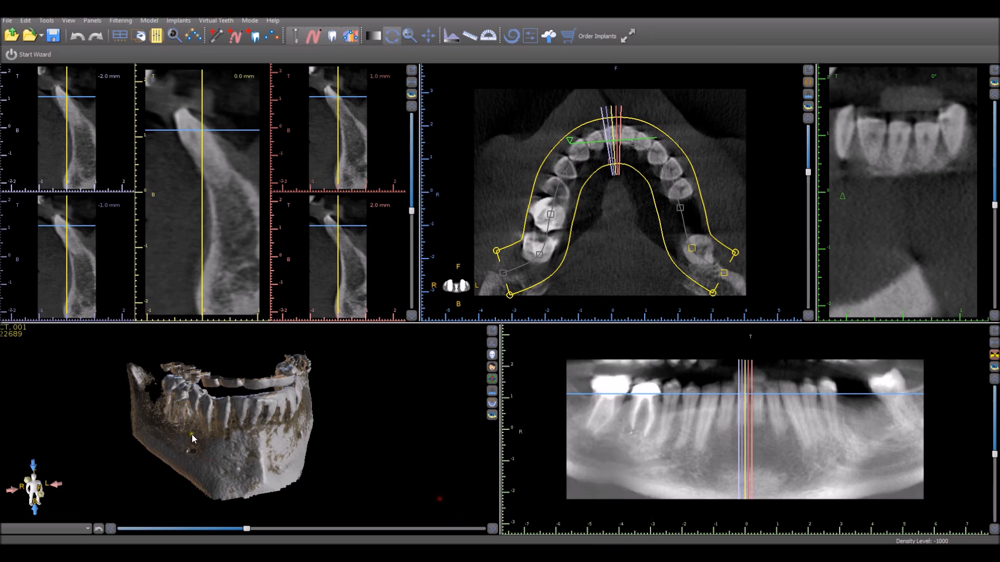
left_click_drag(193, 438, 245, 472)
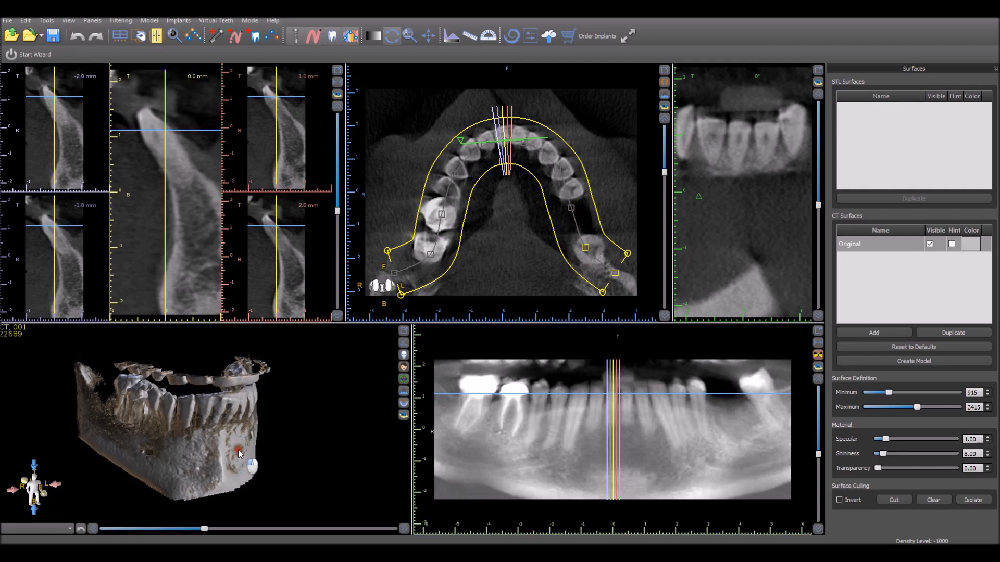
Step: Isolate the mandible via Surface Culling so the stray fragment above the teeth is removed
left_click_drag(239, 453, 213, 436)
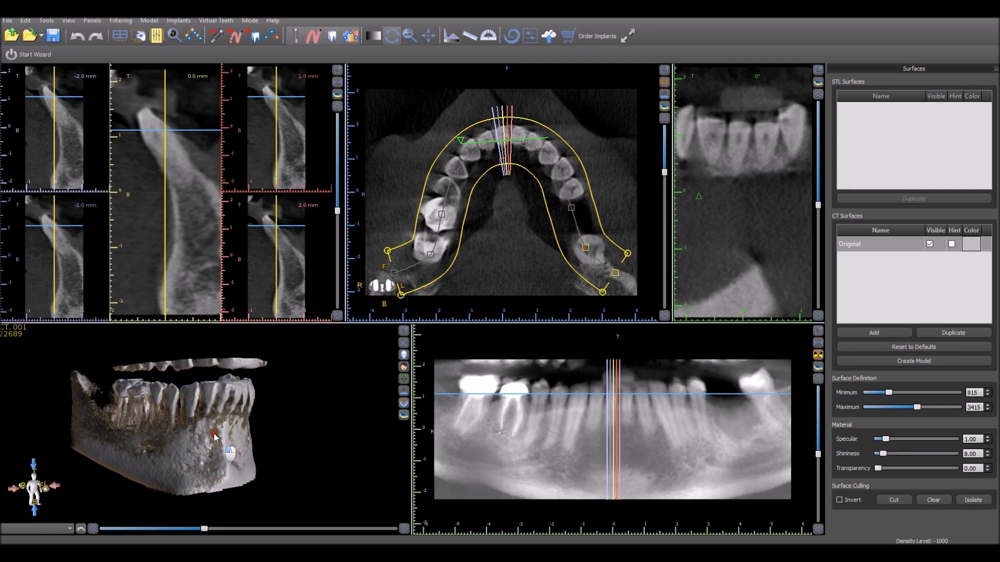
left_click_drag(215, 437, 248, 411)
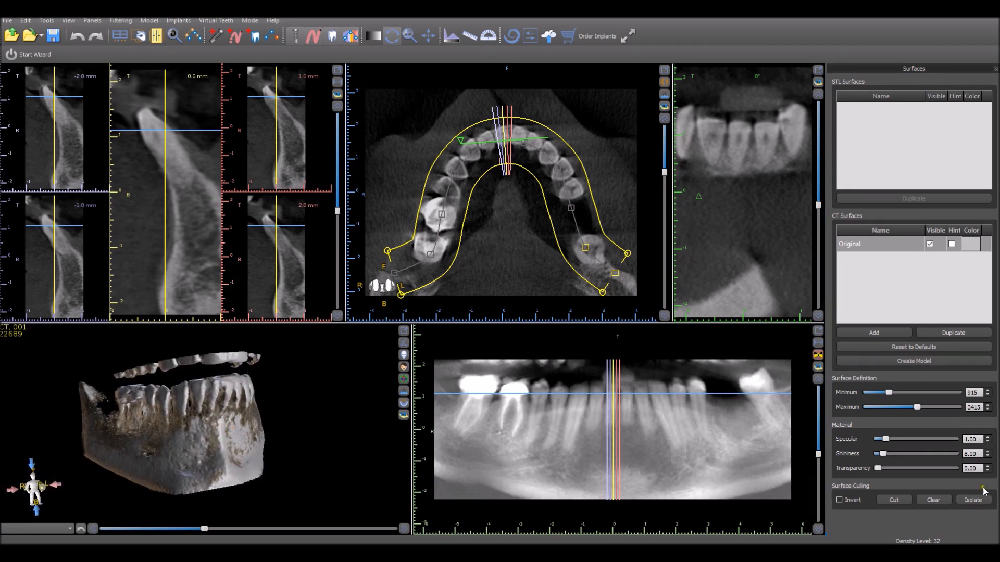
mouse_move(973, 499)
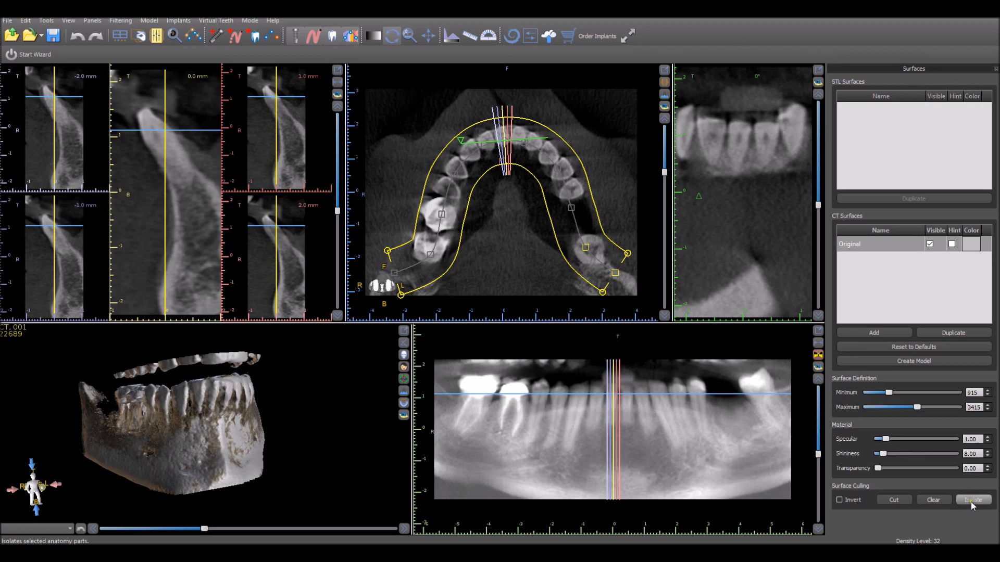
left_click(972, 500)
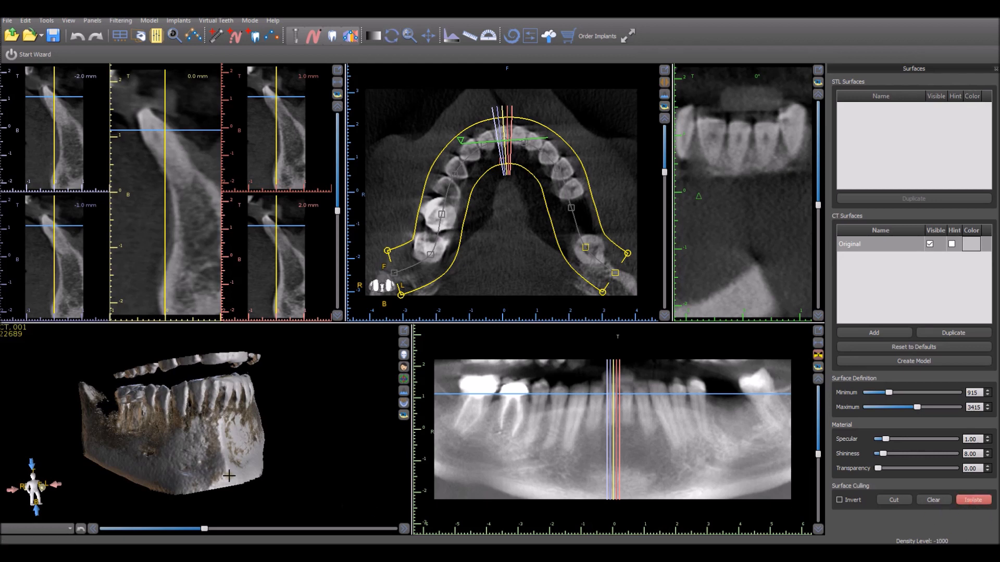
left_click(972, 500)
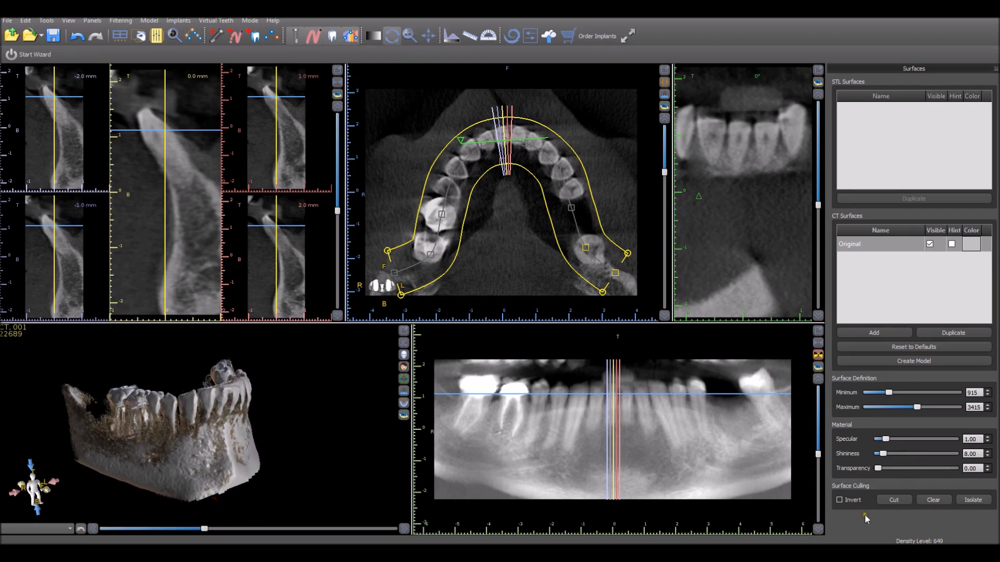
mouse_move(894, 500)
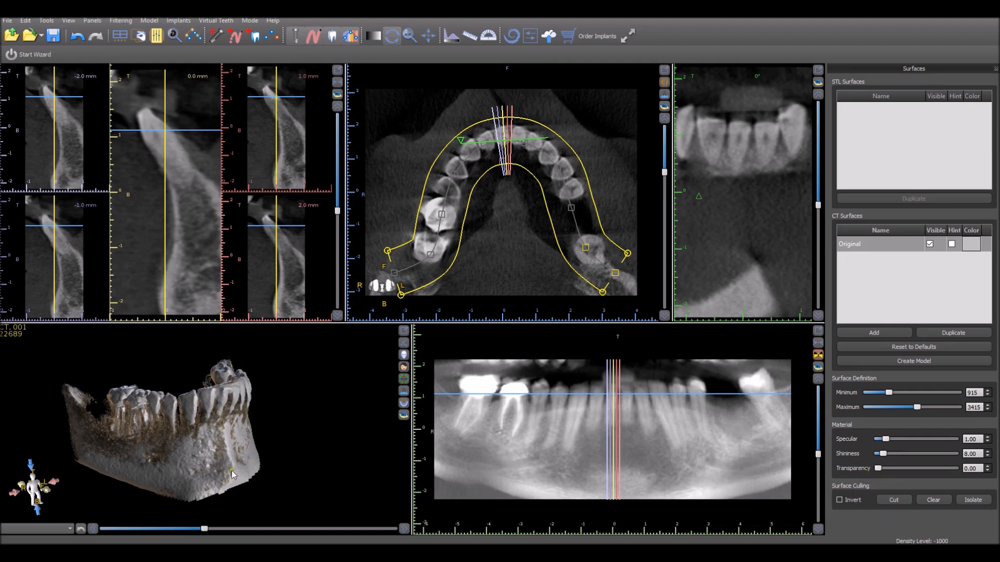
left_click_drag(233, 475, 223, 501)
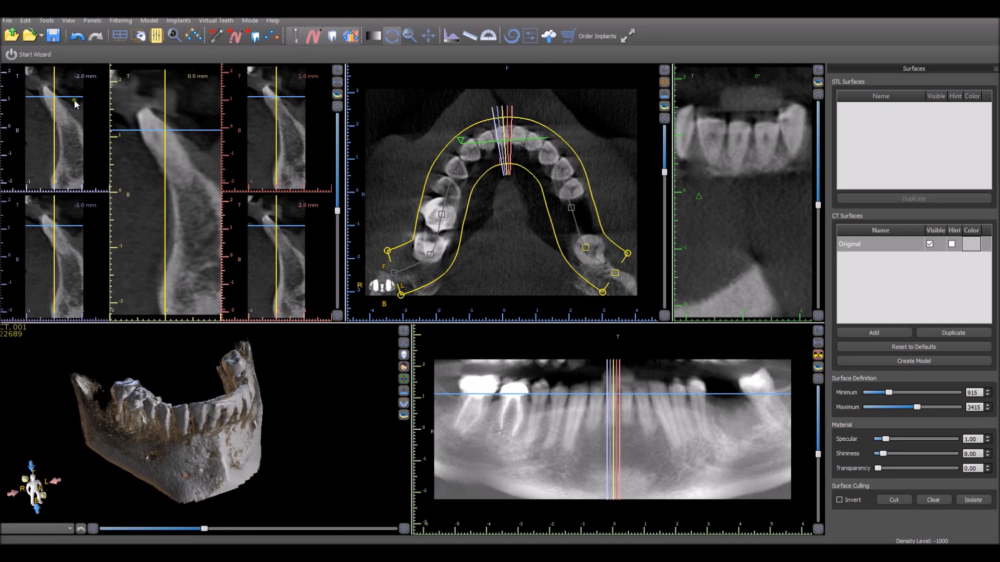
mouse_move(7, 20)
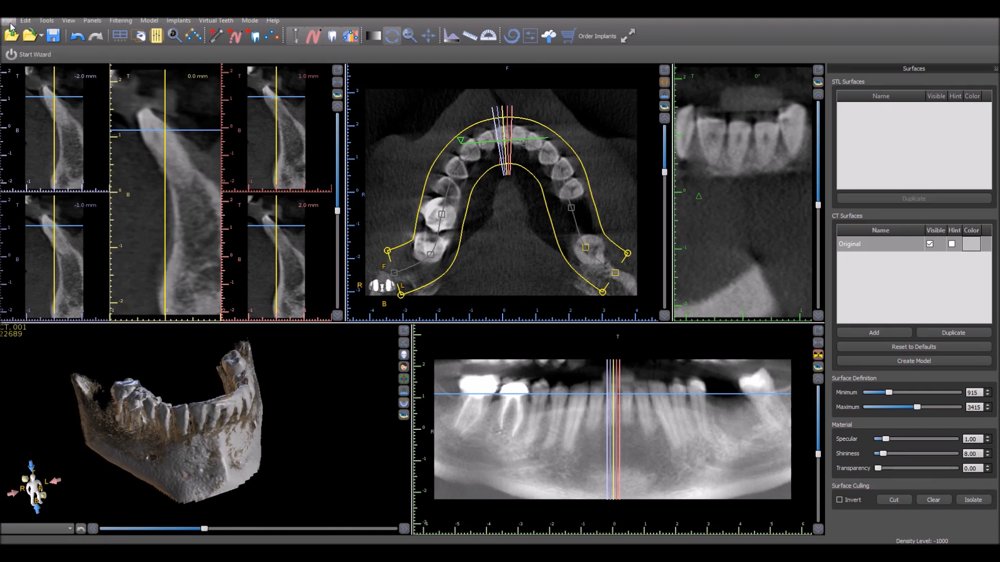
Step: Import the B_Full_Mandibular_export STL model from Case 1 alongside the scan
left_click(6, 20)
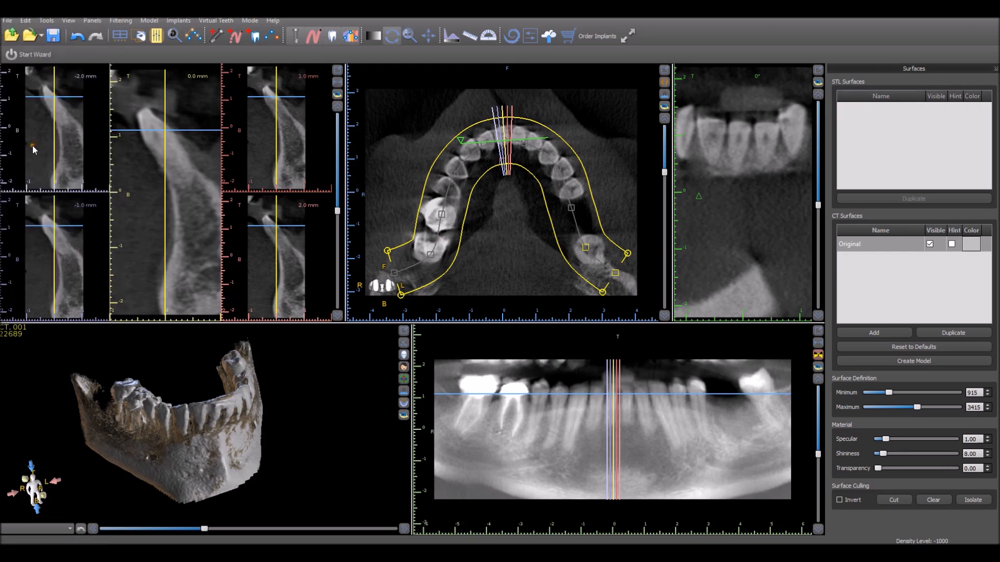
left_click(873, 333)
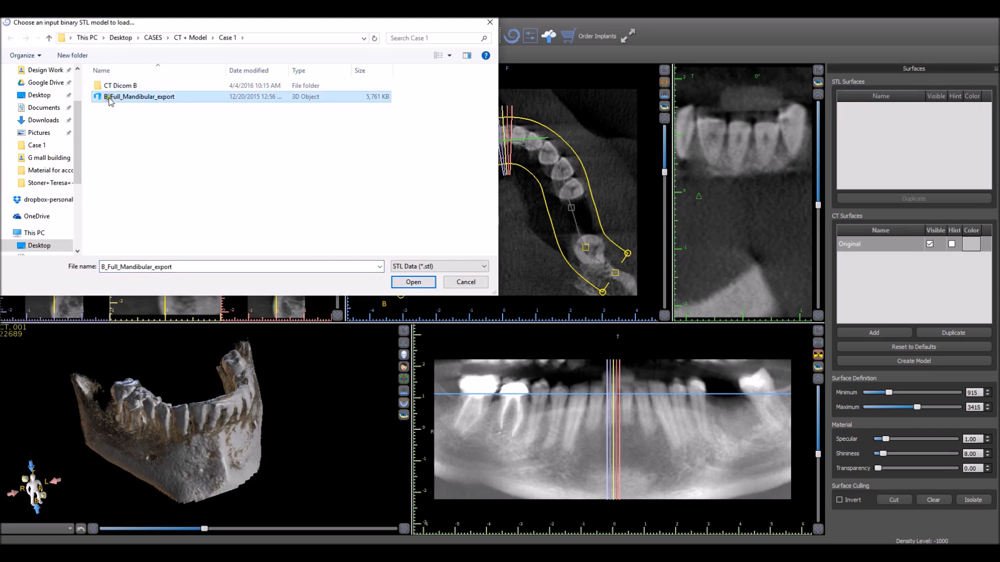
left_click(413, 282)
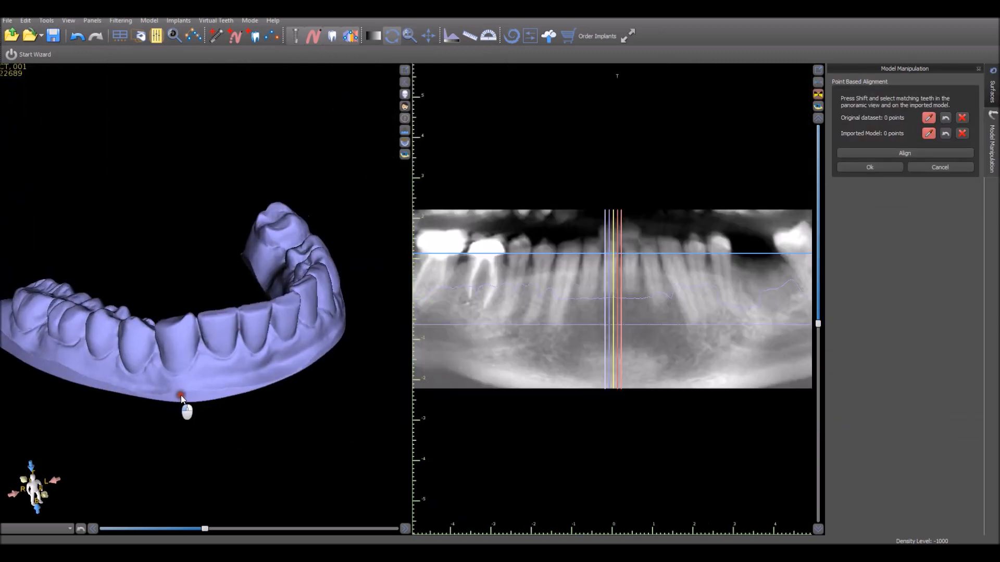
Step: Mark the first matching alignment points on front teeth of the imported model
left_click_drag(181, 399, 108, 417)
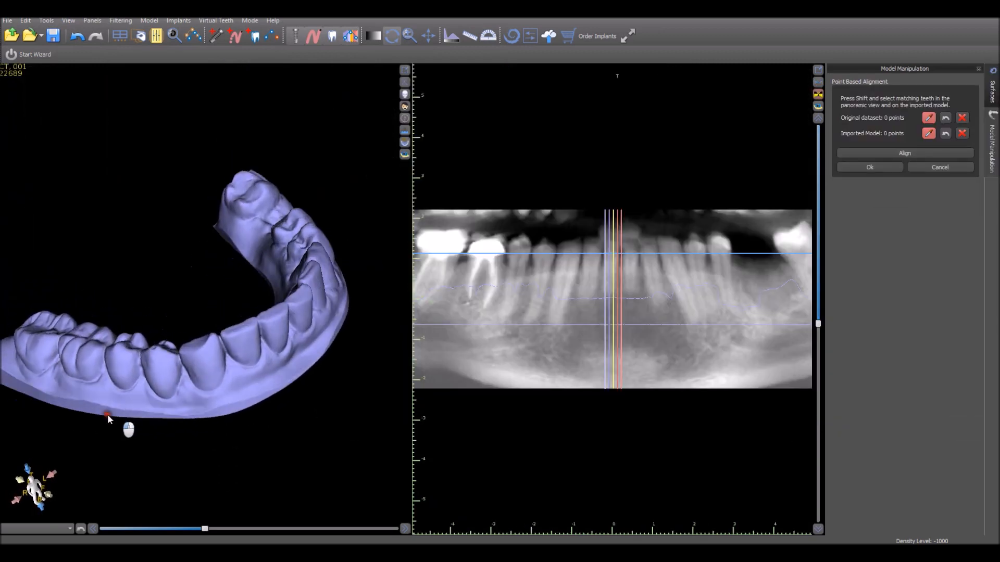
left_click_drag(109, 419, 108, 350)
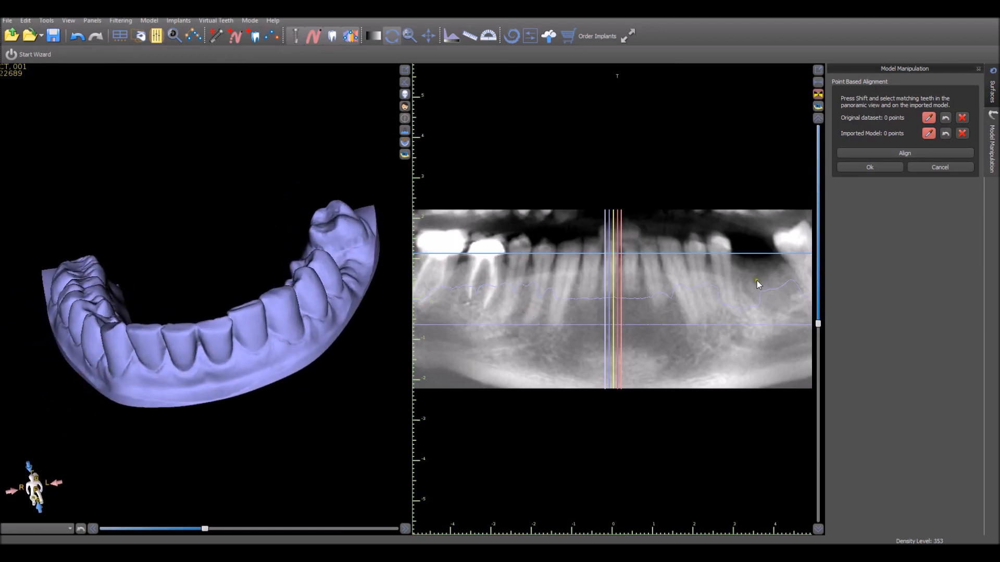
left_click_drag(757, 284, 334, 341)
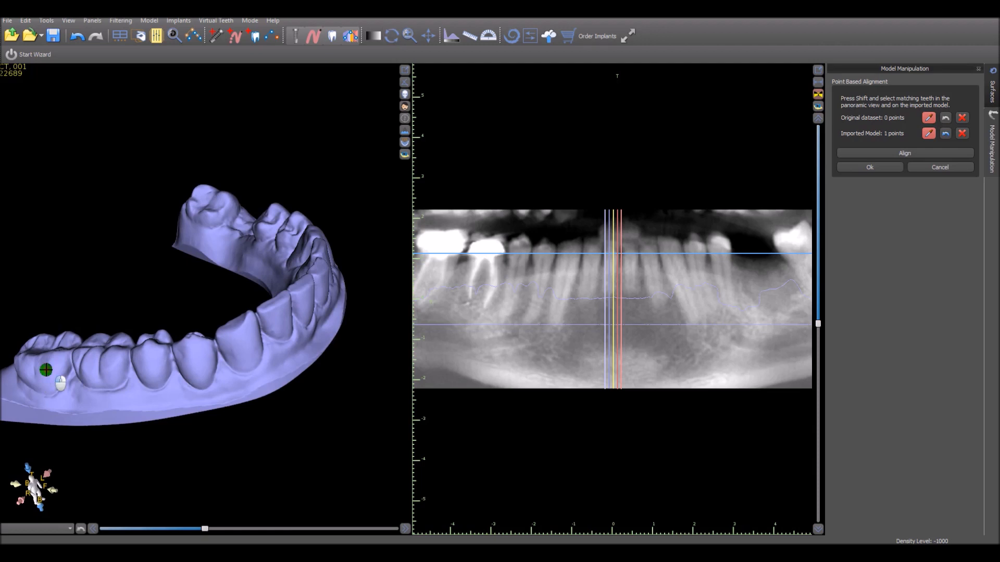
left_click(148, 371)
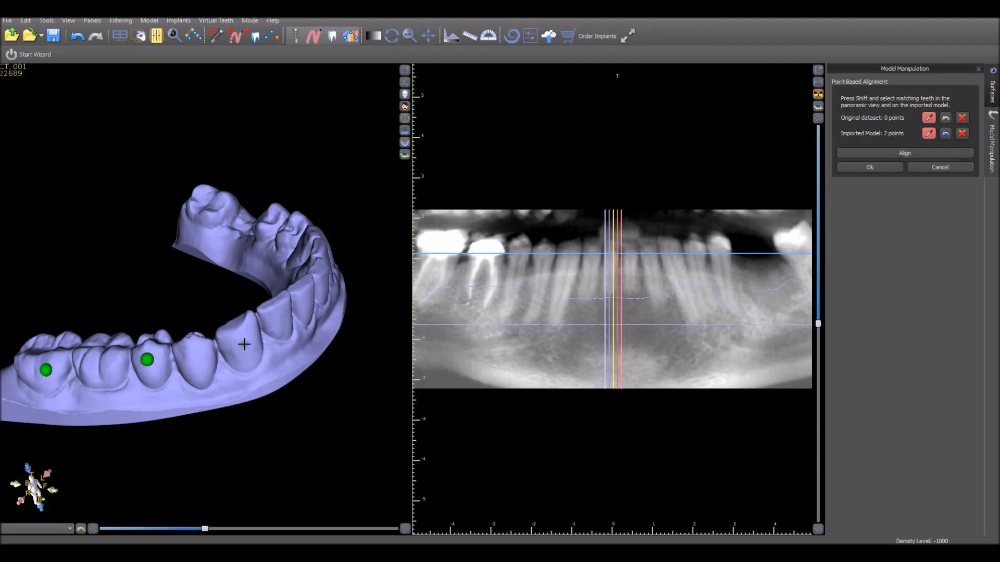
left_click(242, 342)
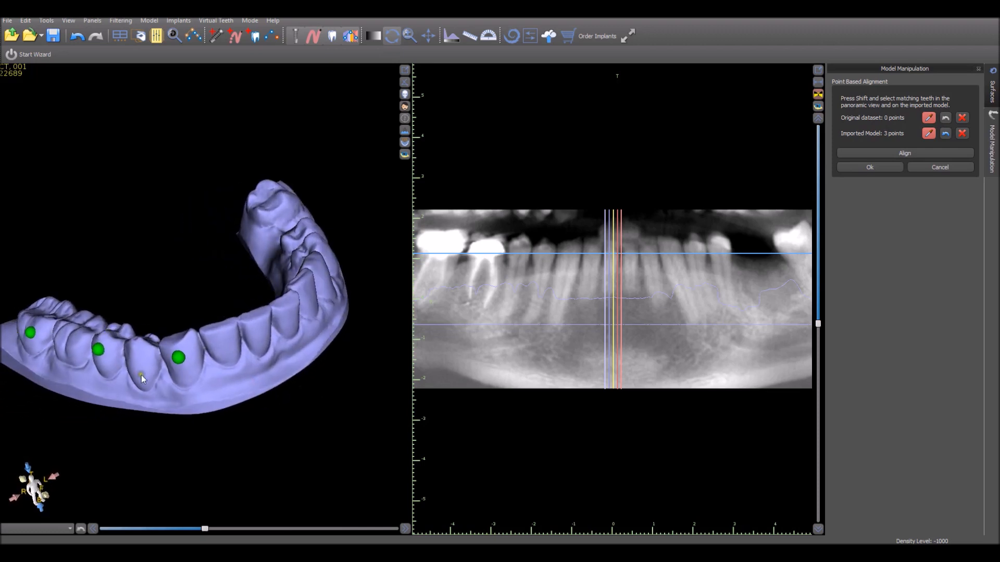
Step: Mark further matching points around the arch up to the far molar of the model
left_click_drag(141, 378, 270, 436)
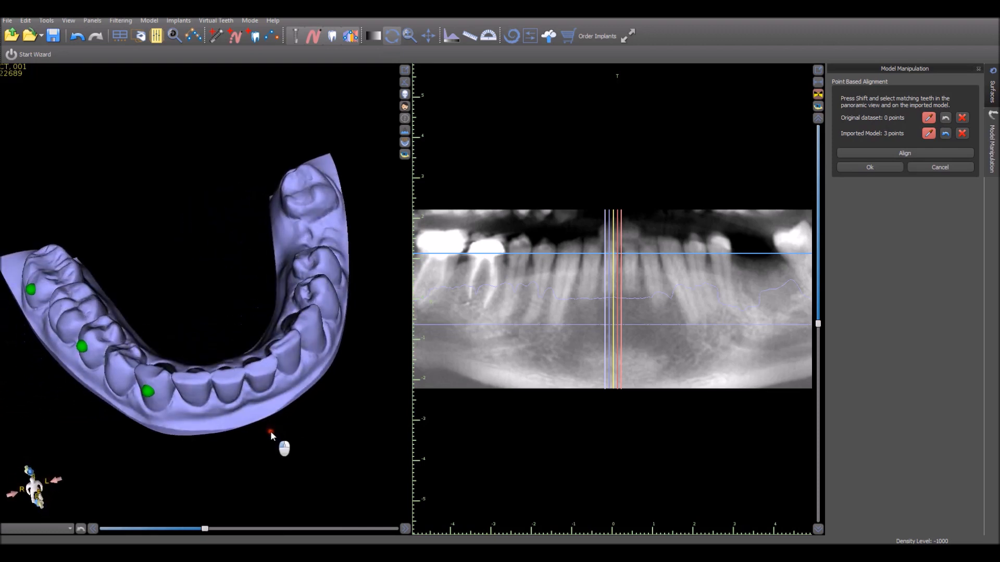
left_click_drag(271, 436, 178, 351)
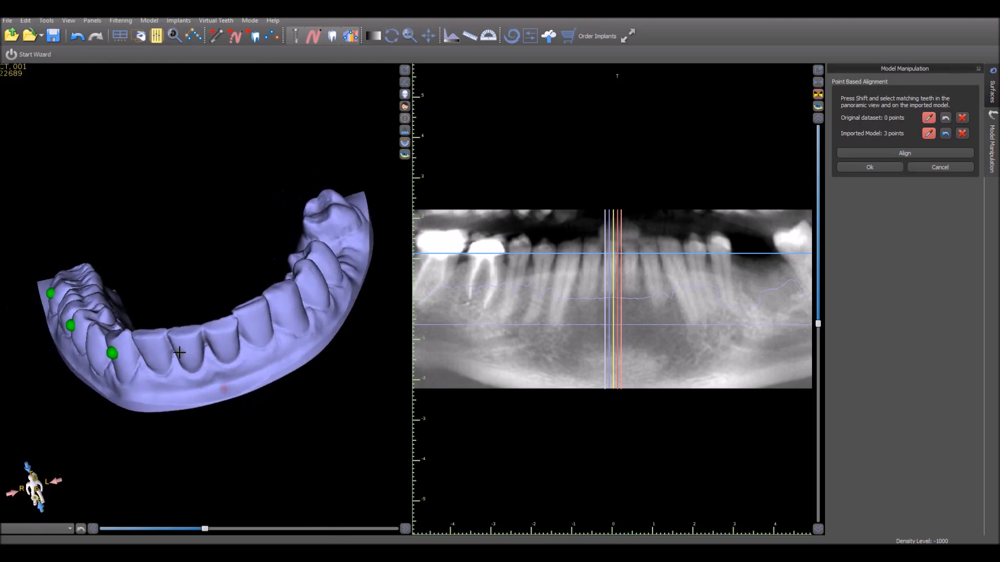
left_click(309, 306)
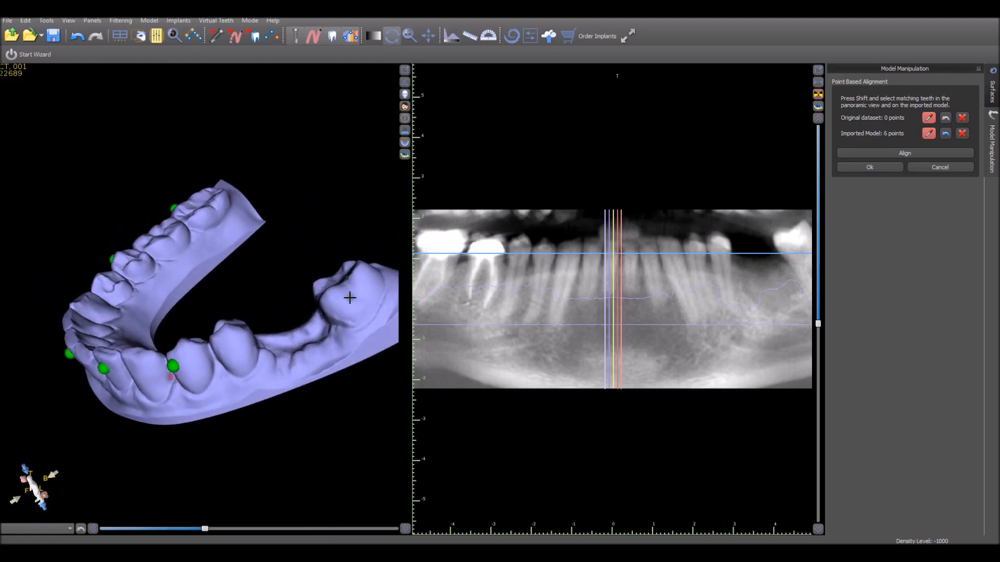
left_click(447, 253)
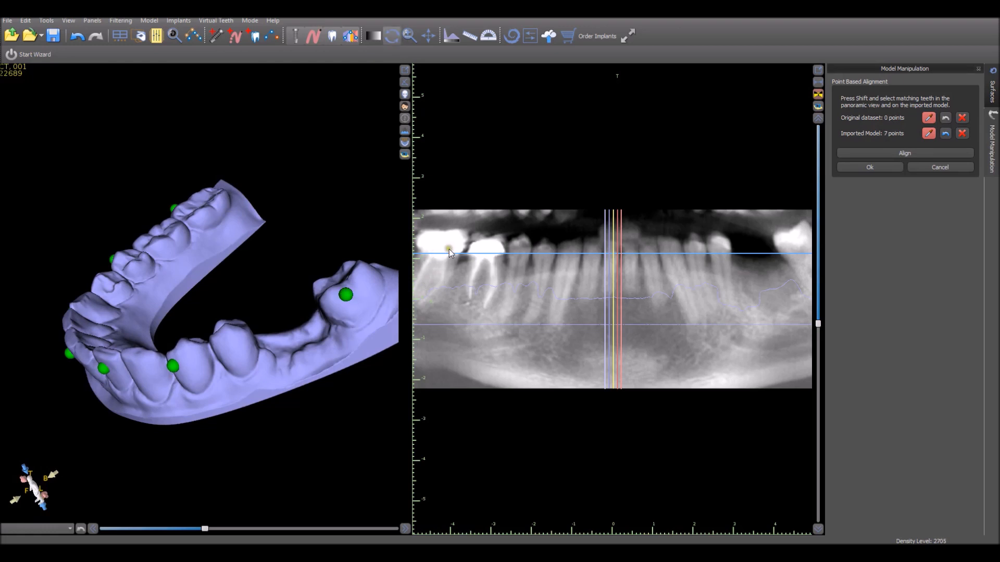
Step: Mark matching teeth on the panoramic image and check the model's points against them
left_click(515, 248)
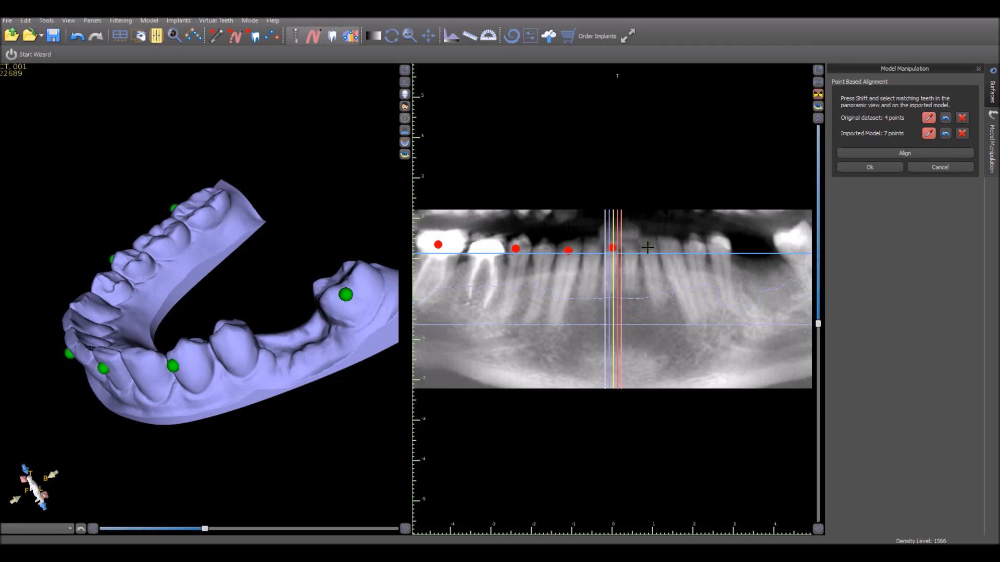
left_click(697, 248)
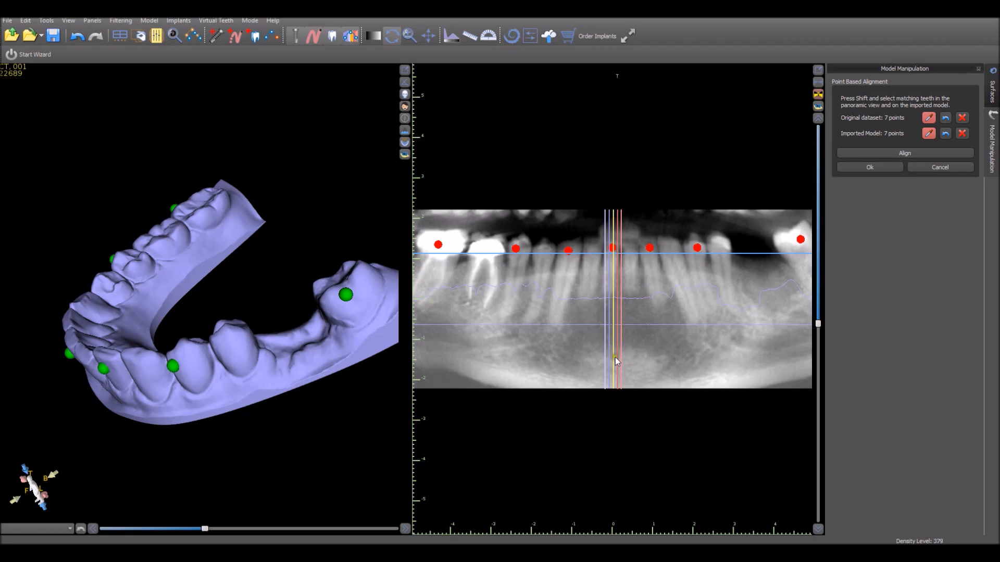
left_click(46, 20)
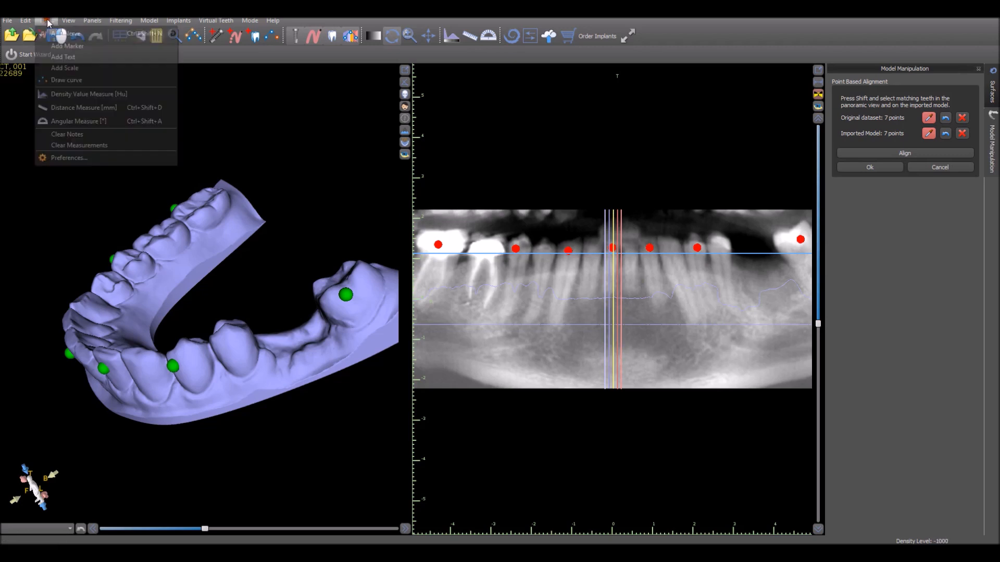
left_click(66, 20)
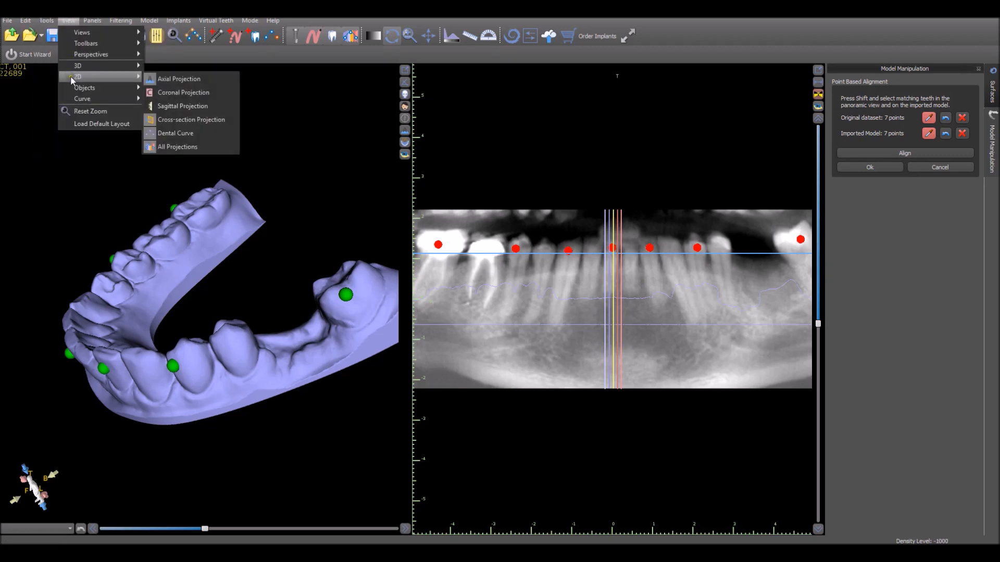
mouse_move(174, 150)
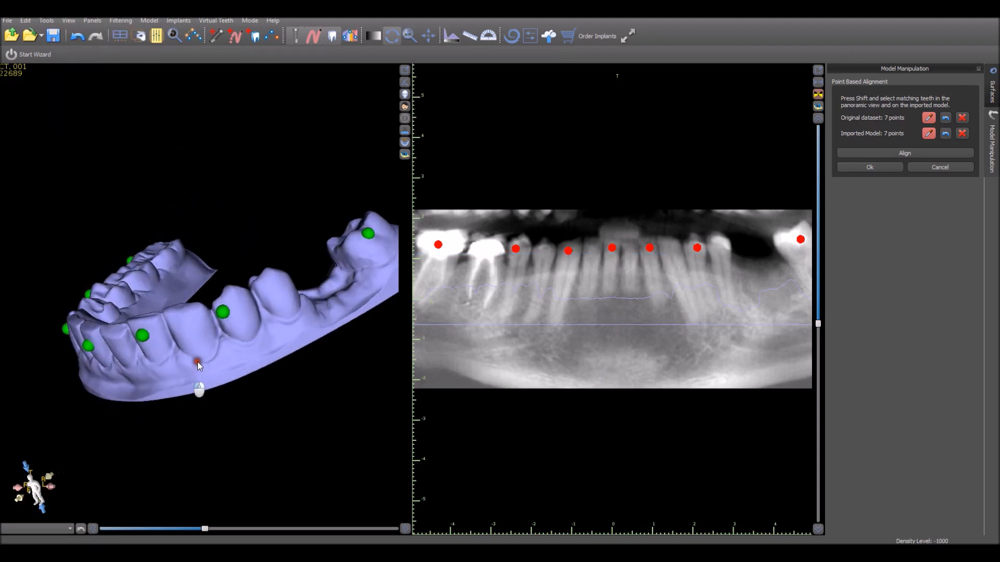
left_click_drag(198, 364, 146, 361)
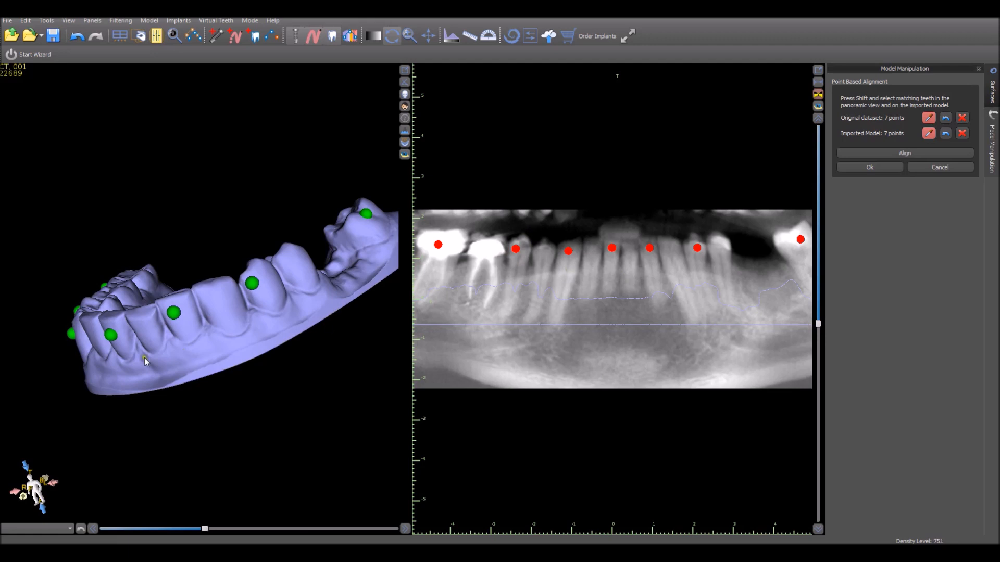
mouse_move(927, 154)
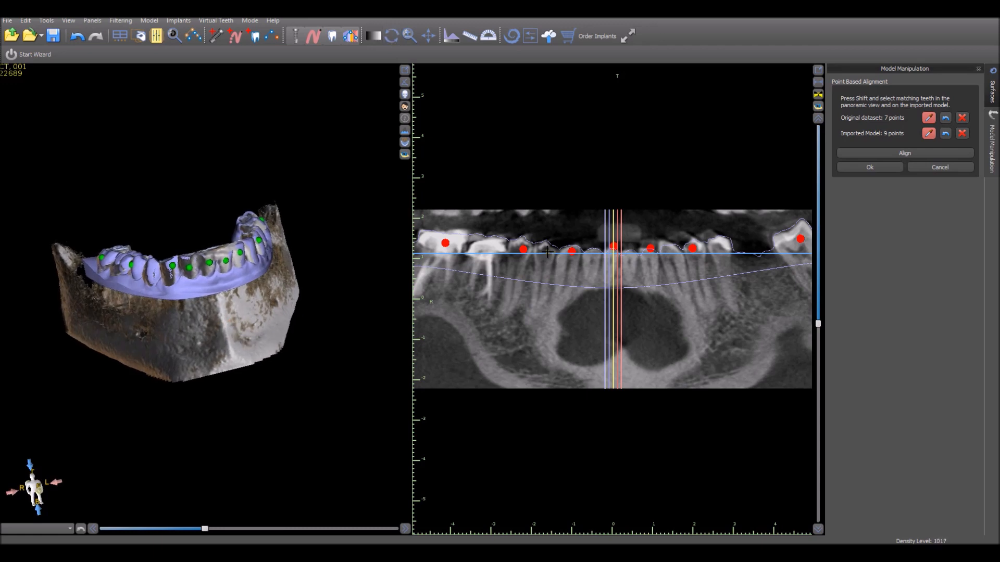
Step: Mark an additional matching tooth on the panoramic so both counts reach nine points
left_click(591, 251)
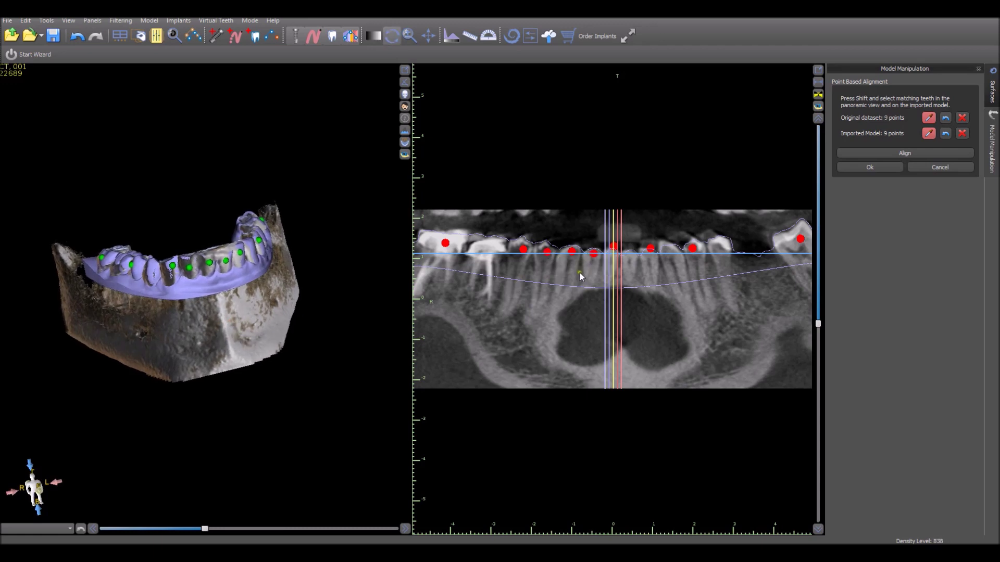
mouse_move(903, 153)
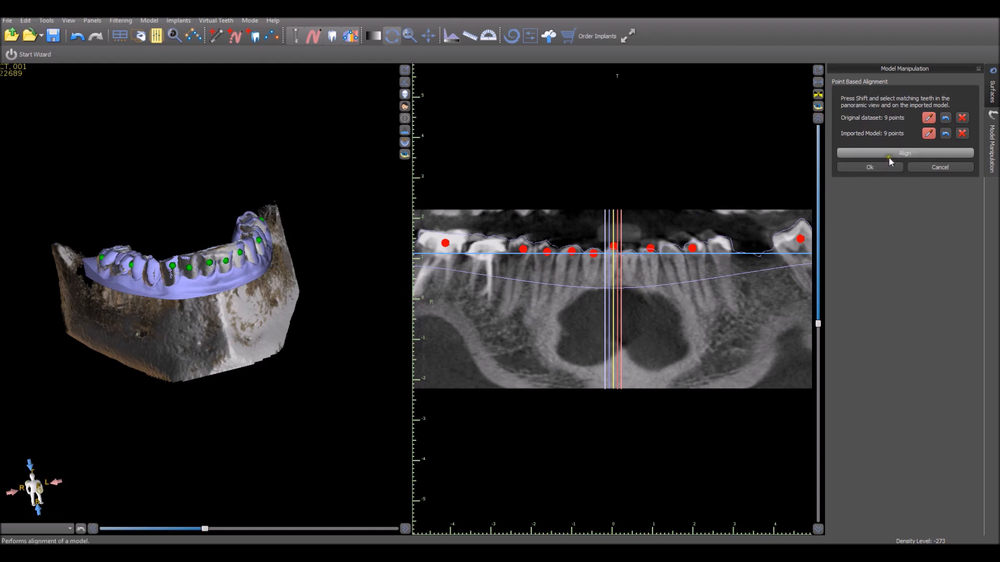
mouse_move(890, 158)
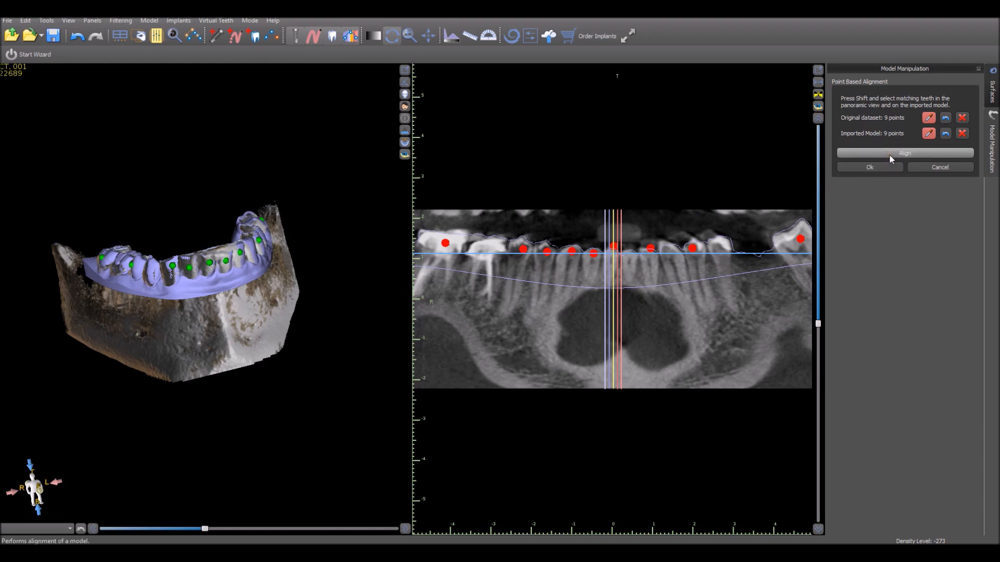
mouse_move(889, 159)
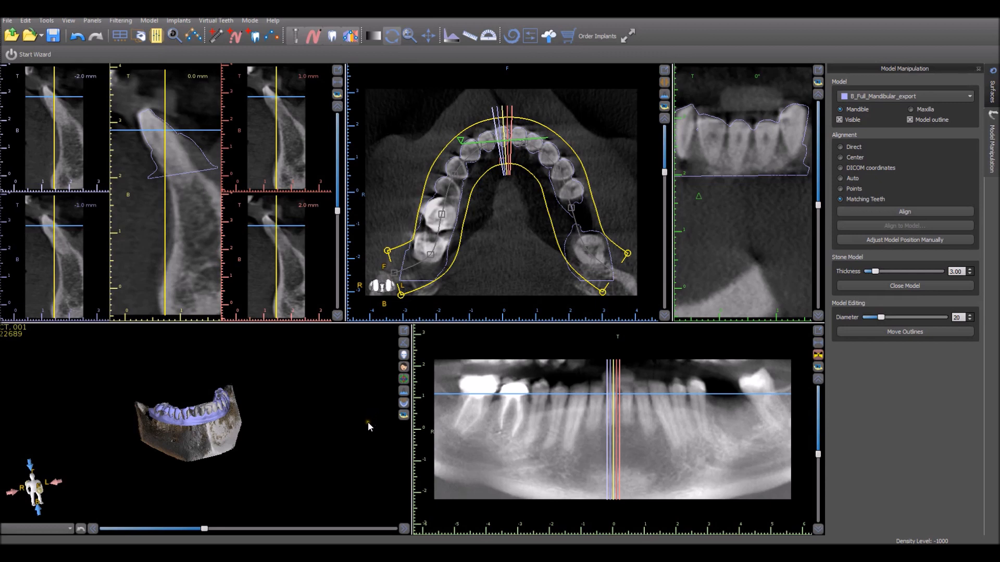
mouse_move(902, 240)
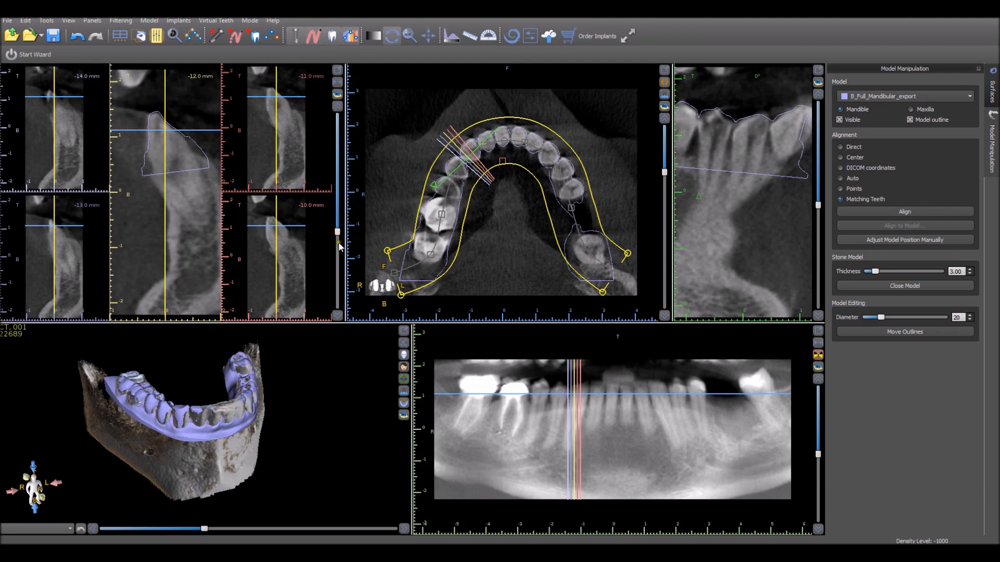
mouse_move(337, 251)
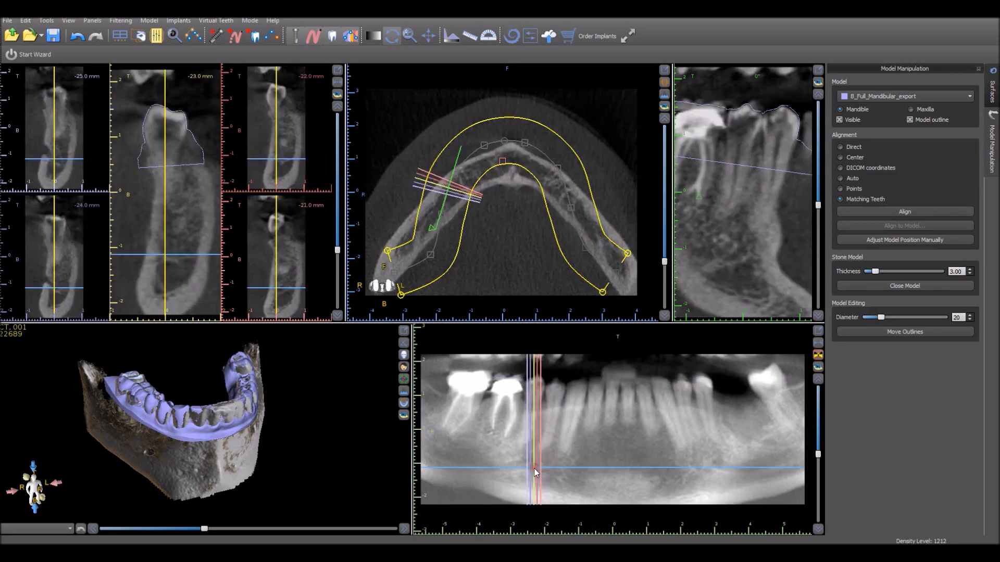
Step: Show the Cross-section Projection slice plane in 3D and view it cutting through the jaw
left_click_drag(192, 395, 210, 456)
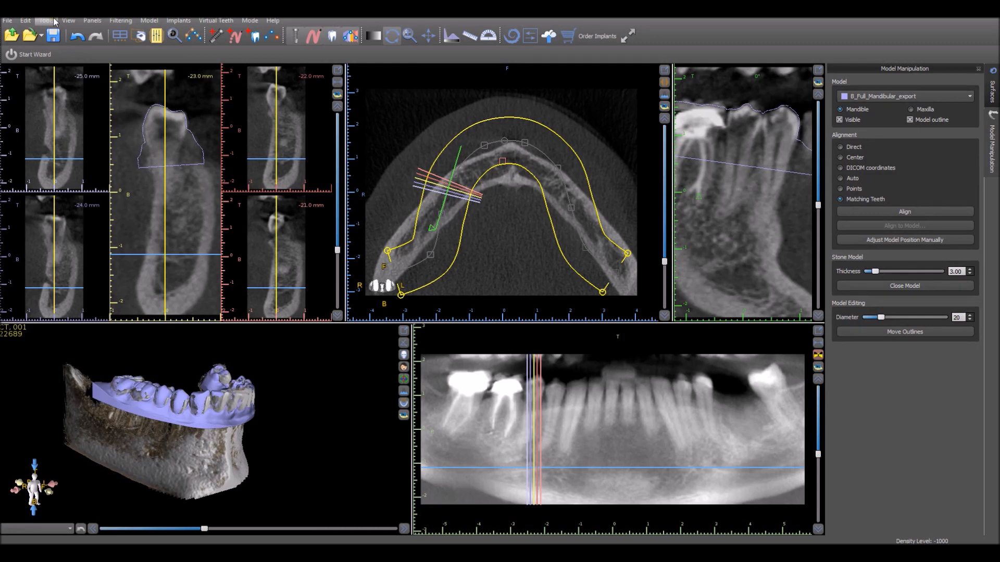
mouse_move(115, 61)
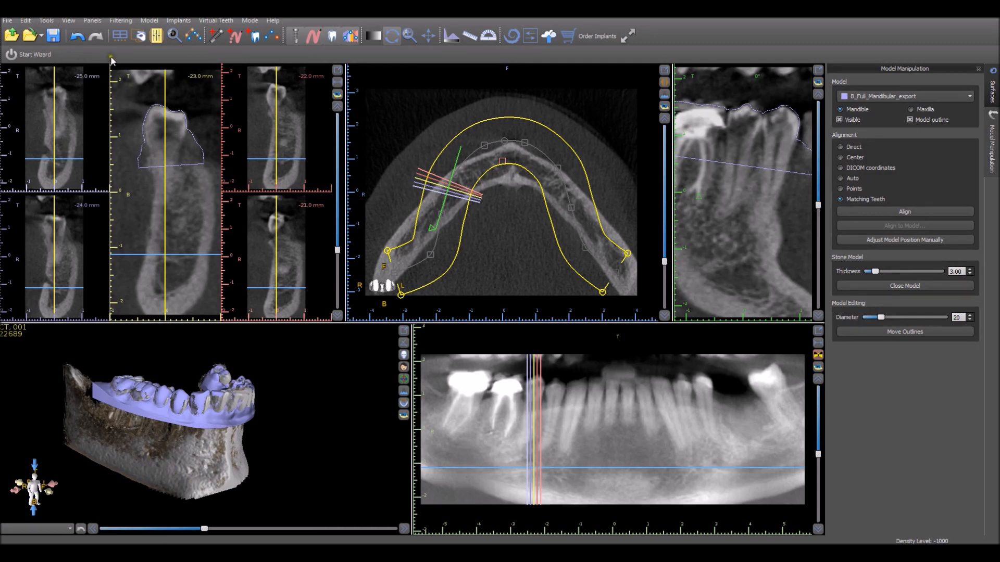
left_click(73, 20)
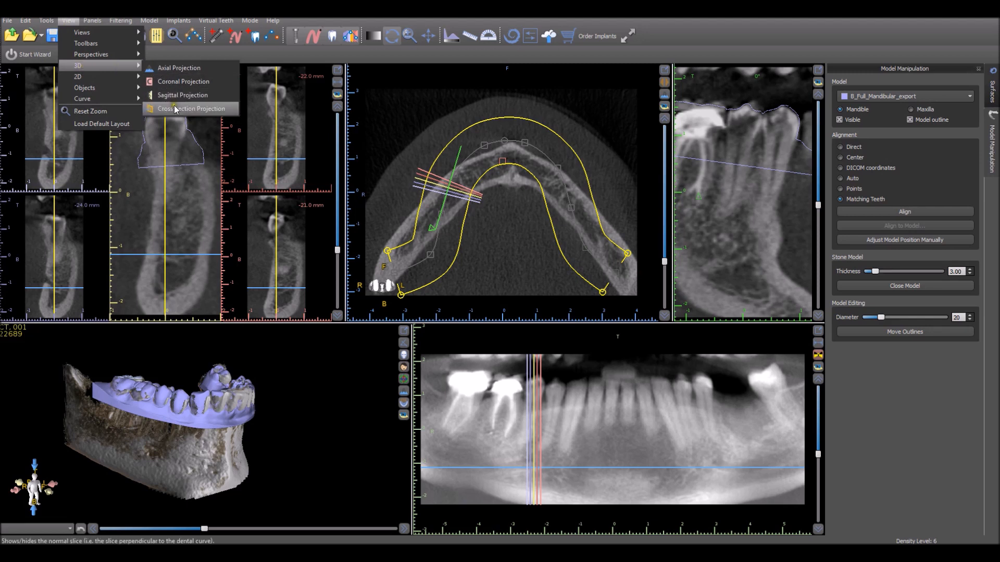
left_click(189, 108)
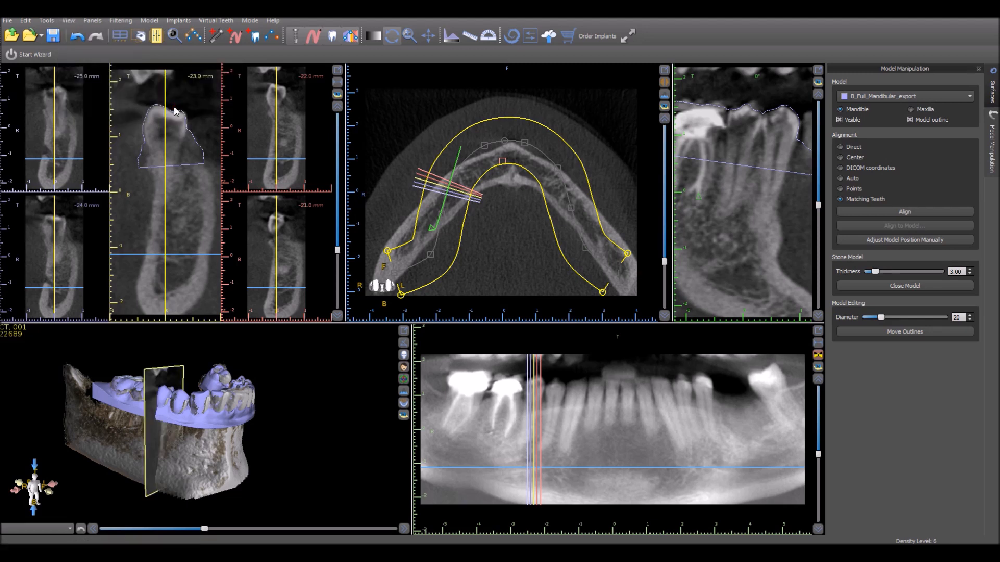
left_click_drag(191, 415, 294, 498)
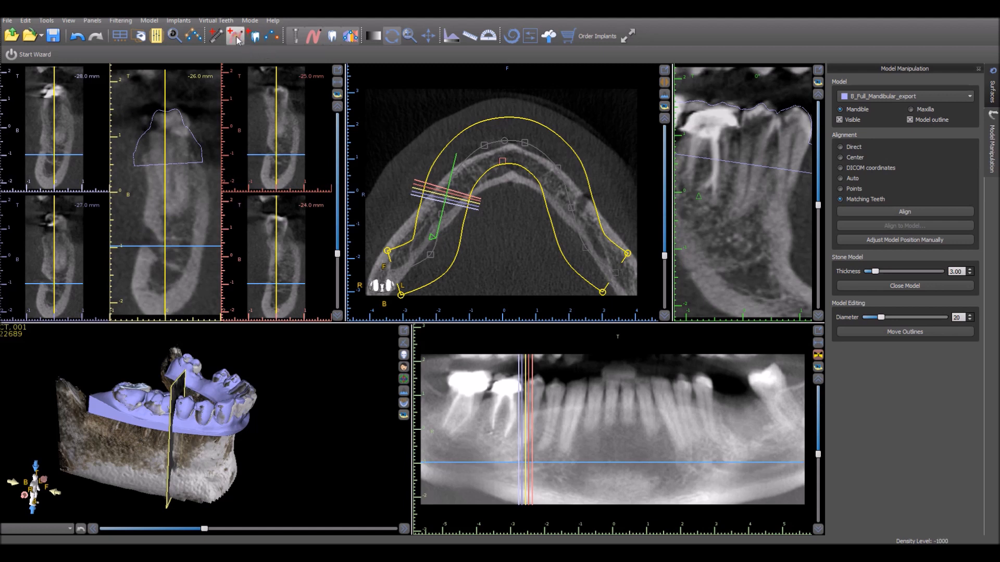
Step: Auto-detect the mandibular nerve canal on the right side, giving two traced nerves
left_click(245, 33)
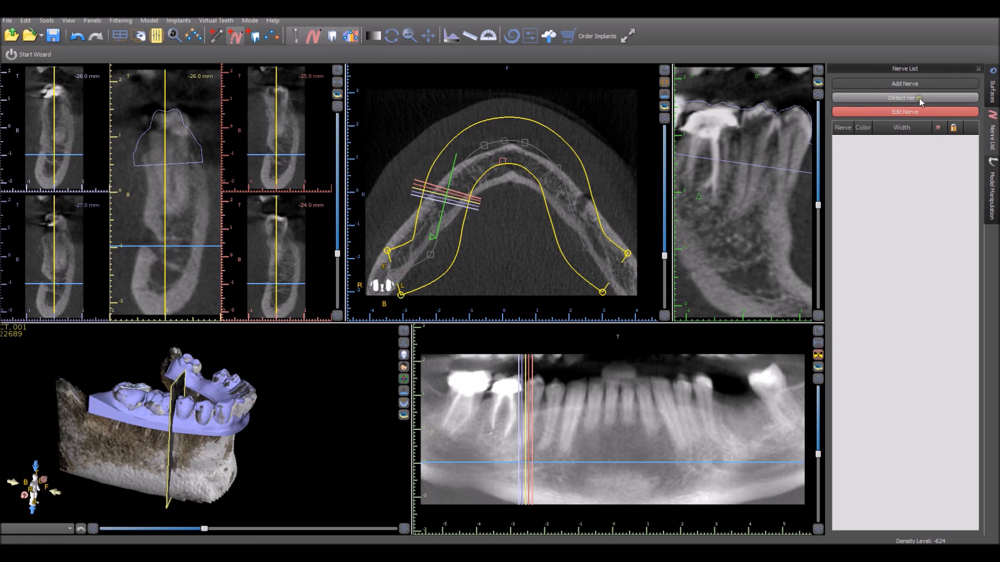
left_click(904, 98)
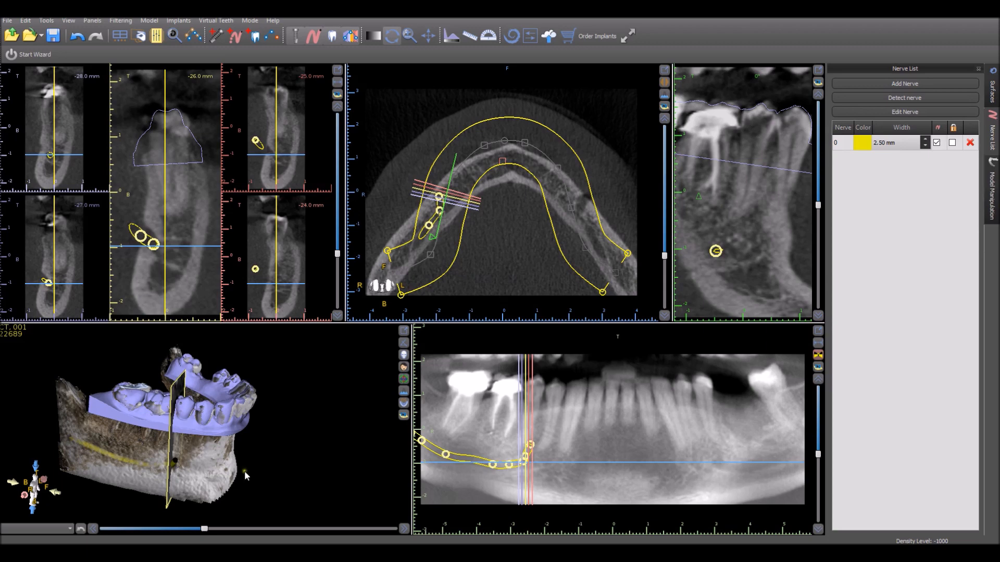
mouse_move(96, 483)
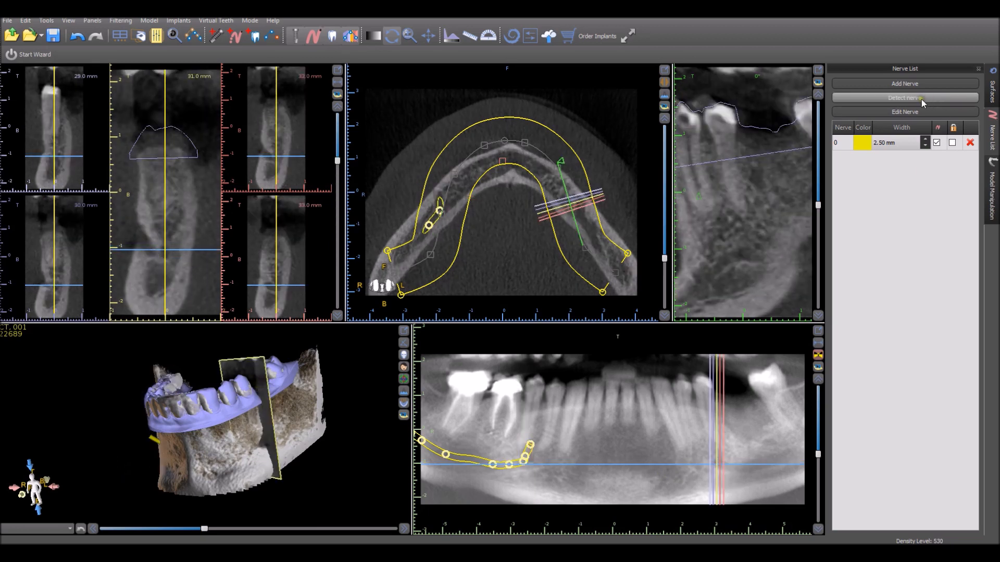
left_click(903, 97)
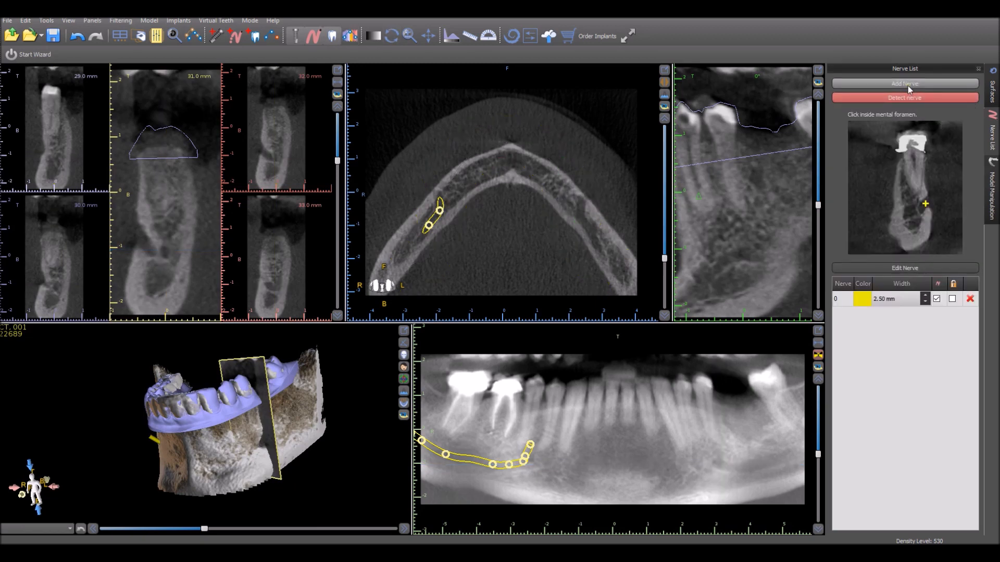
left_click(904, 98)
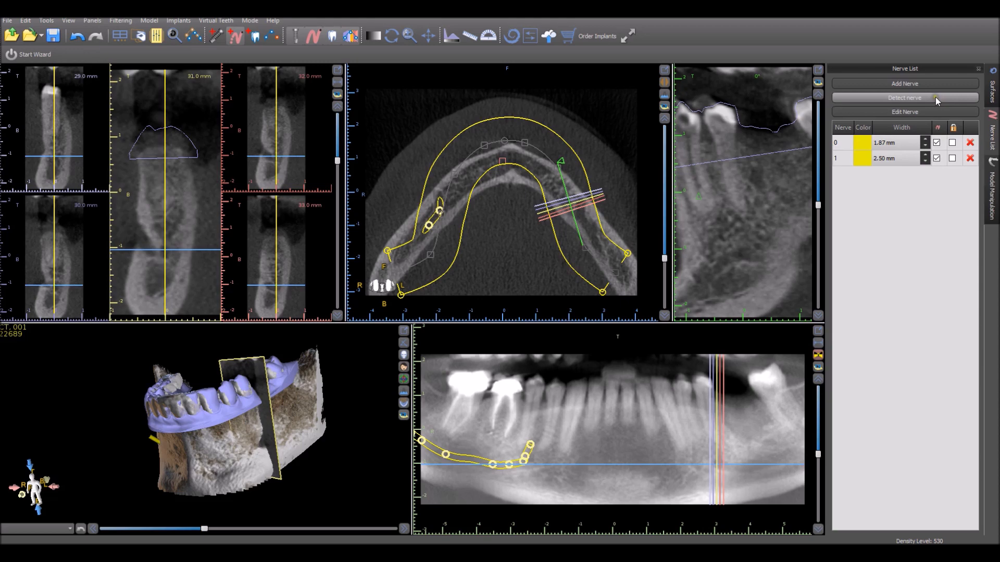
left_click(905, 98)
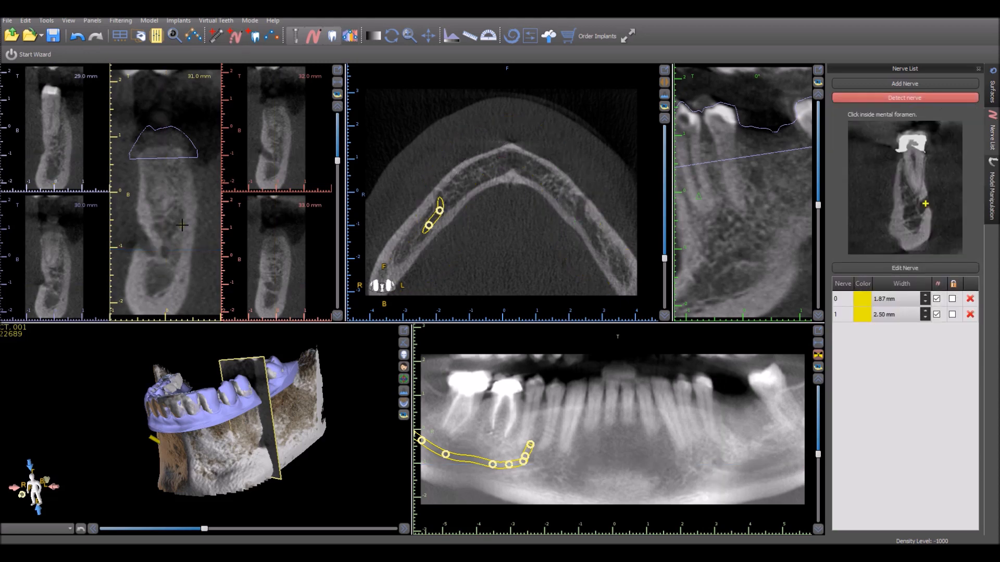
mouse_move(142, 241)
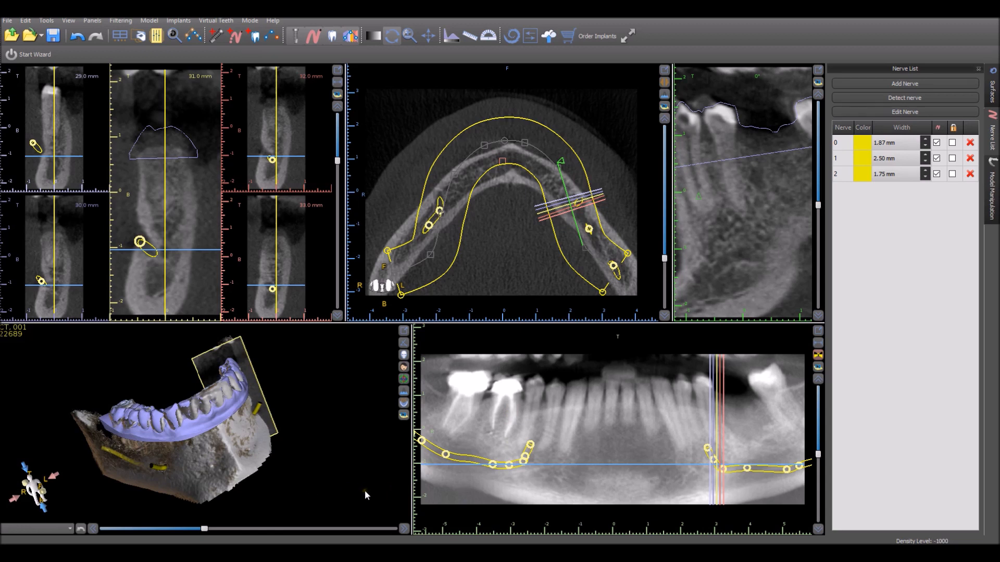
mouse_move(246, 524)
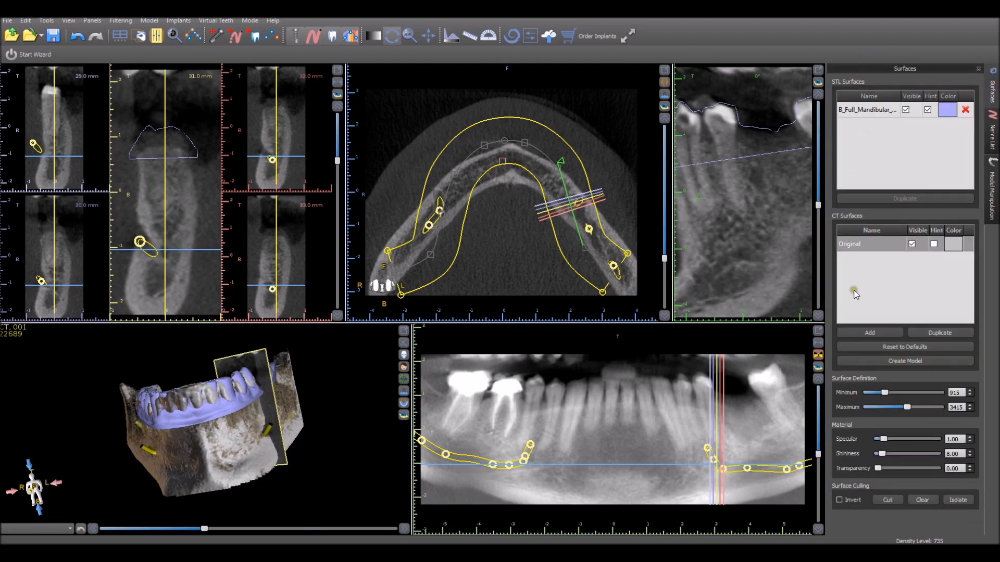
mouse_move(856, 306)
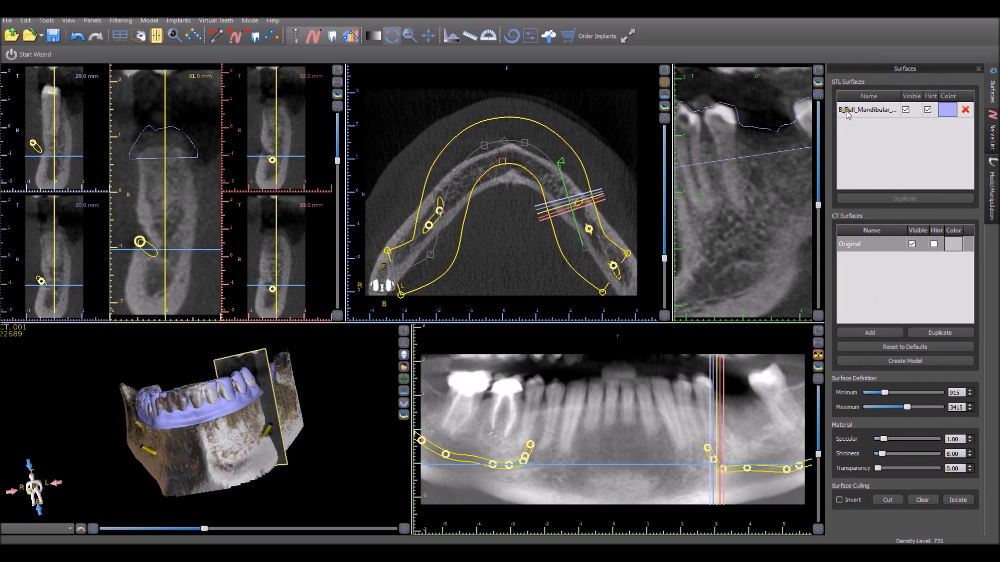
Step: Hide the mandibular STL scan surface and its hint outline, leaving only the CT bone
left_click(911, 110)
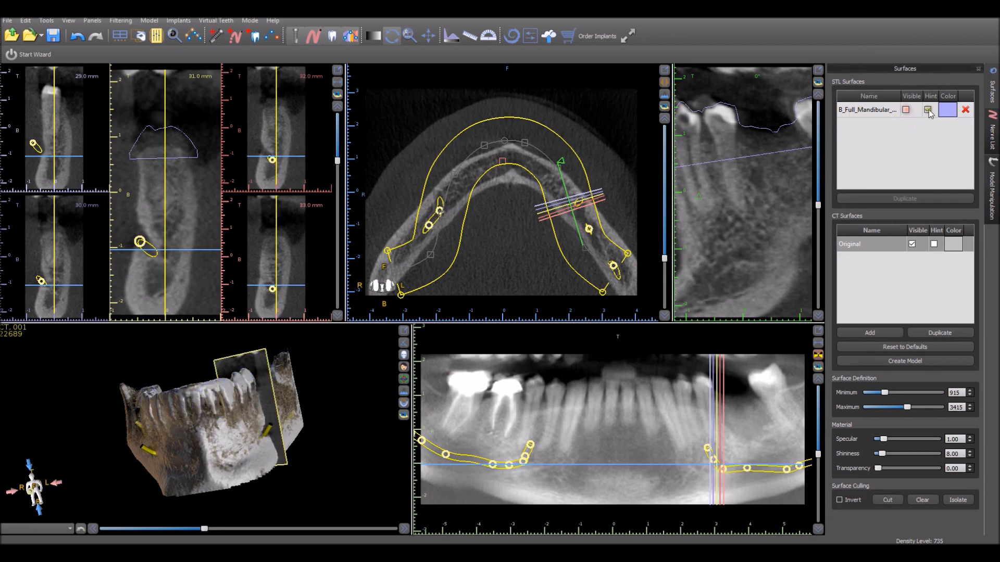
left_click(931, 111)
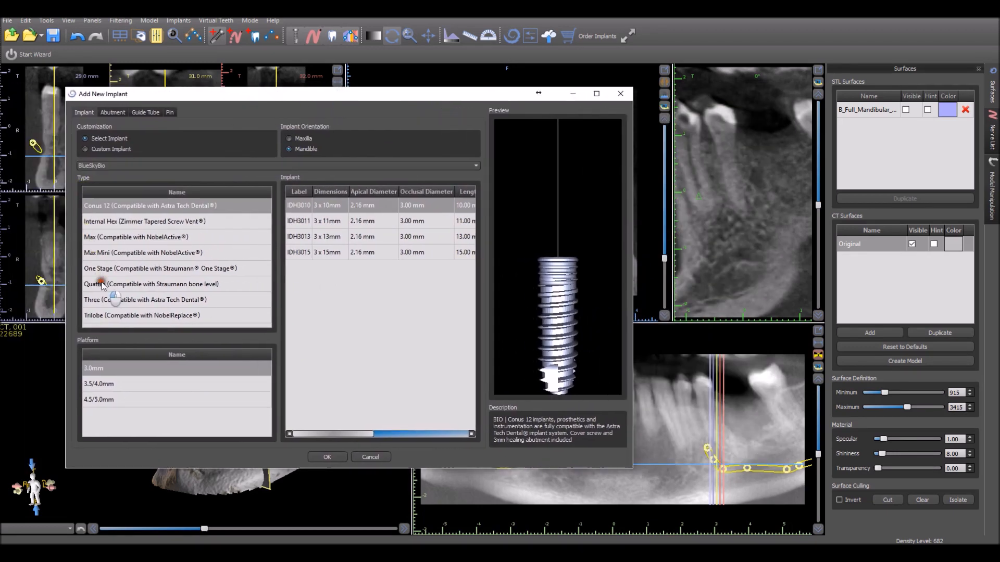
Step: Place a Quattro ISQ4110 4.1 x 10 mm implant in the edentulous molar gap
left_click(151, 283)
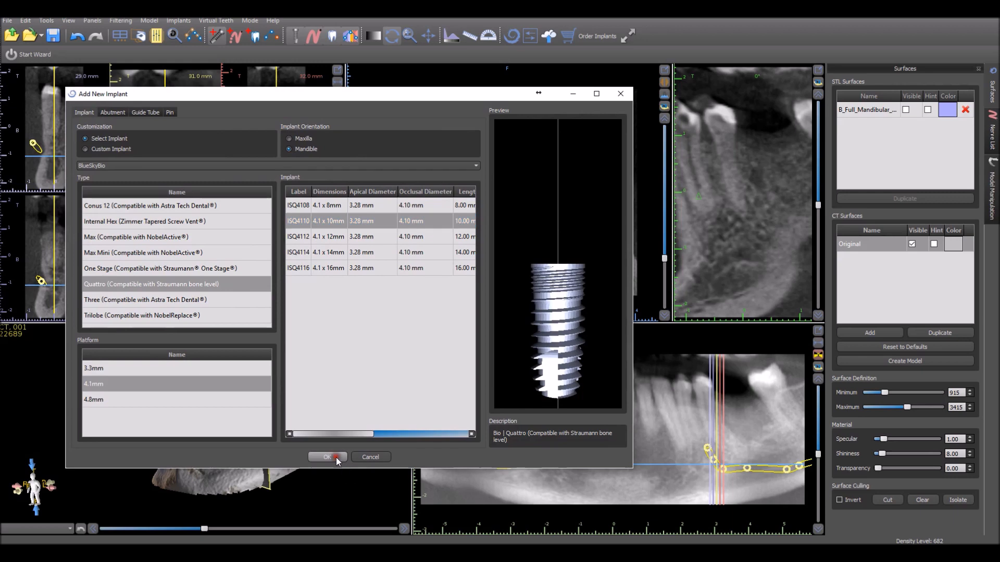
left_click(327, 457)
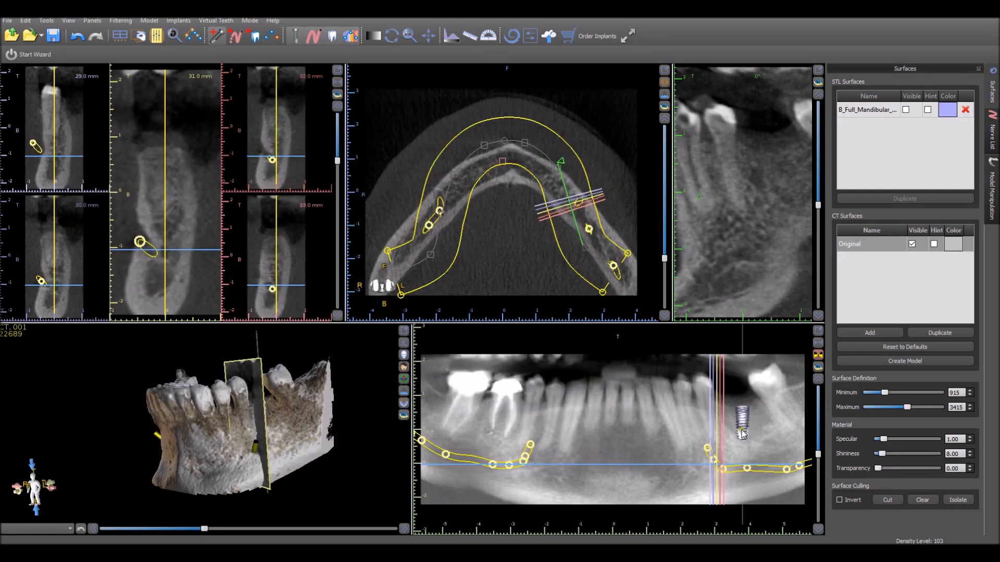
left_click(741, 428)
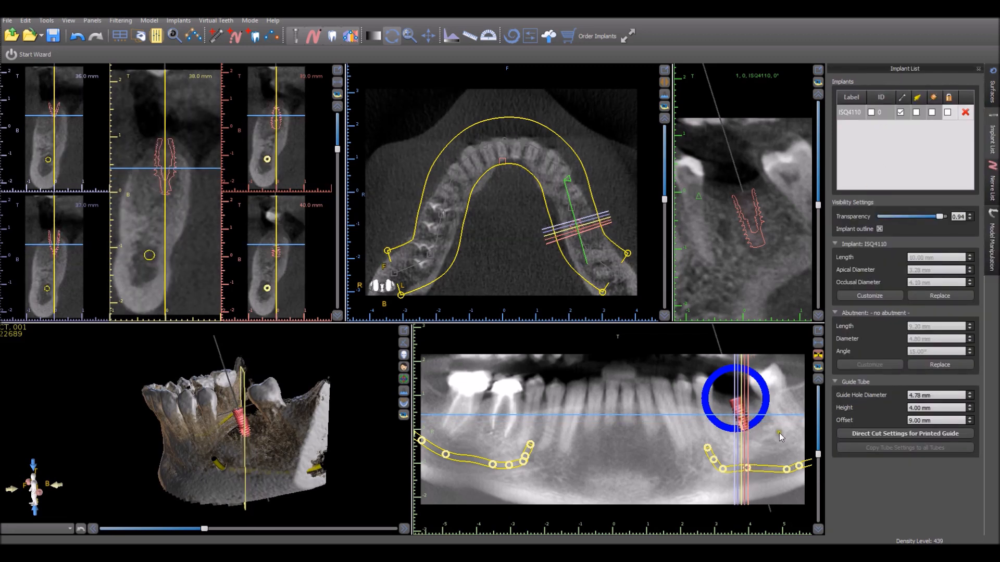
Step: Replace the placed implant with the longer Quattro ISQ4112, 4.1 x 12 mm
right_click(745, 423)
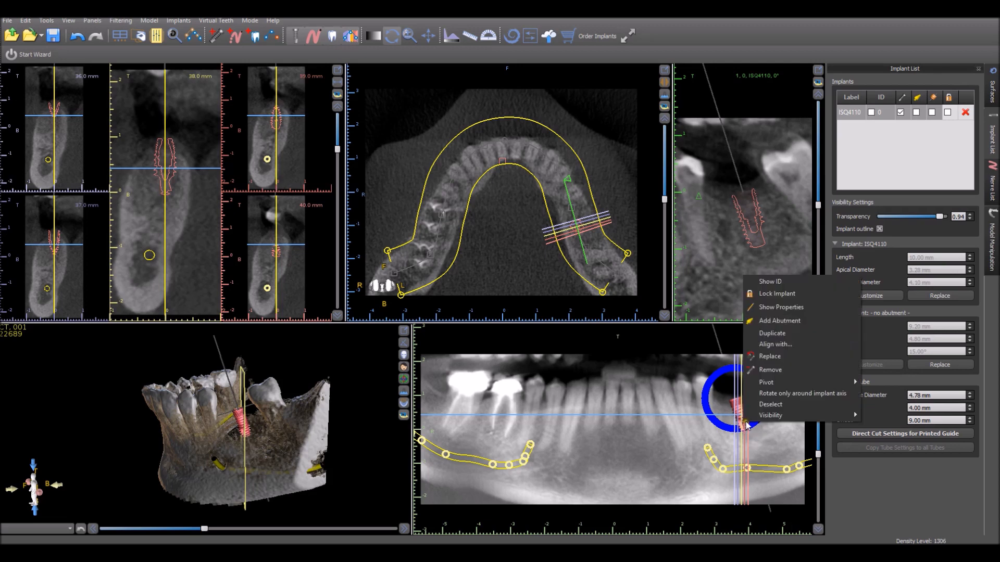
mouse_move(767, 361)
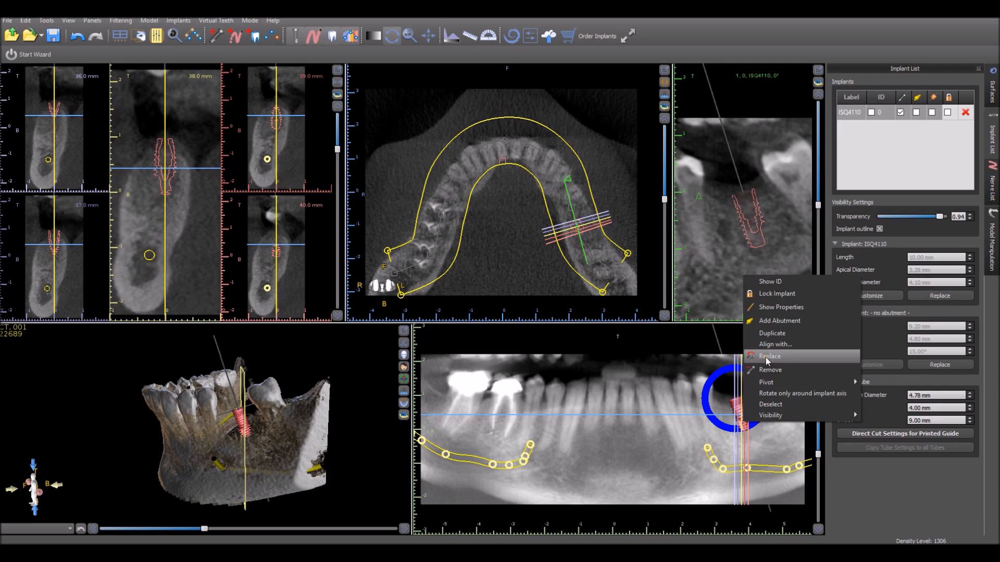
left_click(769, 356)
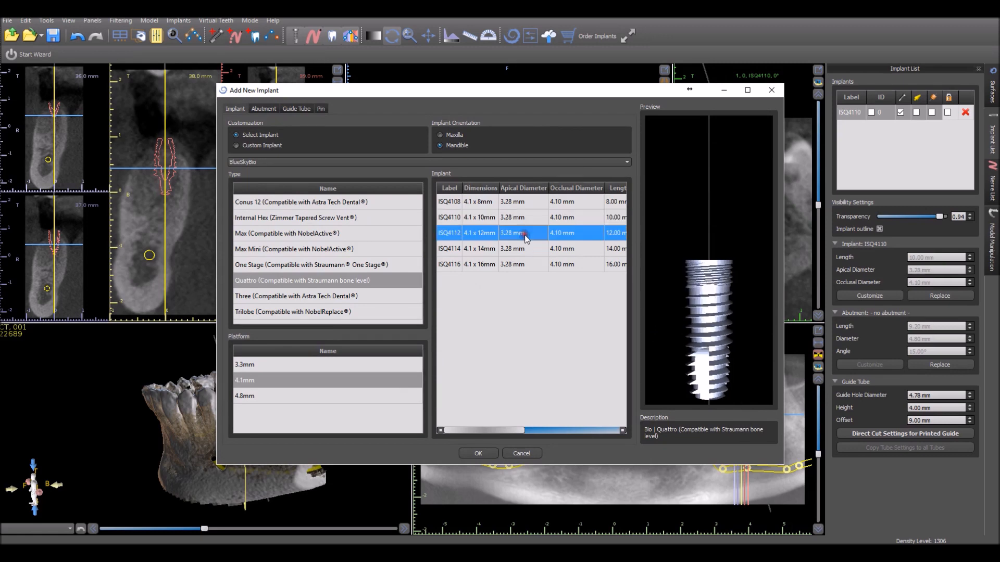
left_click(478, 453)
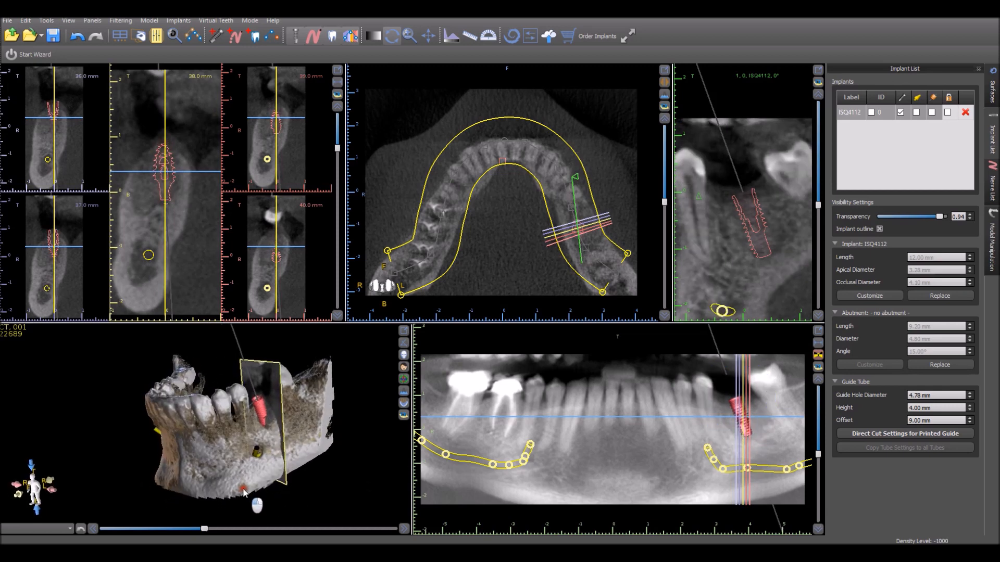
Step: Render the 3D mandible as shaded bones with a raised threshold and adjust View > Objects
left_click_drag(204, 529, 168, 529)
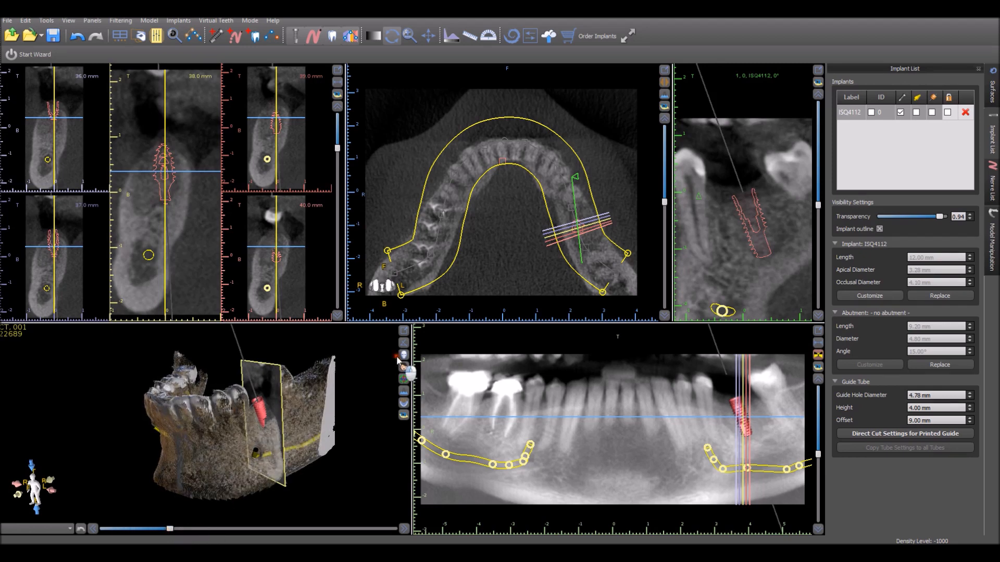
left_click(404, 367)
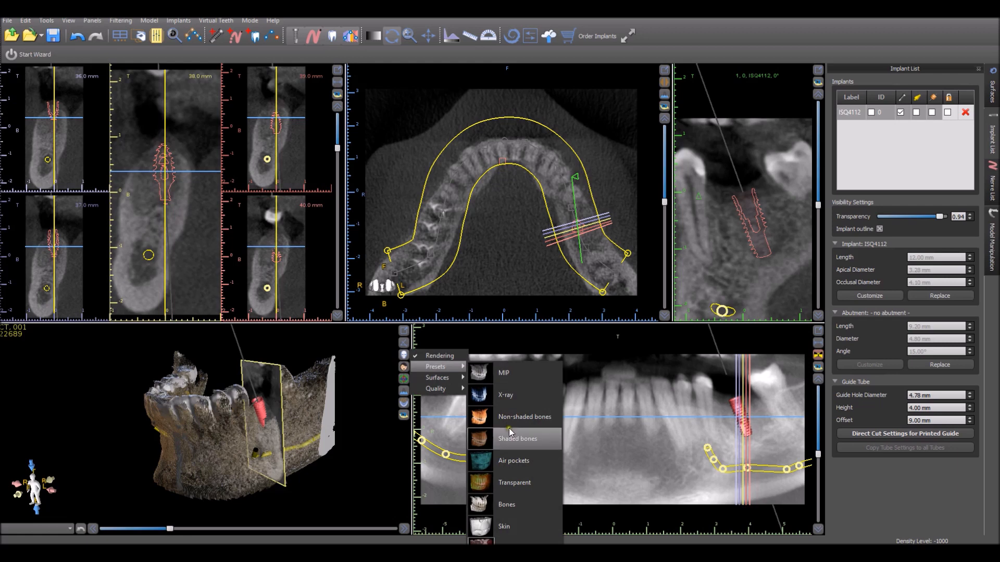
left_click(518, 438)
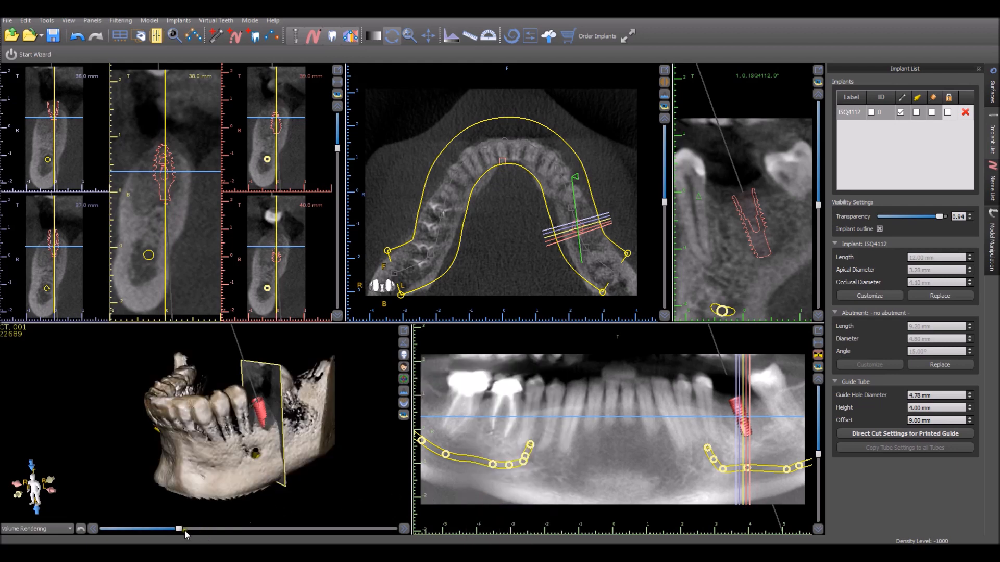
left_click_drag(178, 529, 139, 529)
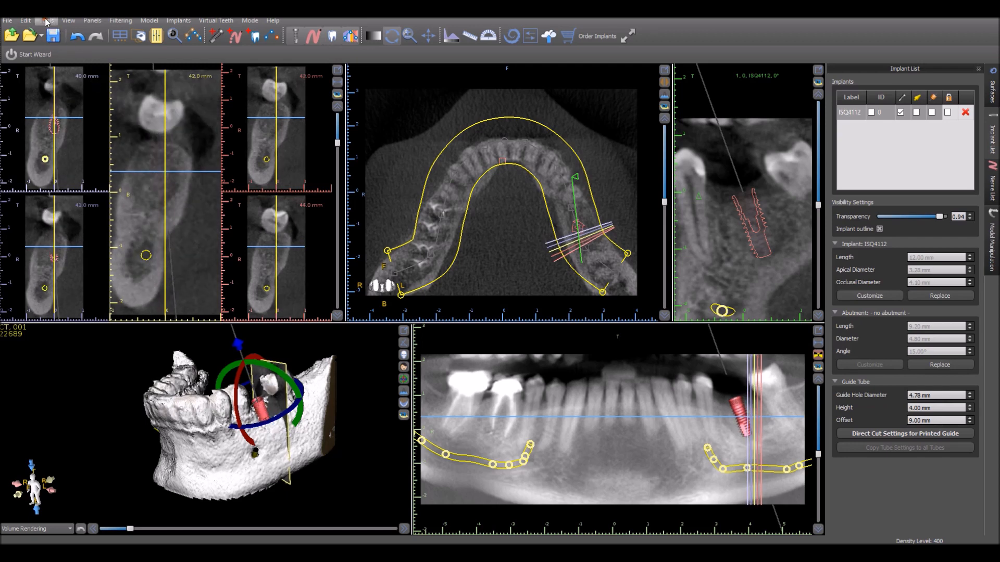
left_click(68, 20)
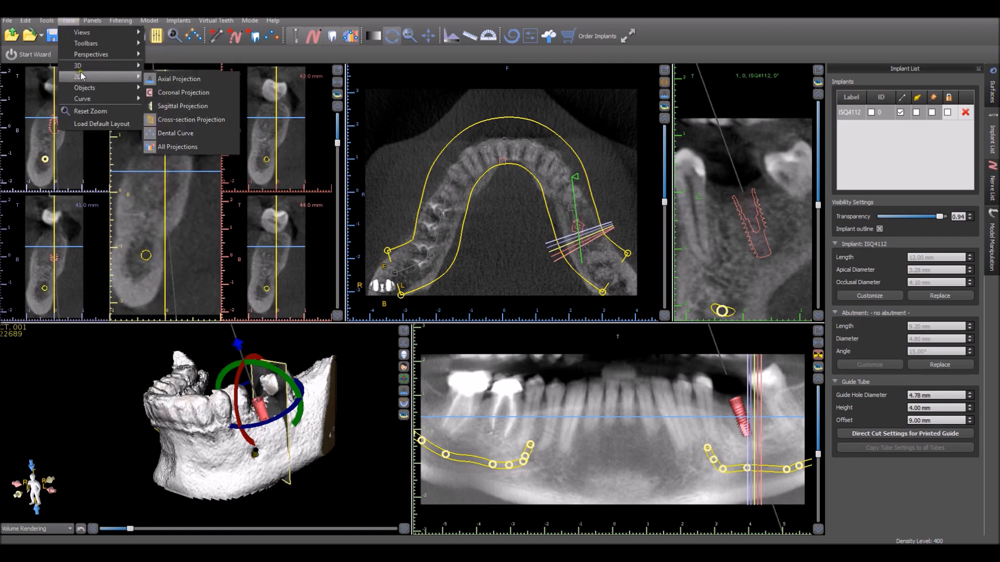
left_click(167, 109)
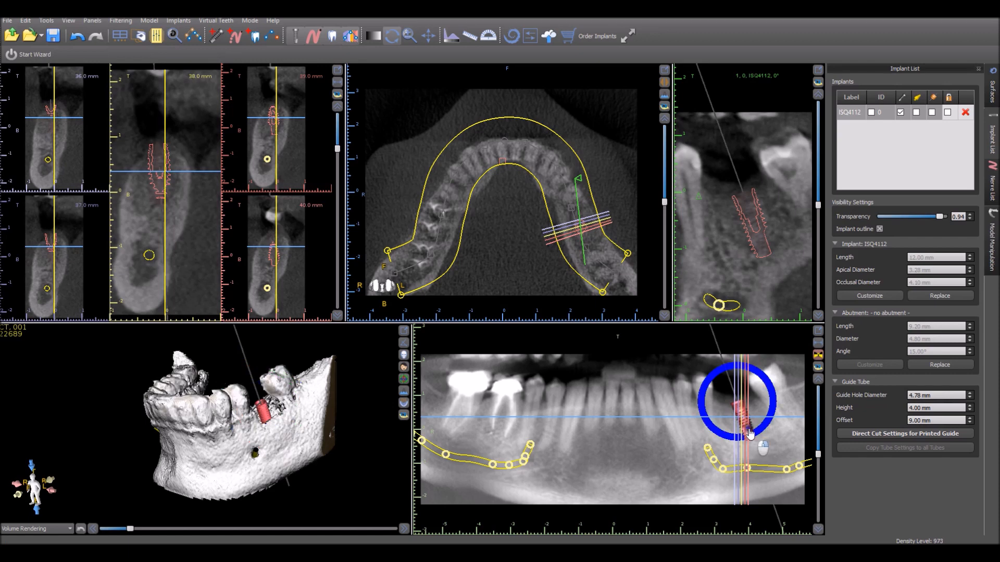
Step: Remove the ISQ4112 implant from the plan, emptying the implant list
right_click(751, 419)
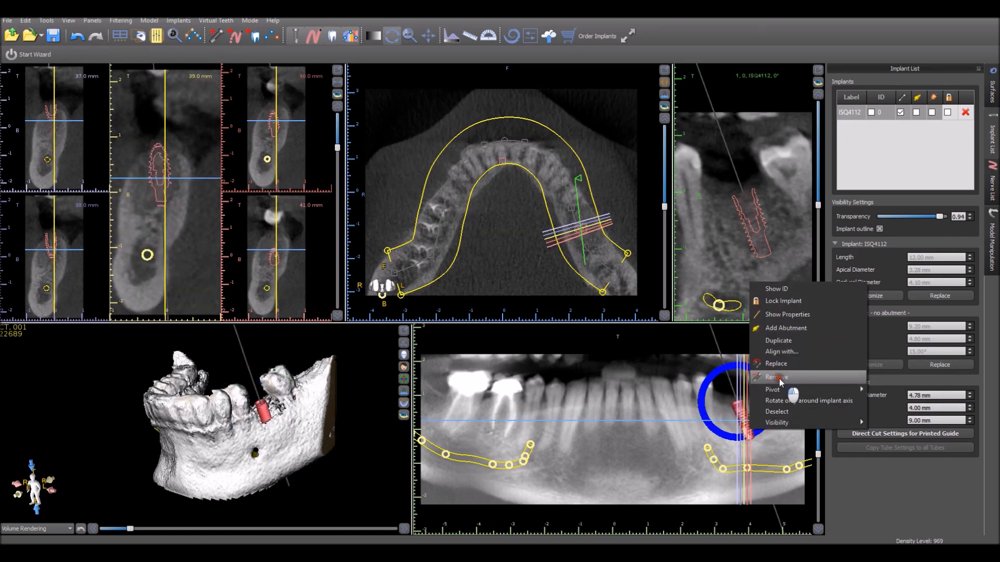
left_click(776, 377)
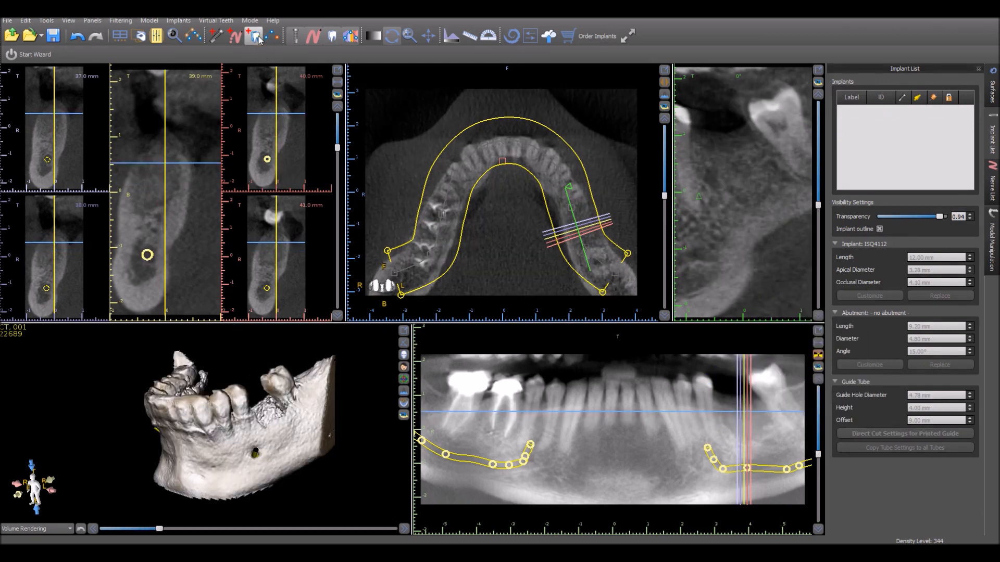
mouse_move(254, 36)
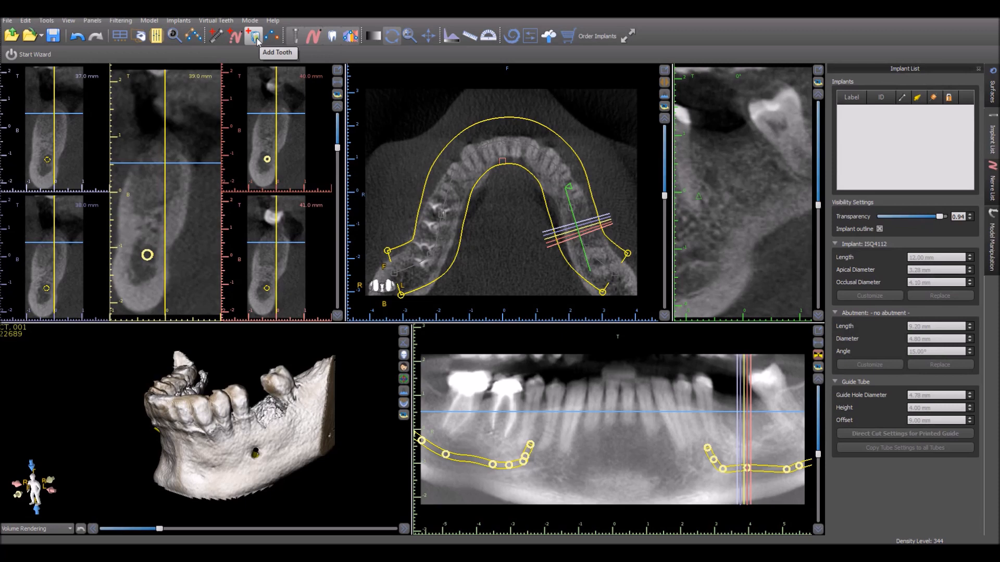
Step: Add a left mandibular first molar crown with a Quattro ISQ4112 implant beneath it
left_click(250, 34)
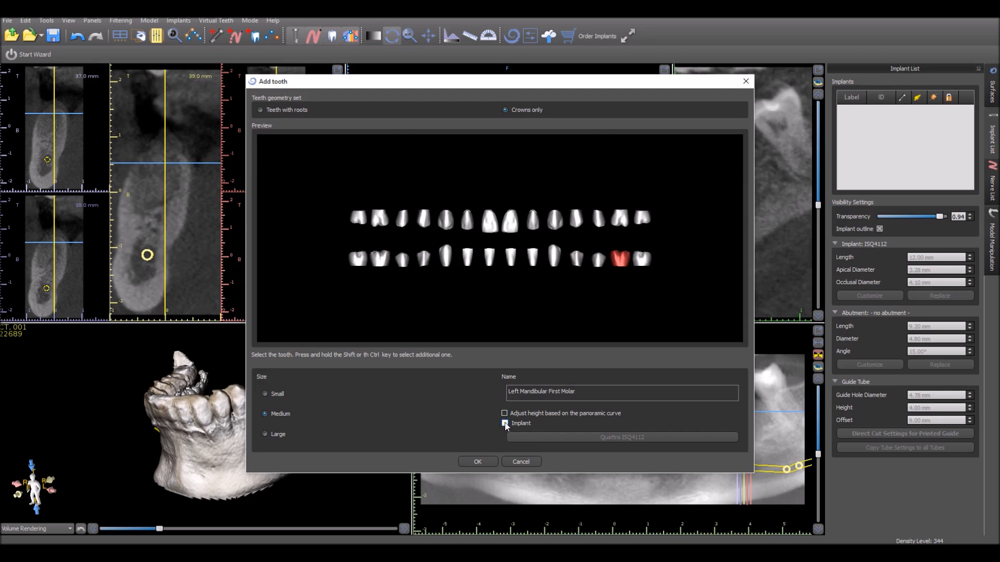
left_click(504, 423)
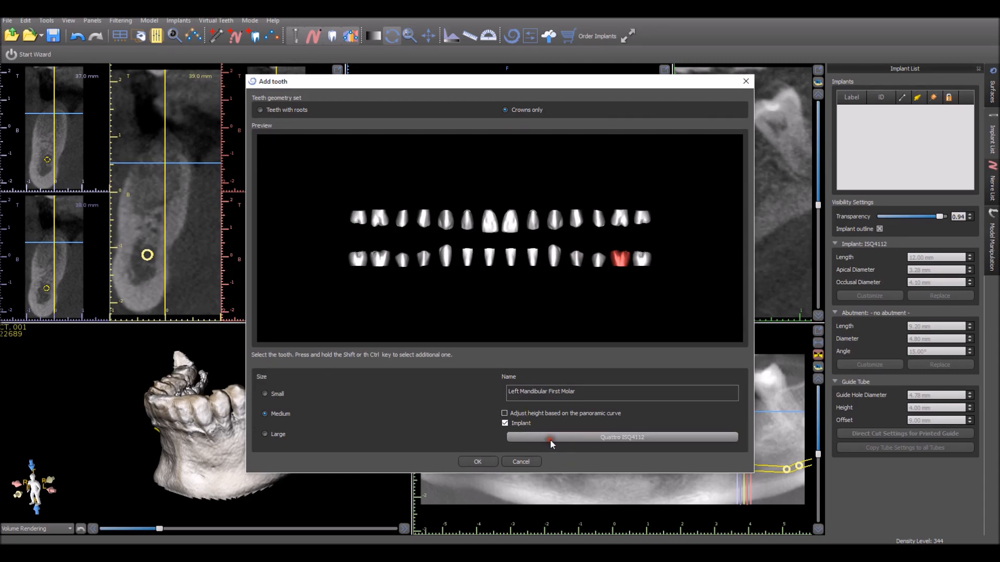
left_click(622, 437)
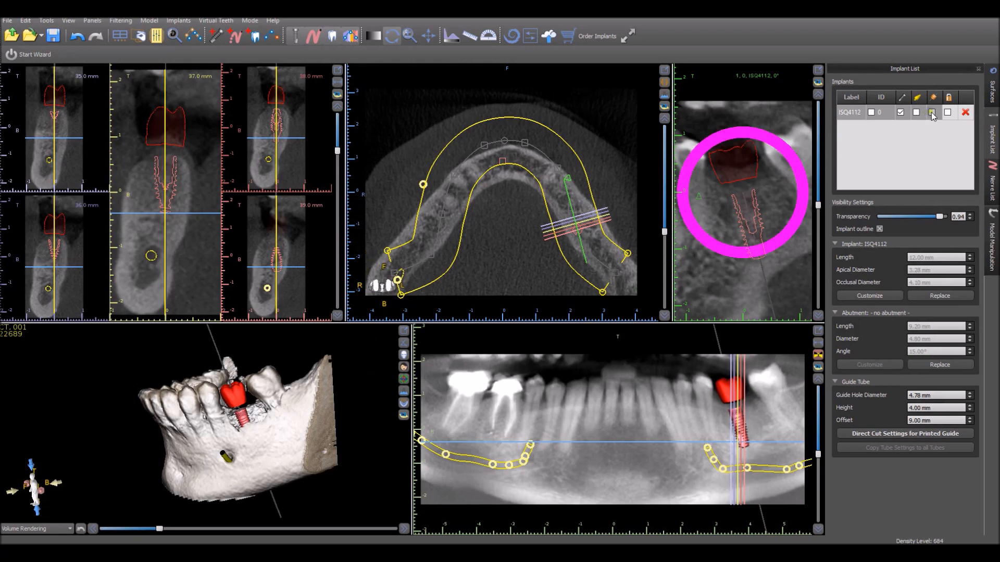
Step: Show the guide tube on the implant and hide the CT bone surface
left_click(932, 112)
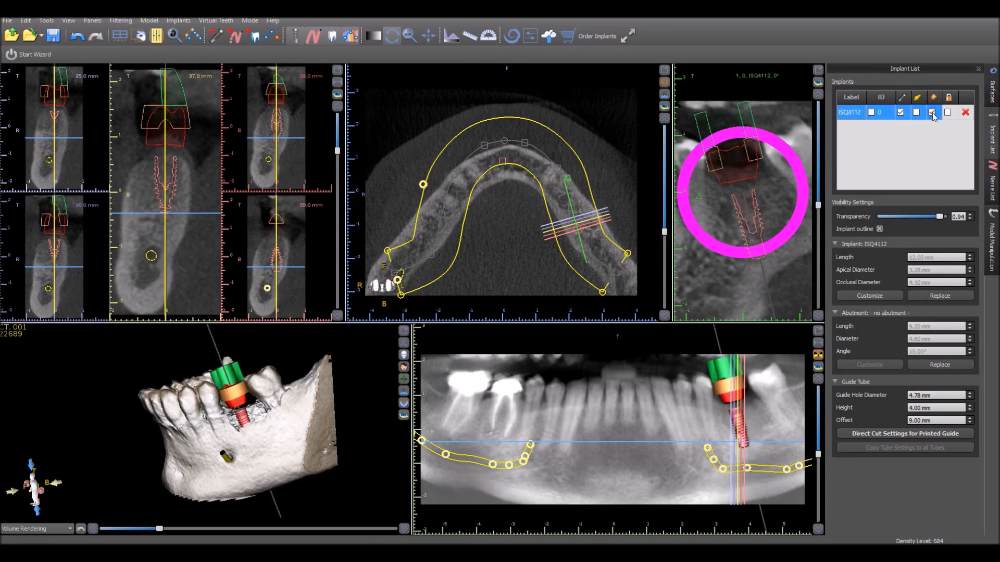
left_click(994, 102)
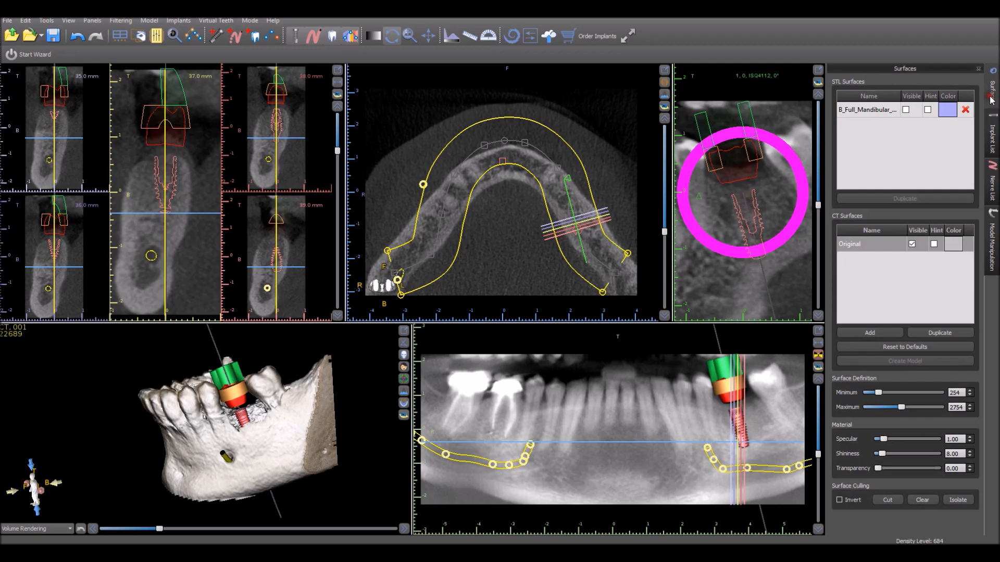
left_click(910, 111)
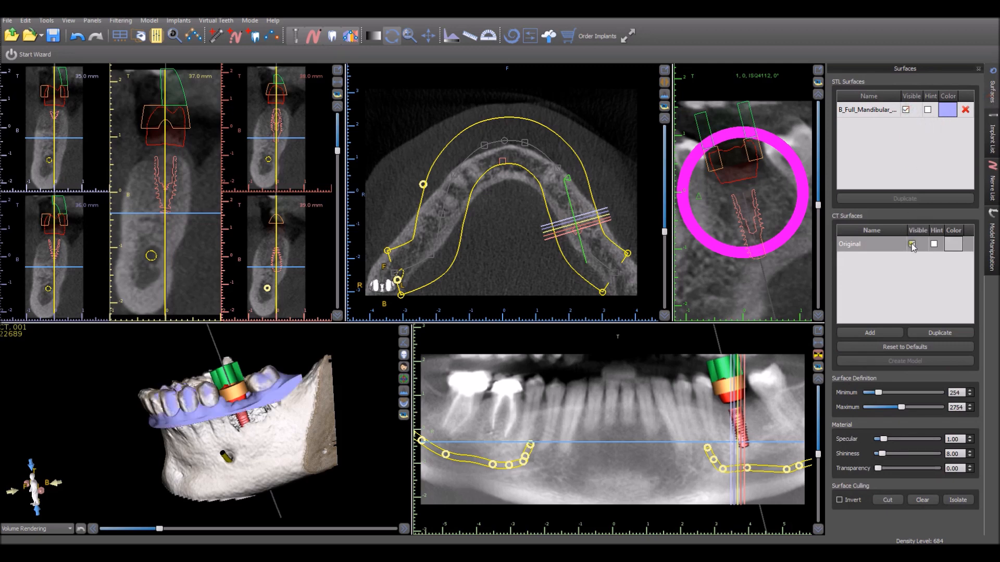
left_click(912, 244)
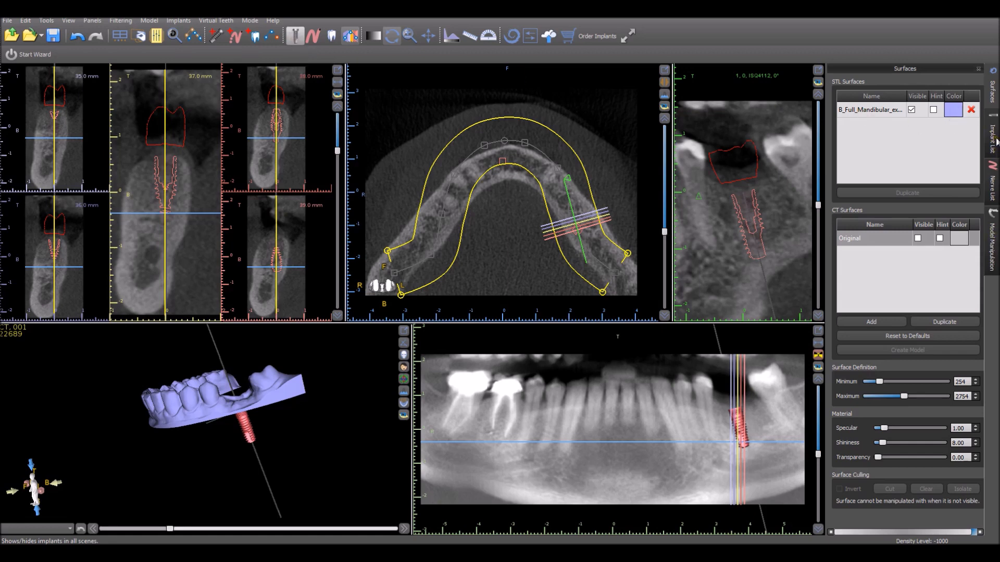
mouse_move(995, 141)
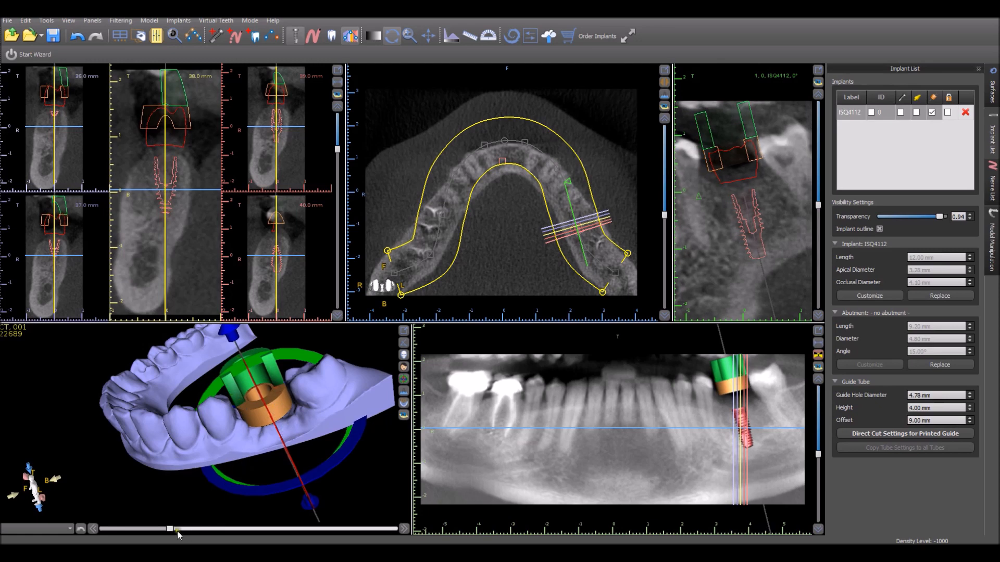
Step: Bring up the Guide Fabrication panel for the mandibular model
left_click_drag(175, 528, 205, 528)
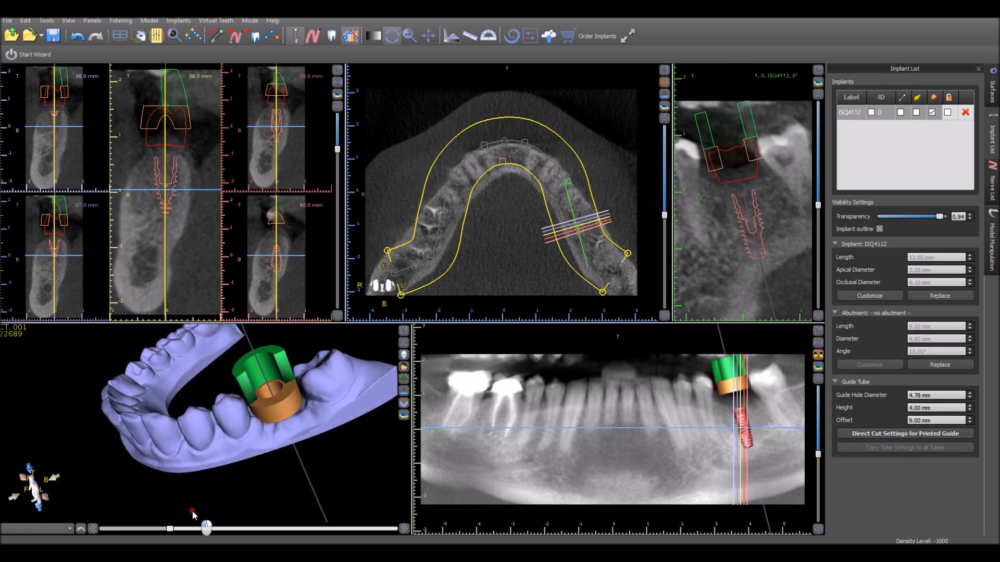
left_click_drag(206, 528, 170, 528)
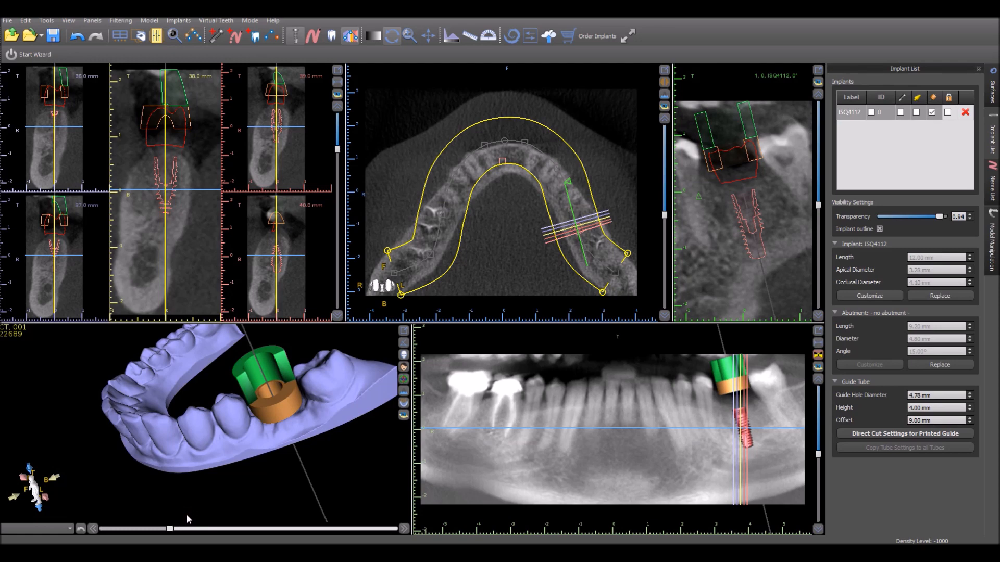
mouse_move(273, 433)
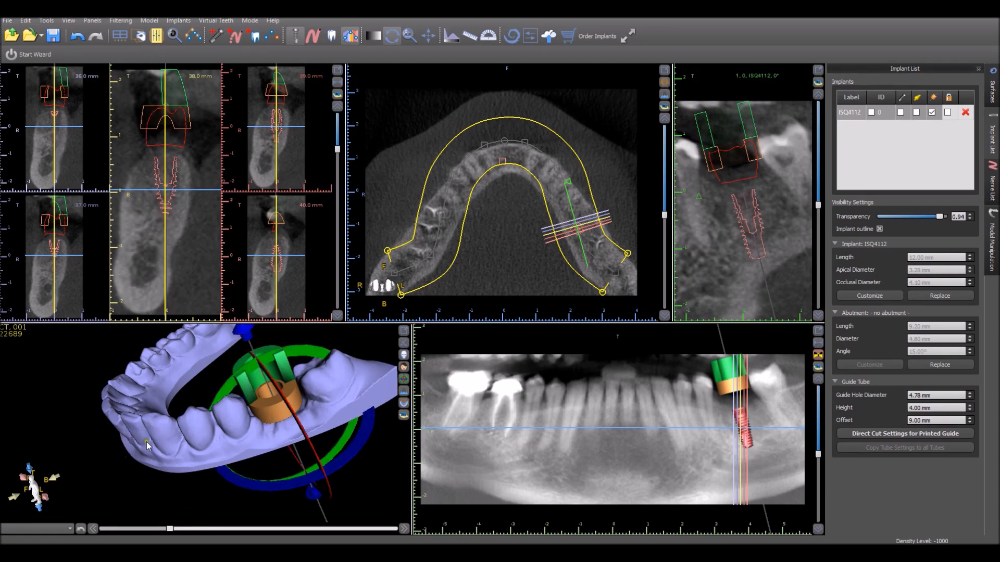
left_click_drag(147, 447, 195, 468)
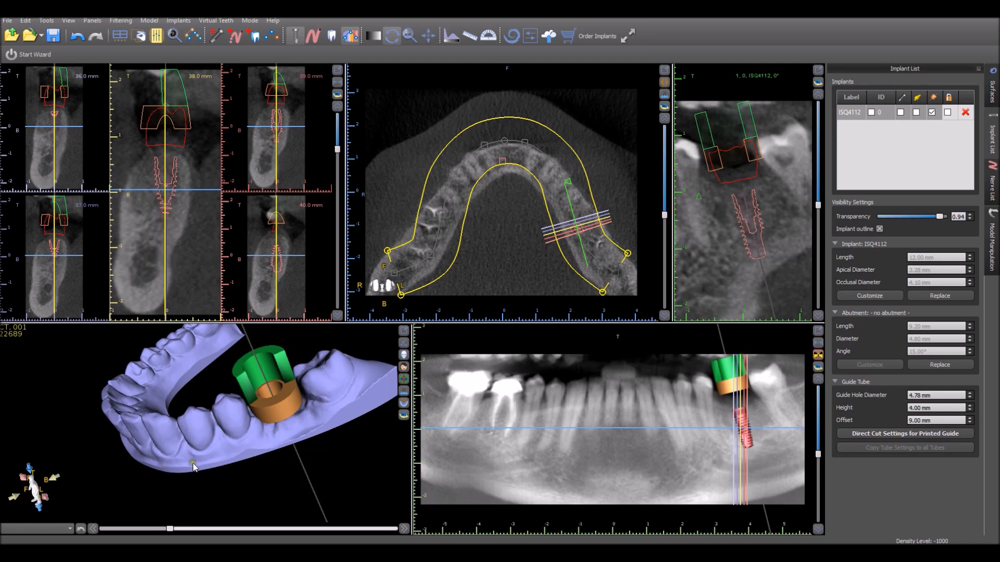
left_click(152, 36)
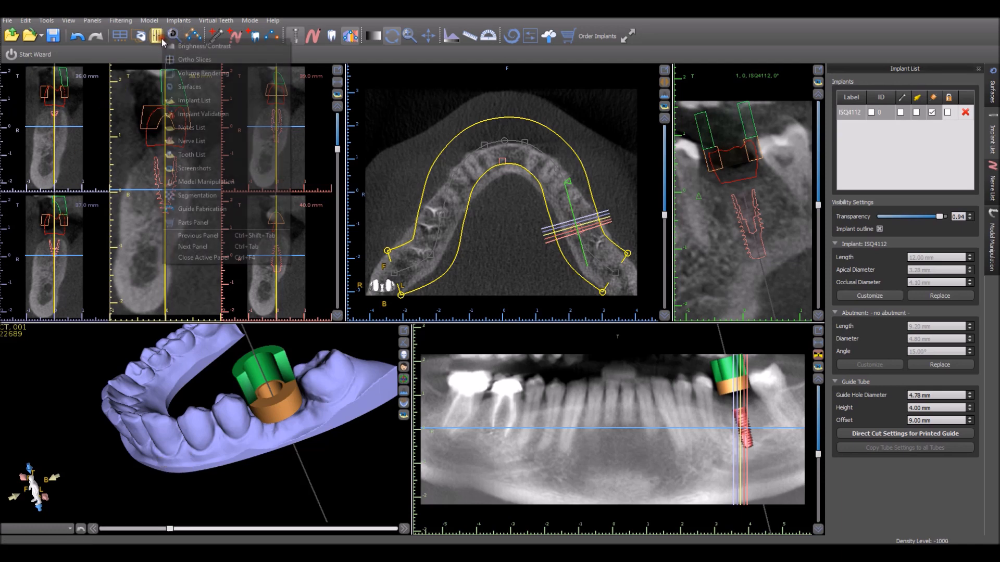
left_click(190, 215)
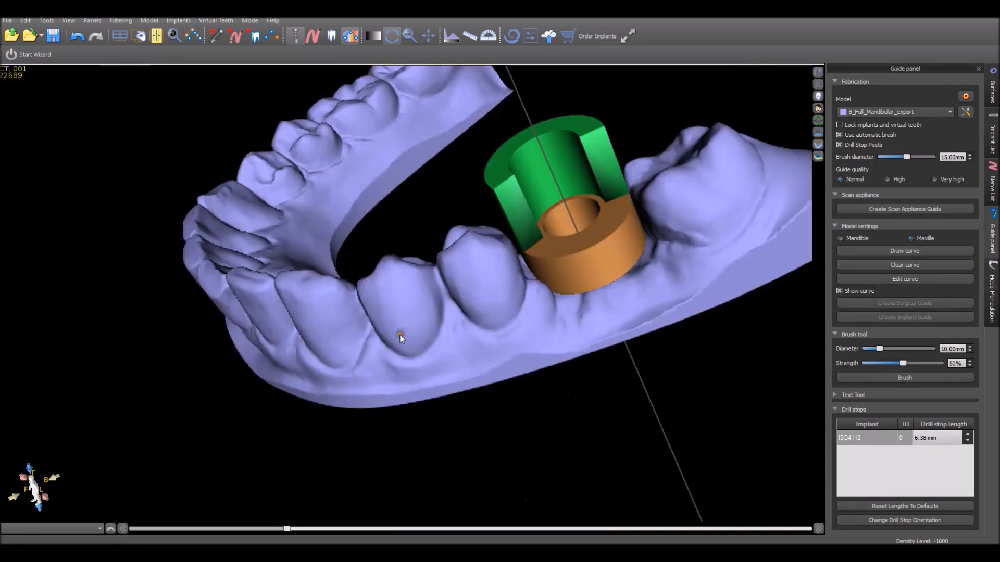
Step: Switch to the basic guide-making panel and begin the guide outline curve
left_click_drag(399, 338, 449, 400)
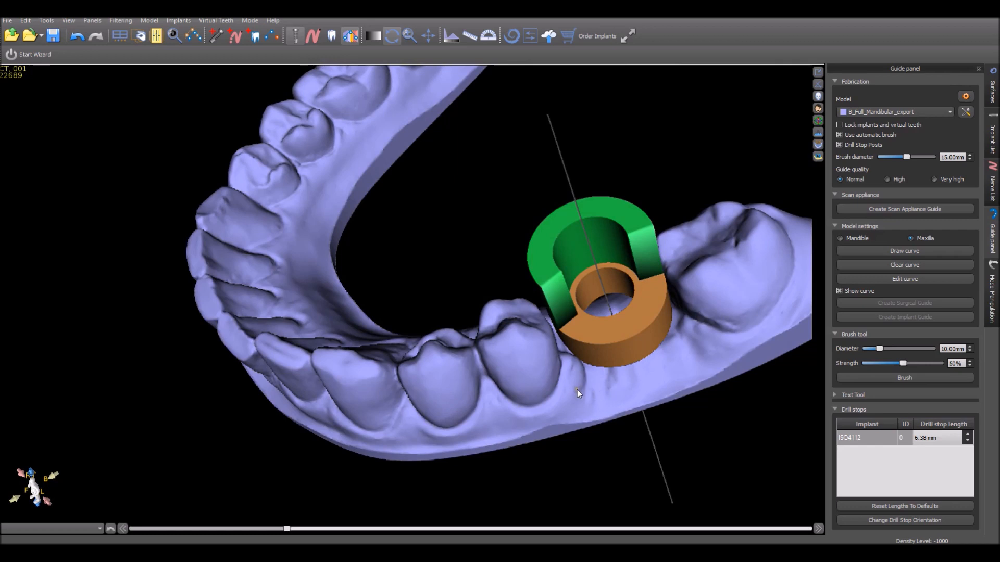
left_click(250, 19)
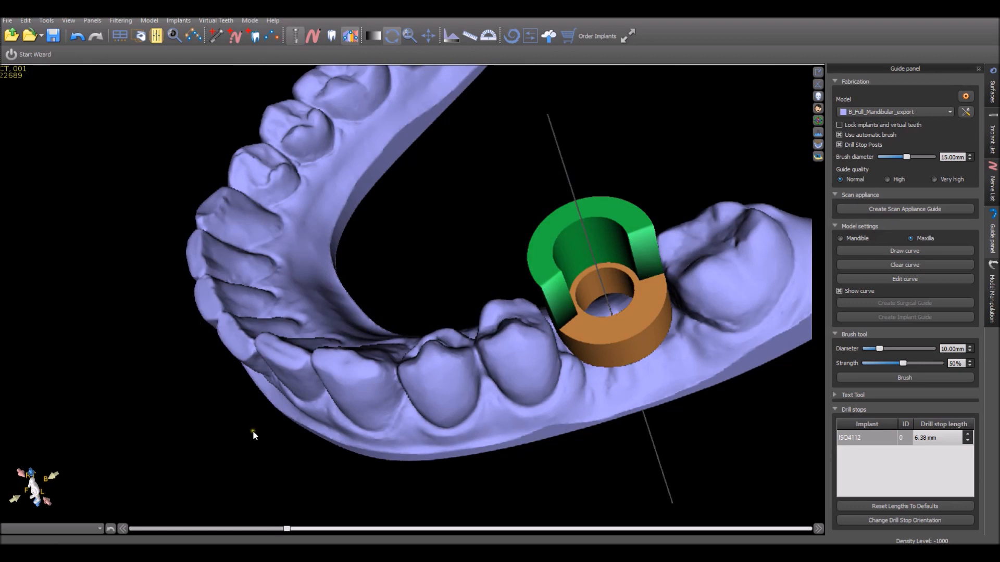
mouse_move(373, 494)
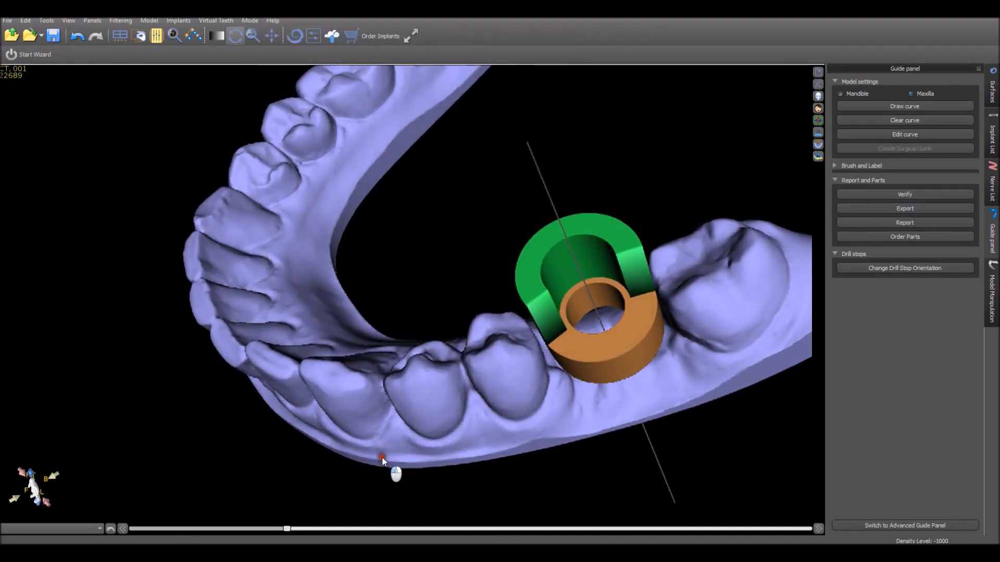
left_click_drag(382, 460, 373, 438)
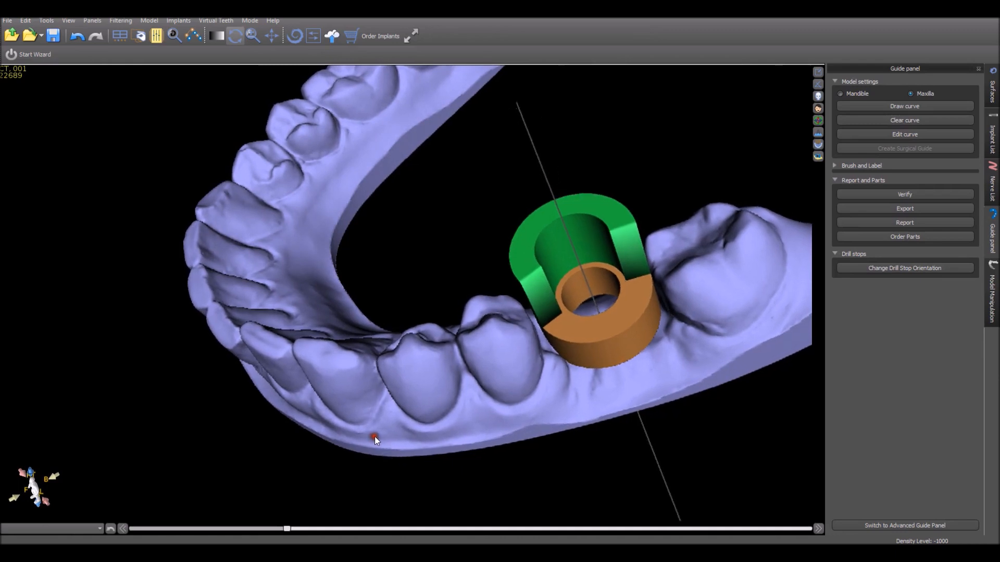
left_click_drag(375, 439, 402, 441)
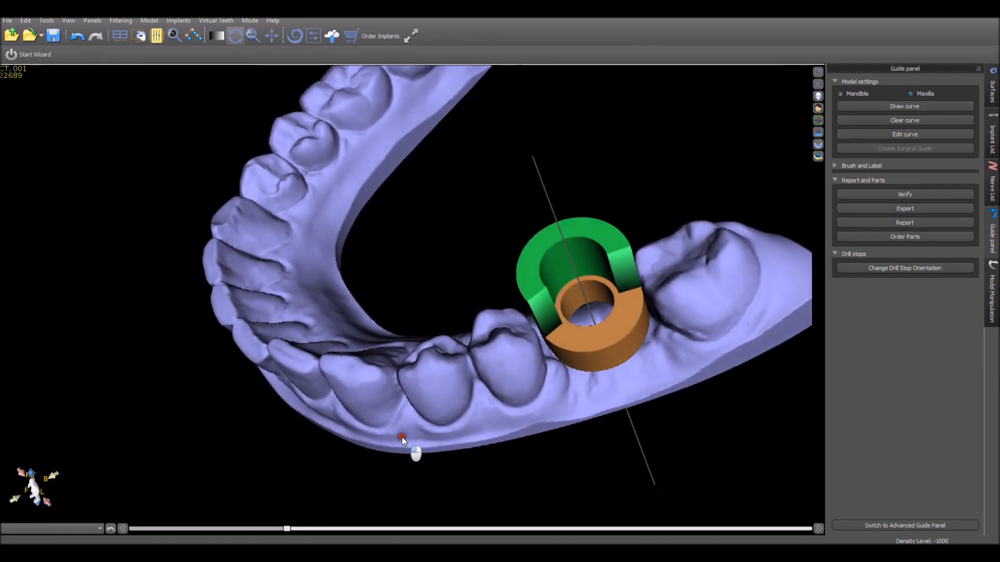
left_click(251, 20)
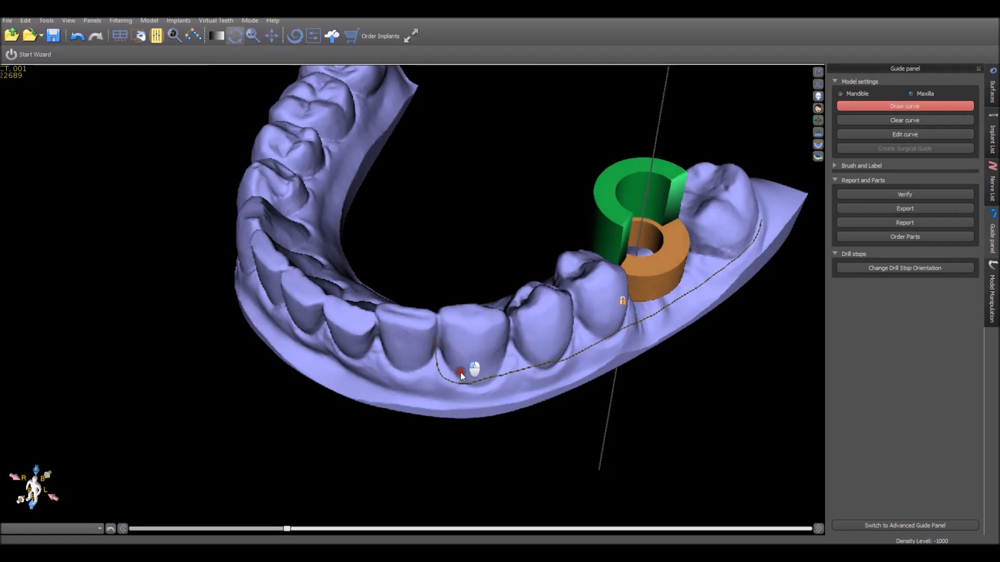
Step: Trace the guide outline along the front teeth and around the back molar
left_click_drag(463, 375, 450, 428)
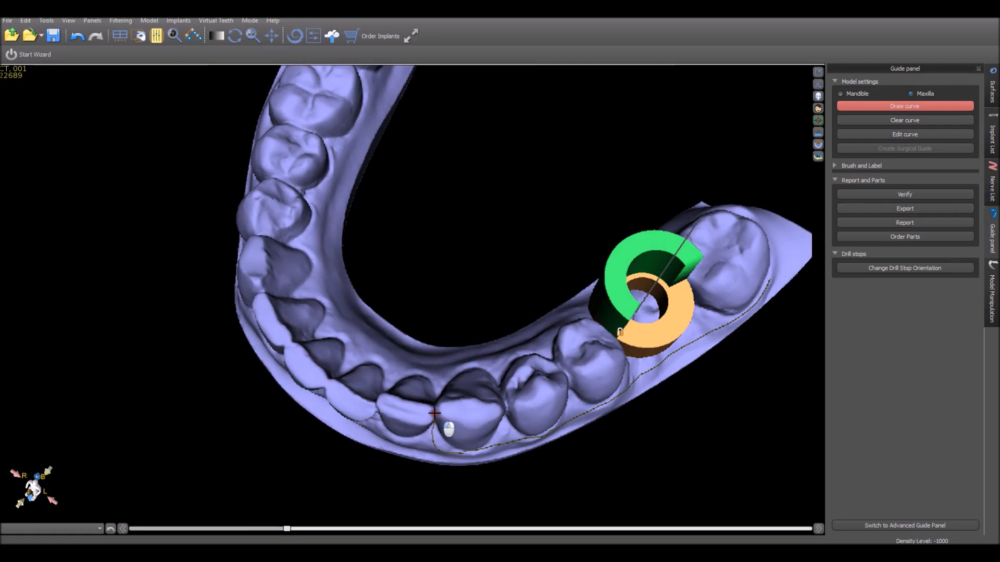
left_click_drag(450, 427, 479, 467)
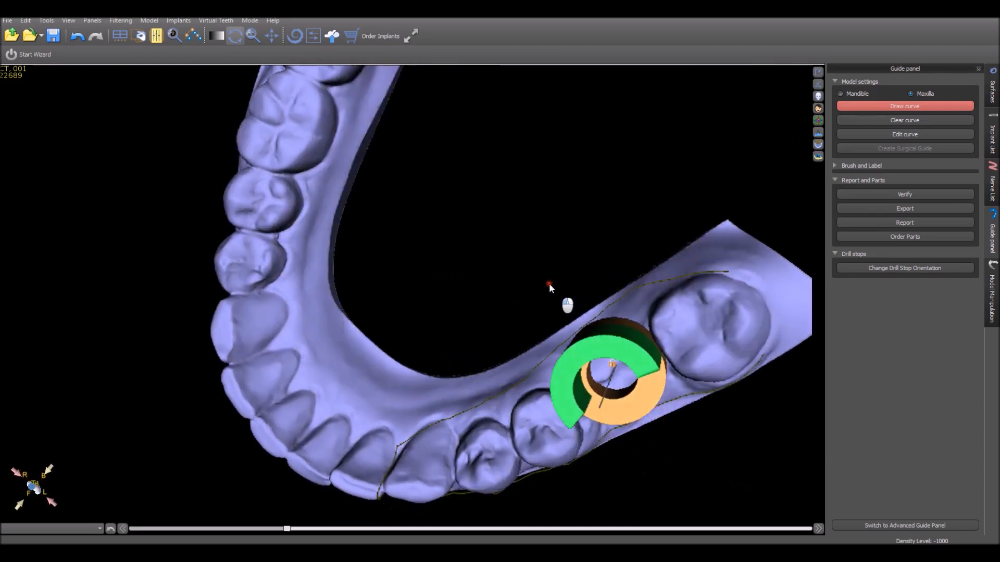
left_click_drag(549, 287, 709, 310)
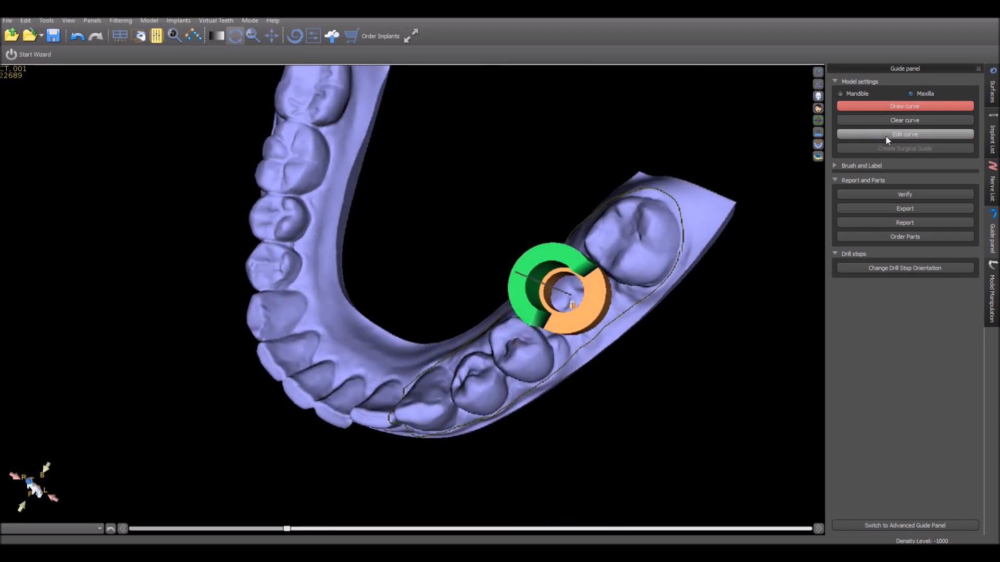
Step: Make the guide outline editable via Edit curve and inspect its control points around the molars
left_click(904, 134)
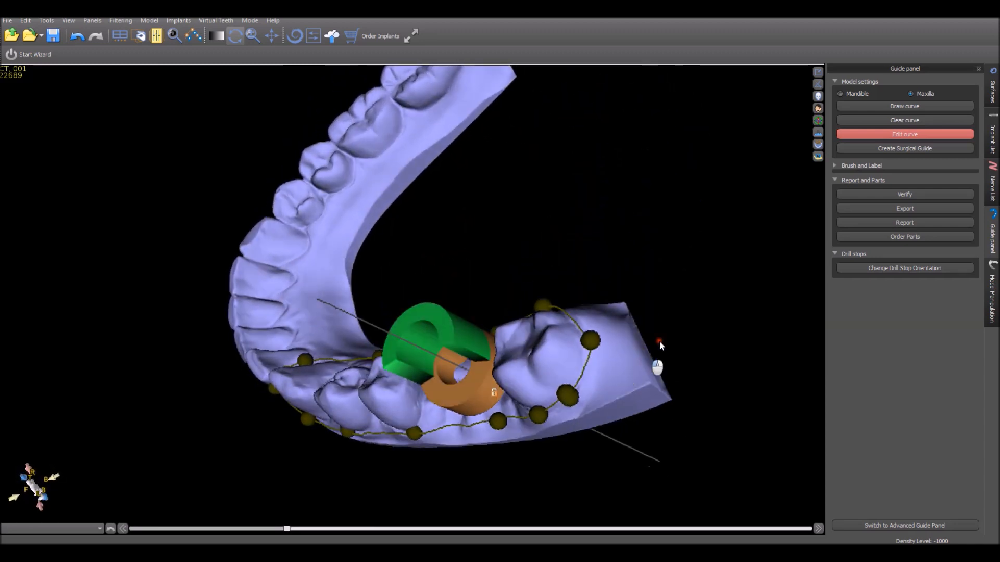
left_click_drag(661, 347, 433, 412)
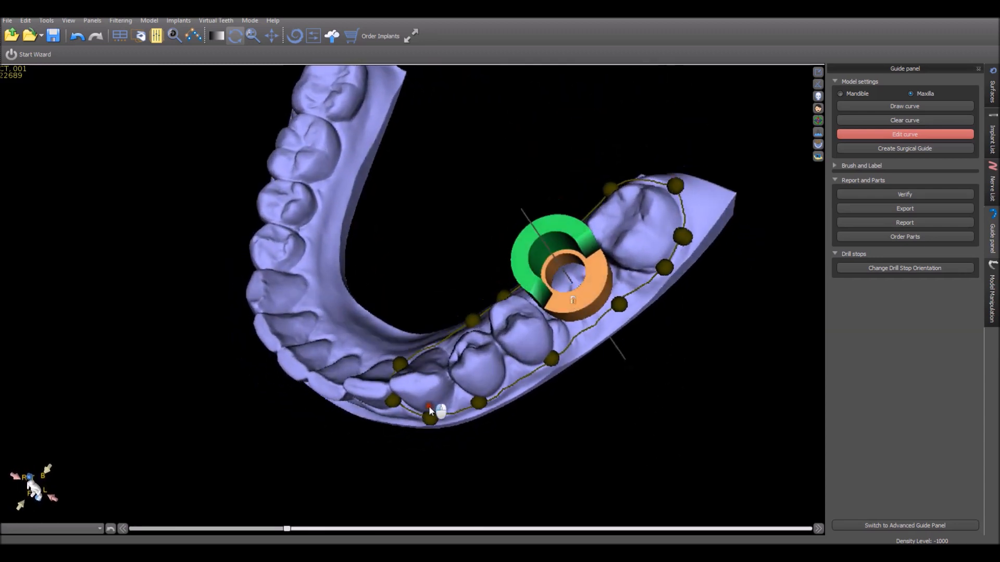
left_click_drag(430, 411, 579, 457)
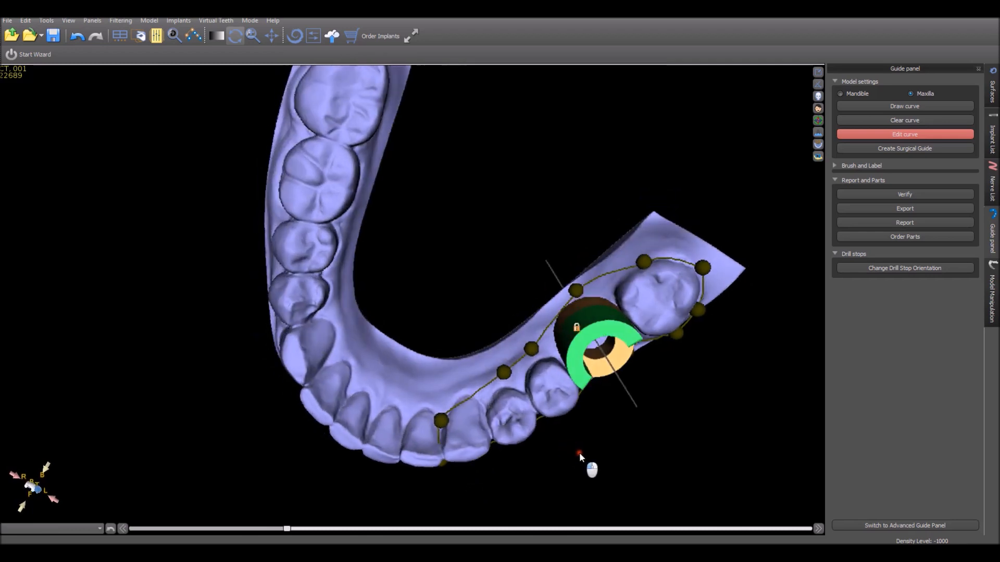
left_click_drag(580, 456, 708, 219)
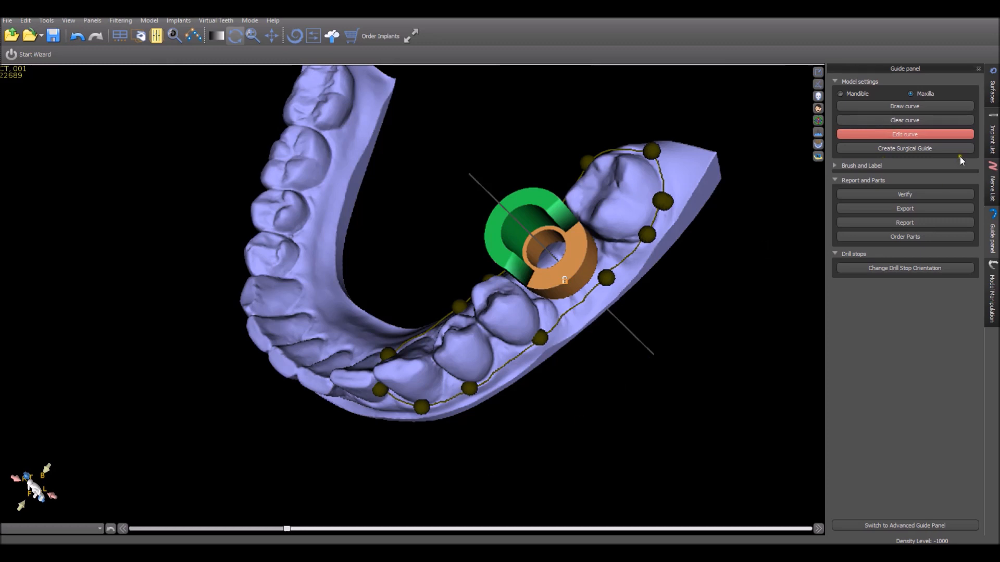
left_click(904, 148)
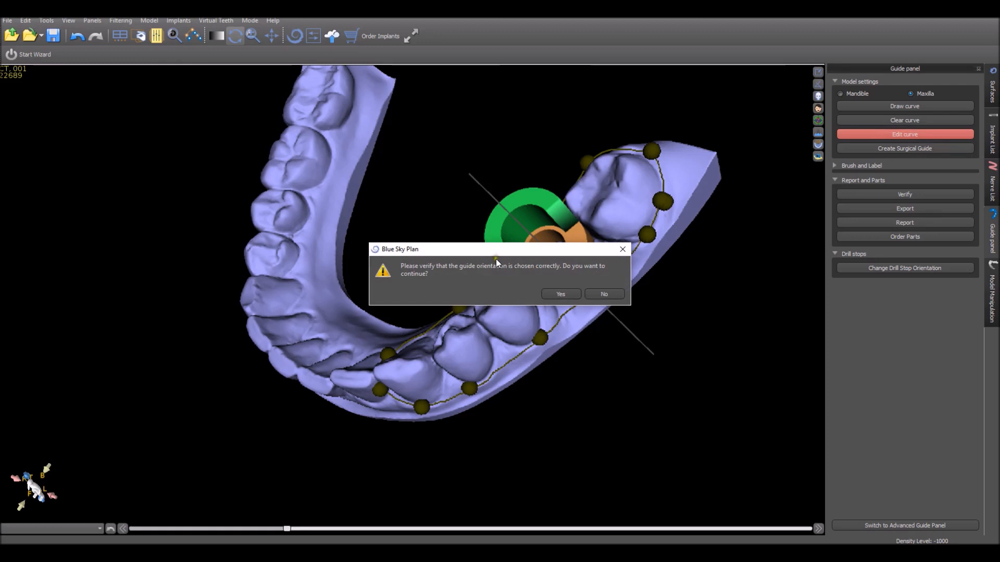
mouse_move(519, 331)
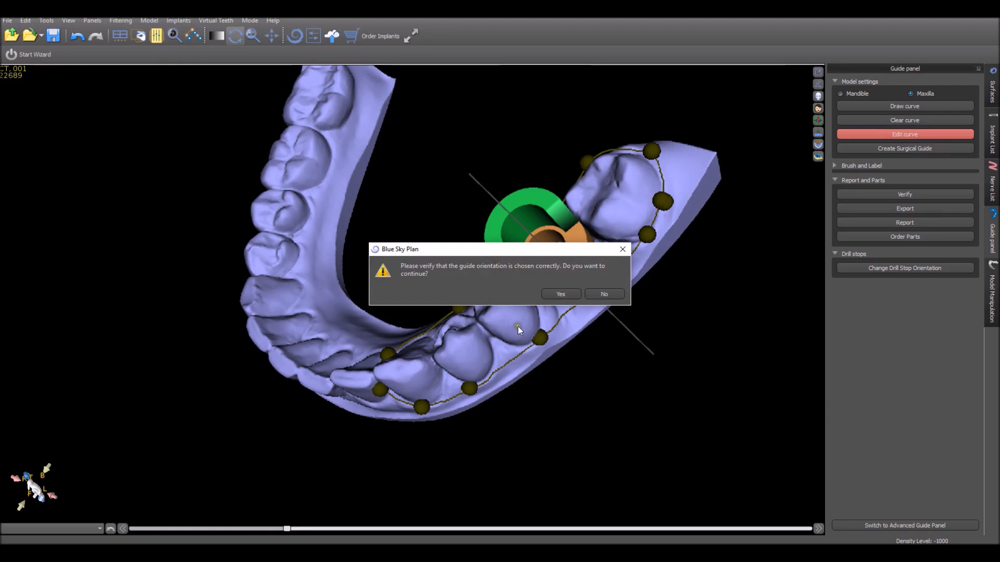
mouse_move(496, 287)
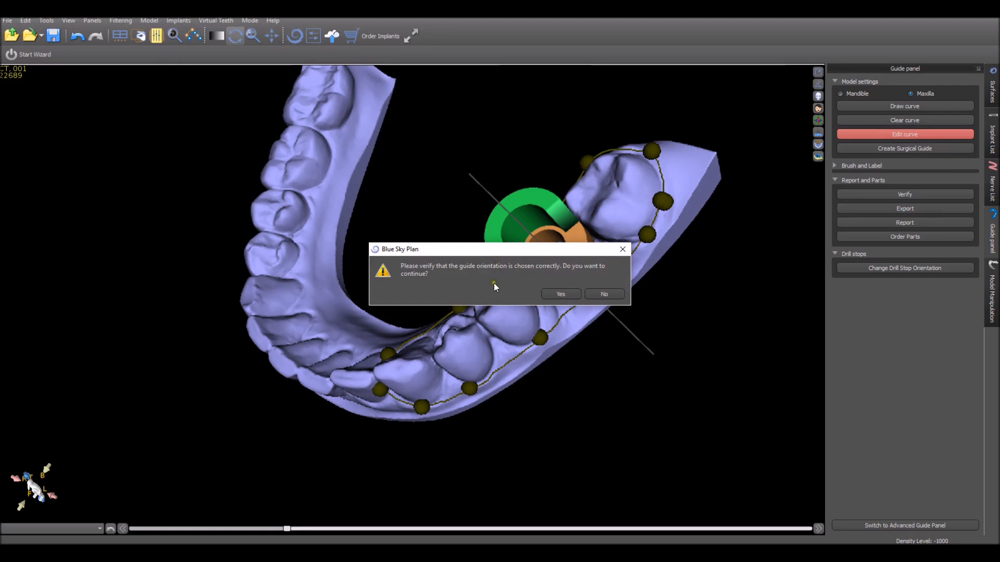
left_click(560, 294)
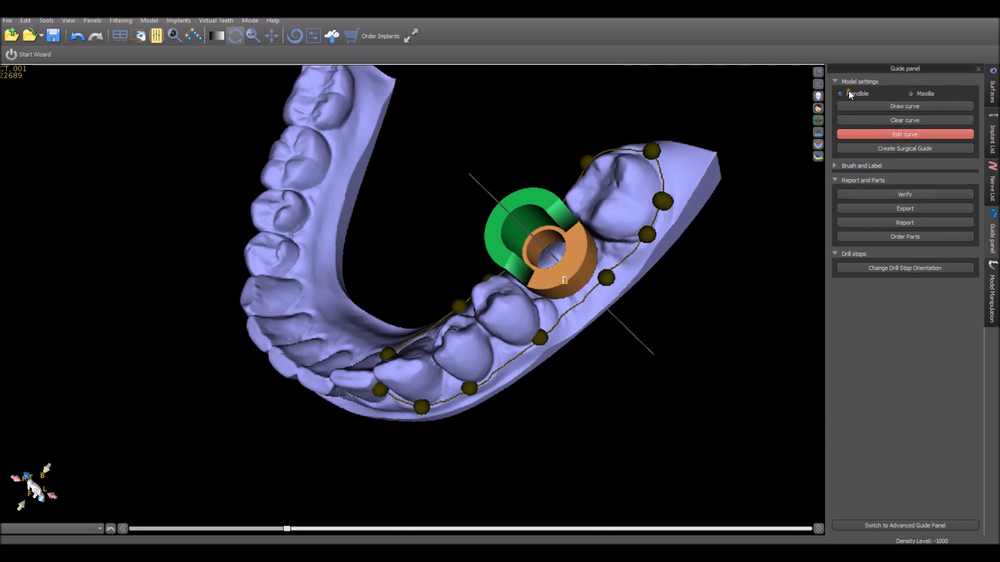
Step: Set the guide to mandible, choose the Blue Sky Bio X Cube handpiece and save the 20 mm drill lengths
left_click(904, 148)
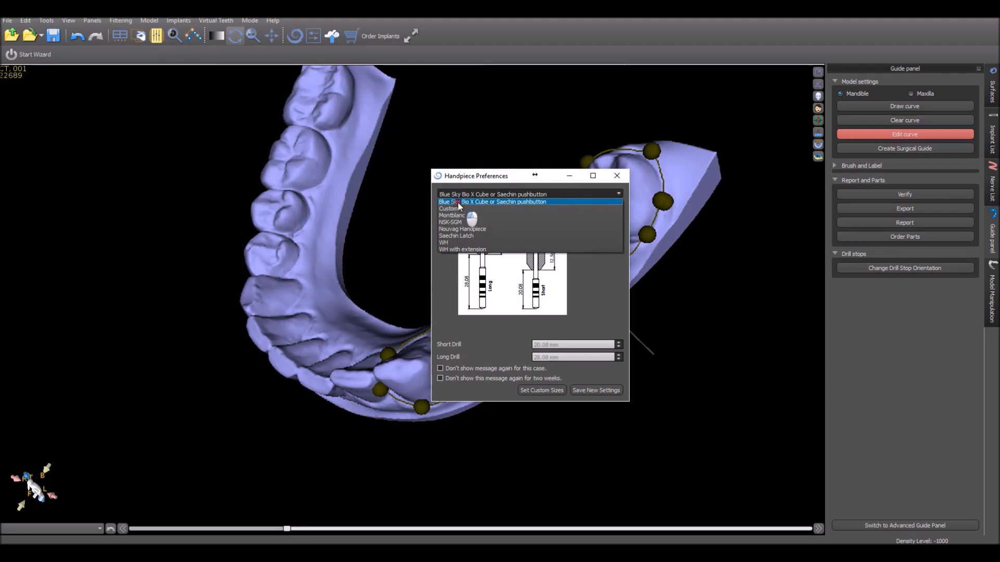
left_click(492, 202)
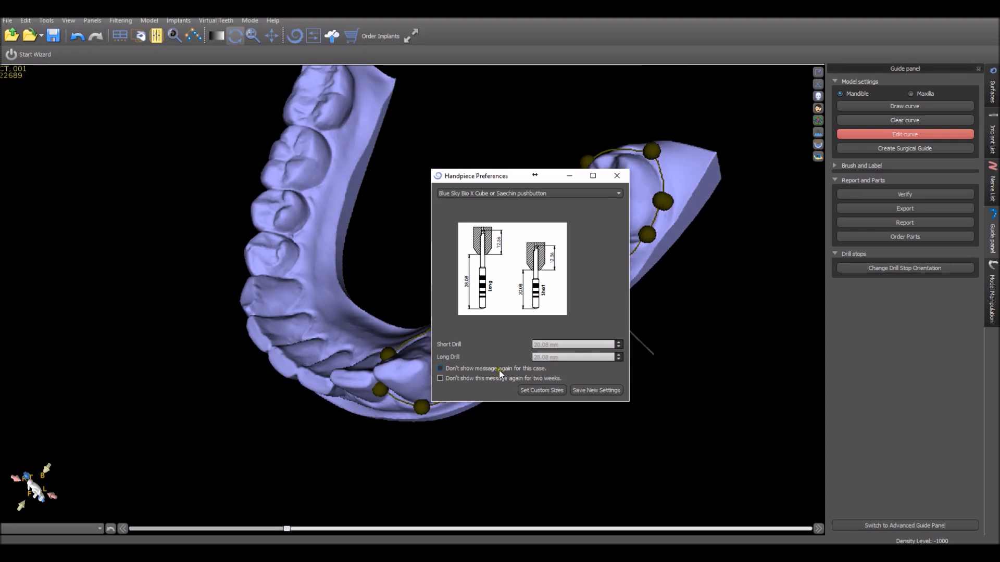
left_click(439, 369)
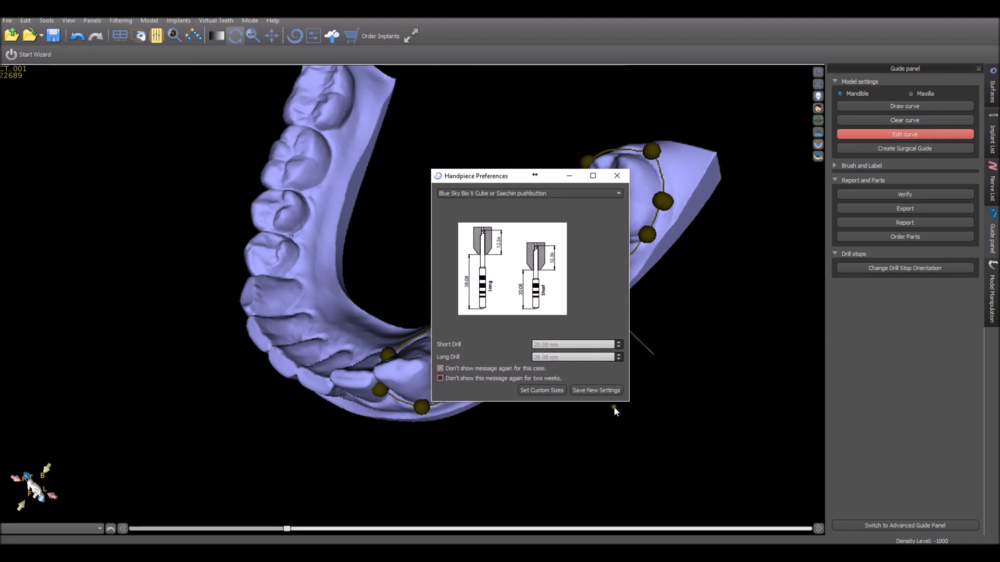
left_click(596, 389)
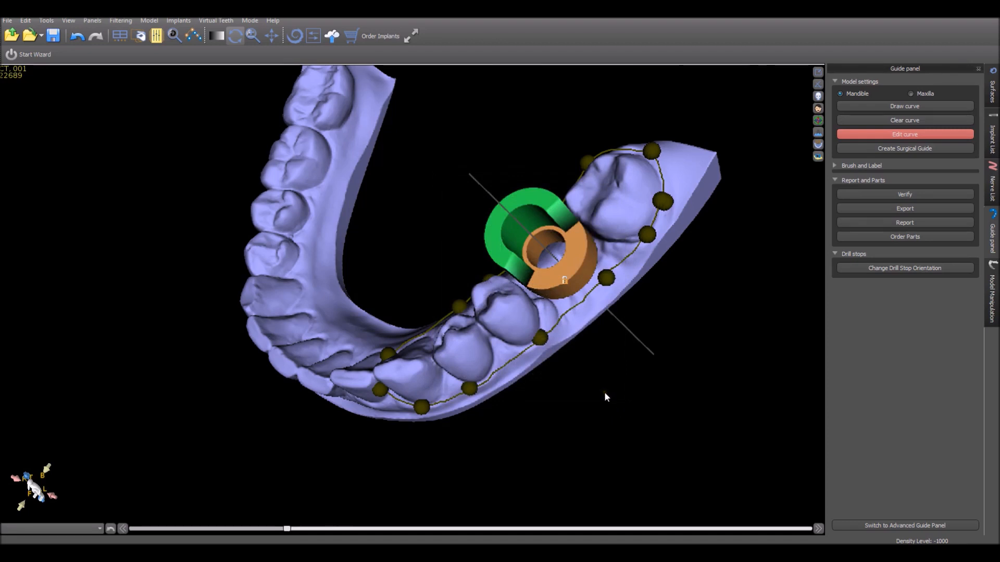
Step: Start fabricating the surgical guide with Create Surgical Guide
left_click(904, 148)
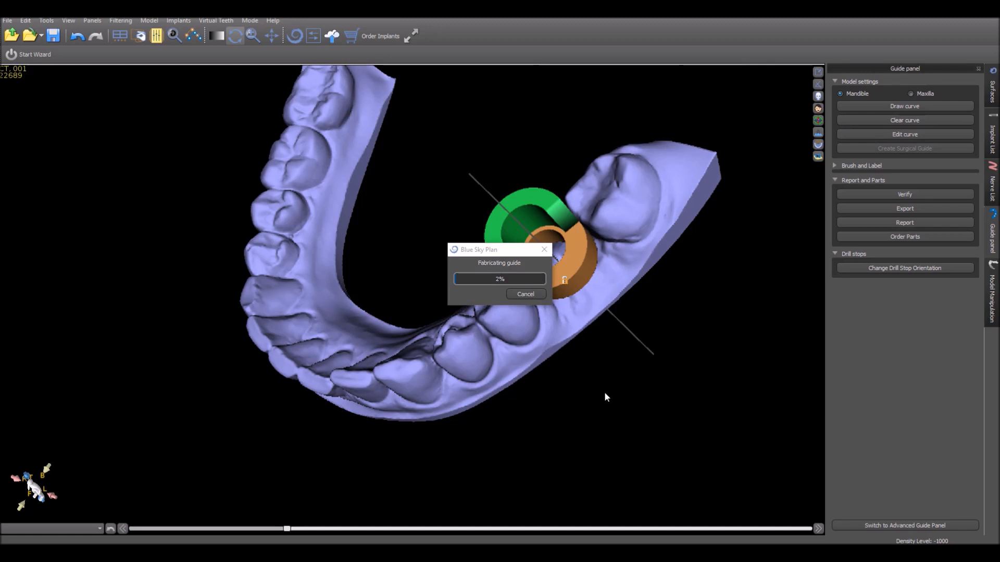
mouse_move(593, 393)
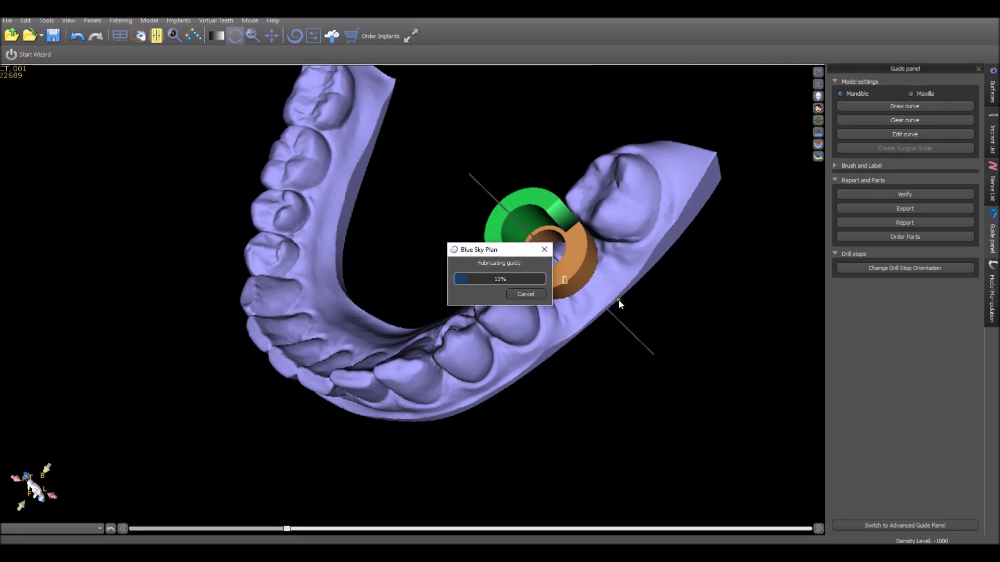
mouse_move(962, 185)
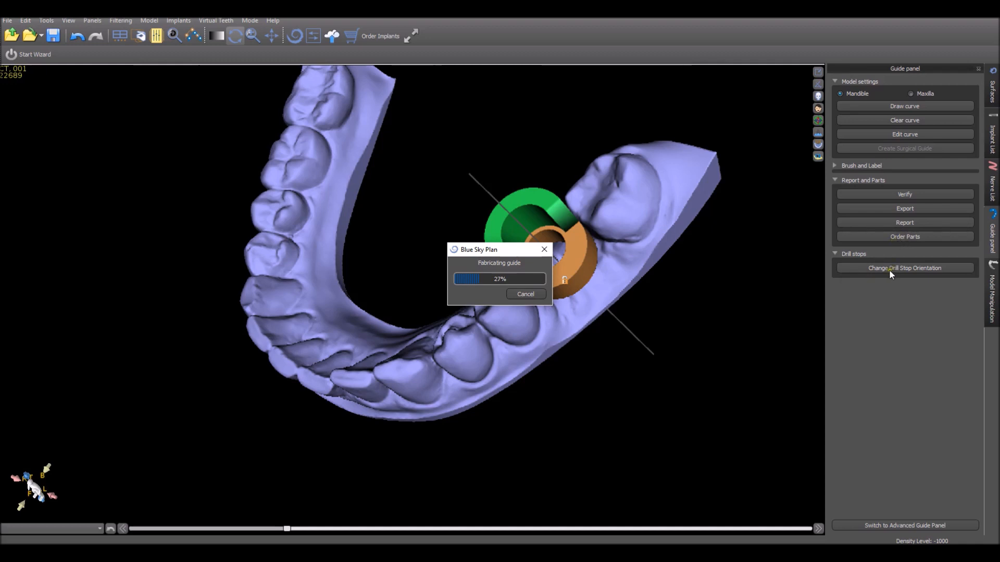
mouse_move(749, 269)
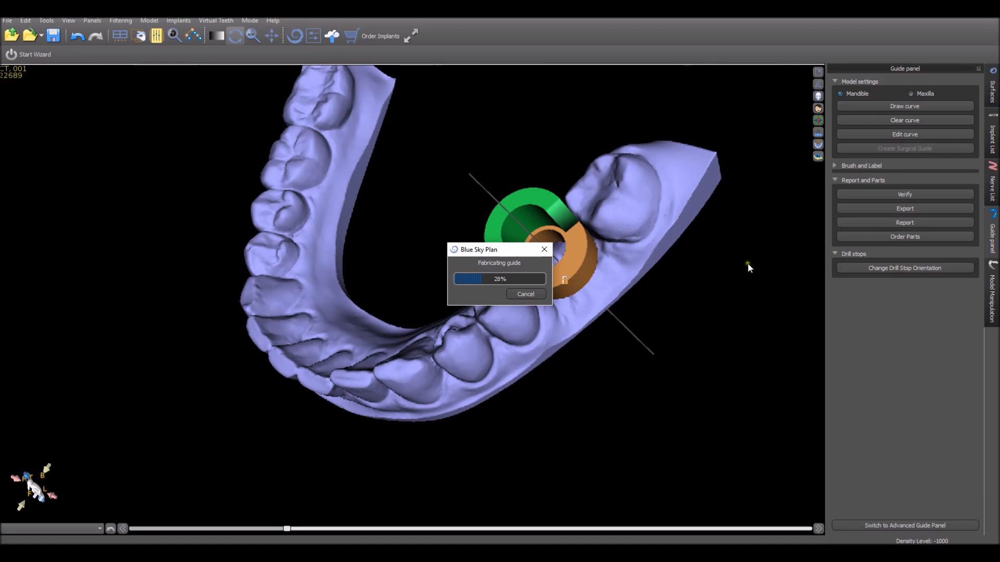
mouse_move(489, 240)
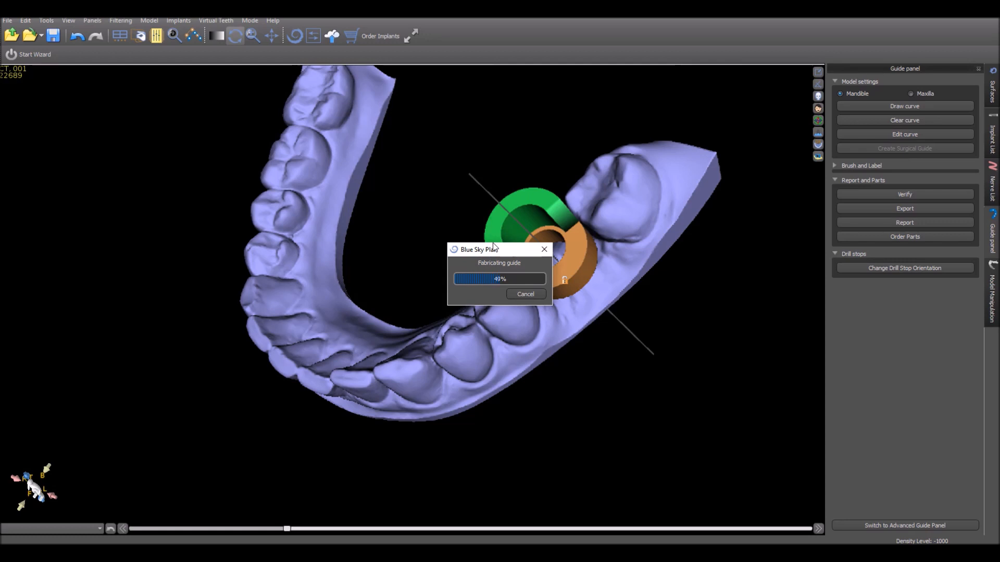
mouse_move(868, 270)
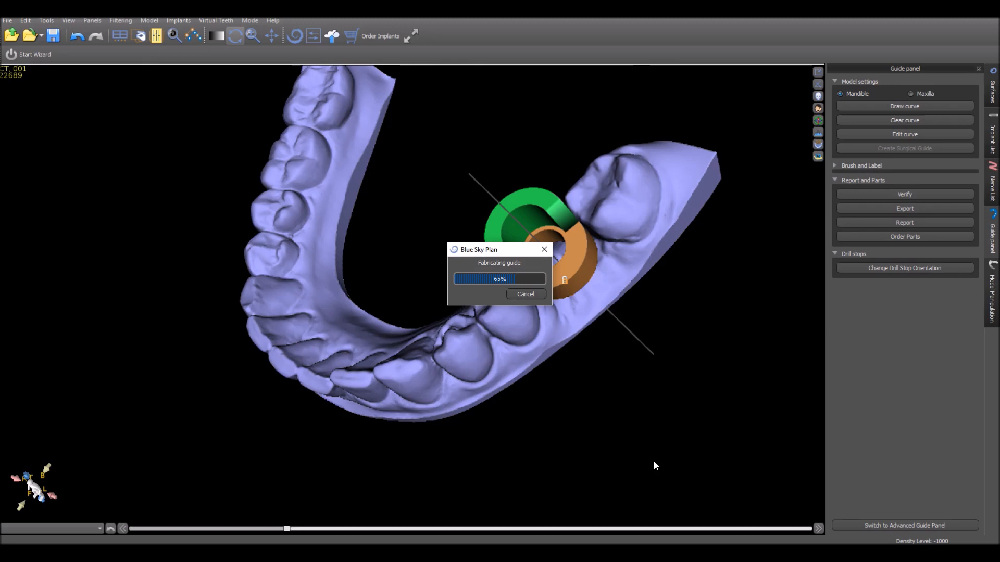
mouse_move(447, 418)
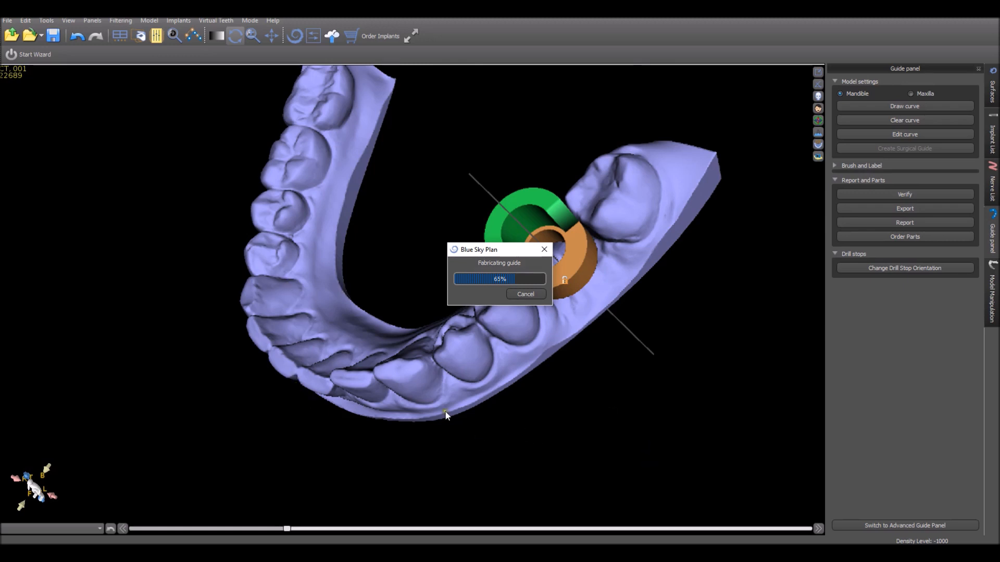
mouse_move(9, 22)
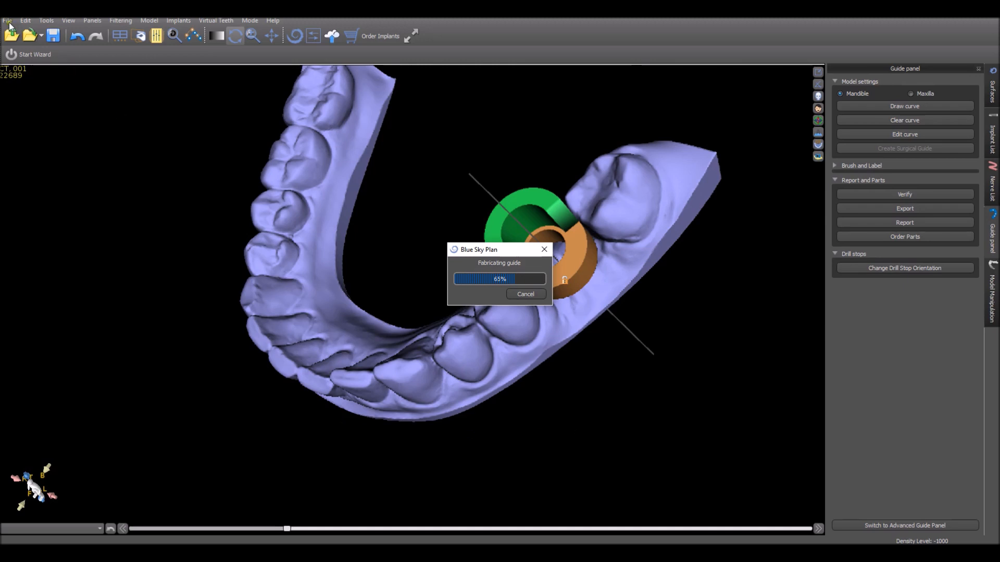
mouse_move(4, 171)
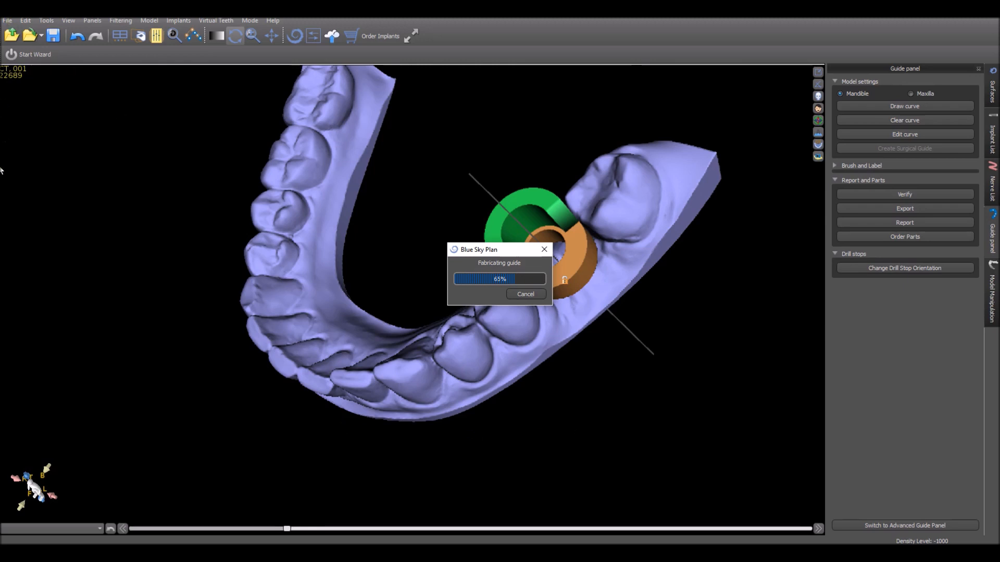
mouse_move(10, 220)
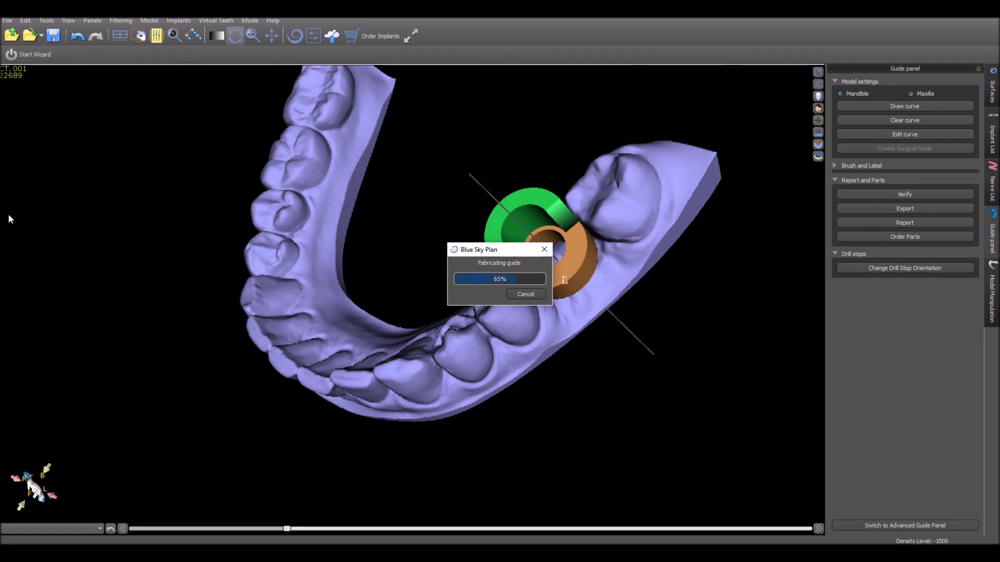
mouse_move(204, 393)
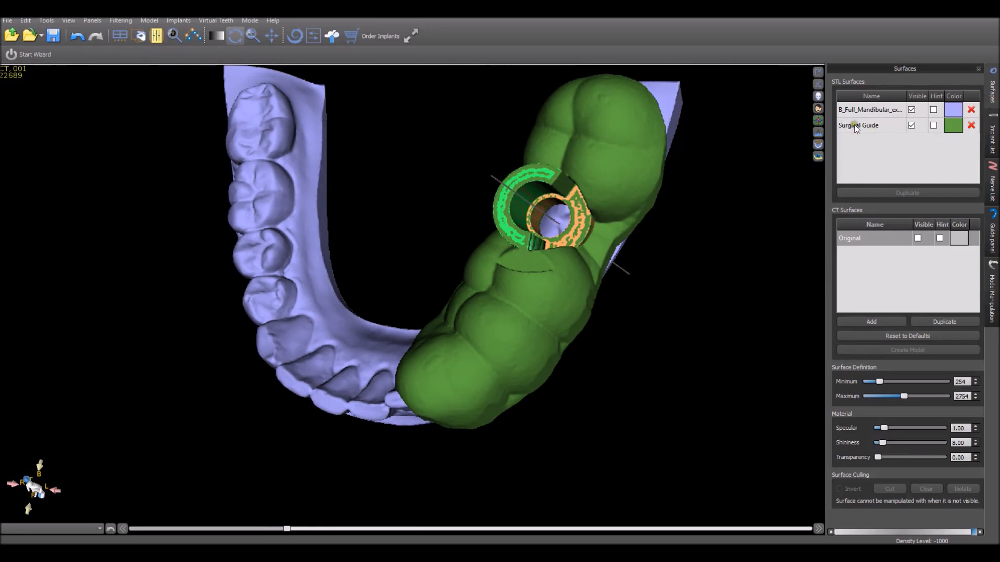
Step: Hide the mandibular model and the implant so only the green guide with its tube hole shows
left_click(910, 111)
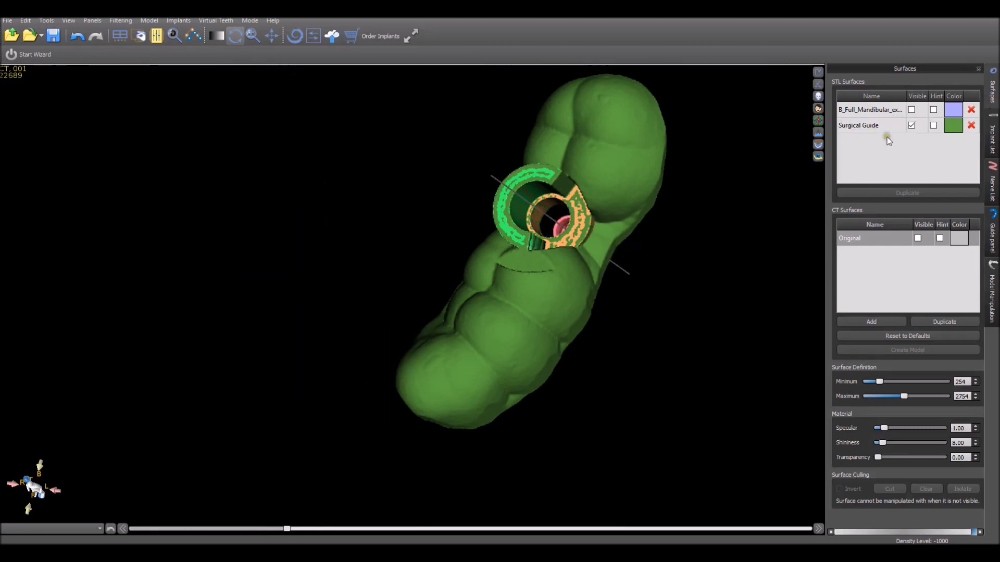
left_click(994, 145)
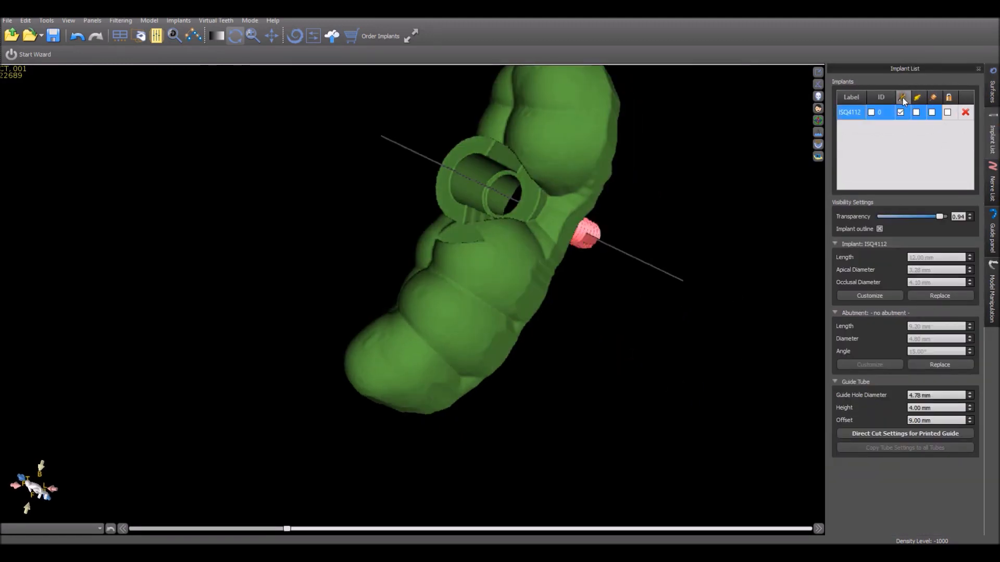
left_click(902, 113)
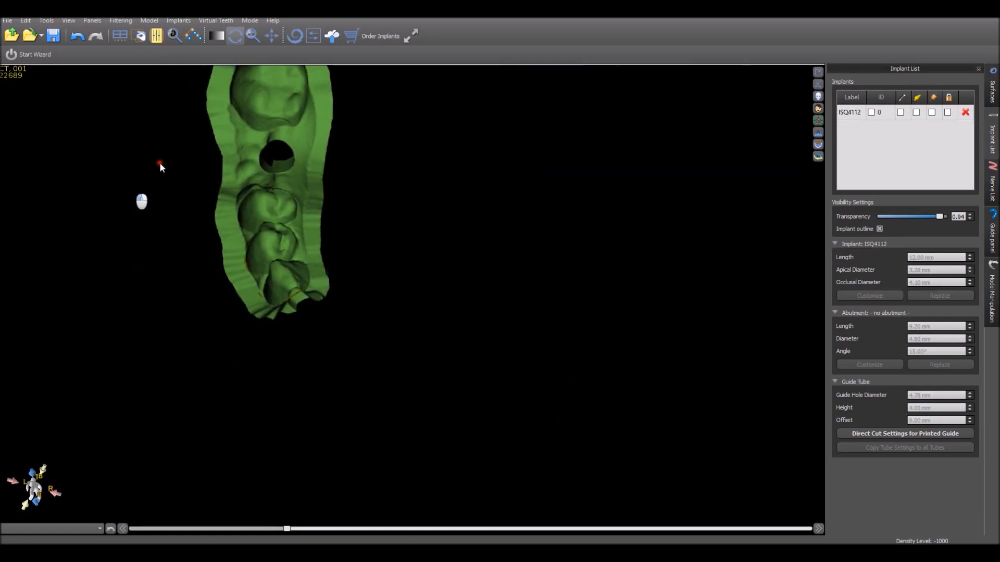
left_click_drag(159, 166, 580, 433)
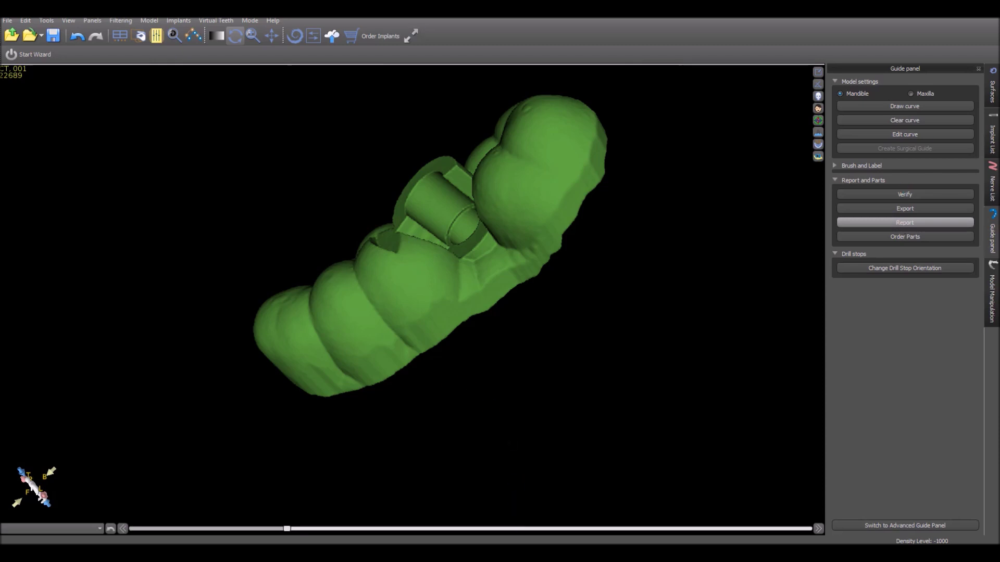
Step: Generate the PDF report and review the ISQ4112 implant drill details and scan images
left_click(904, 222)
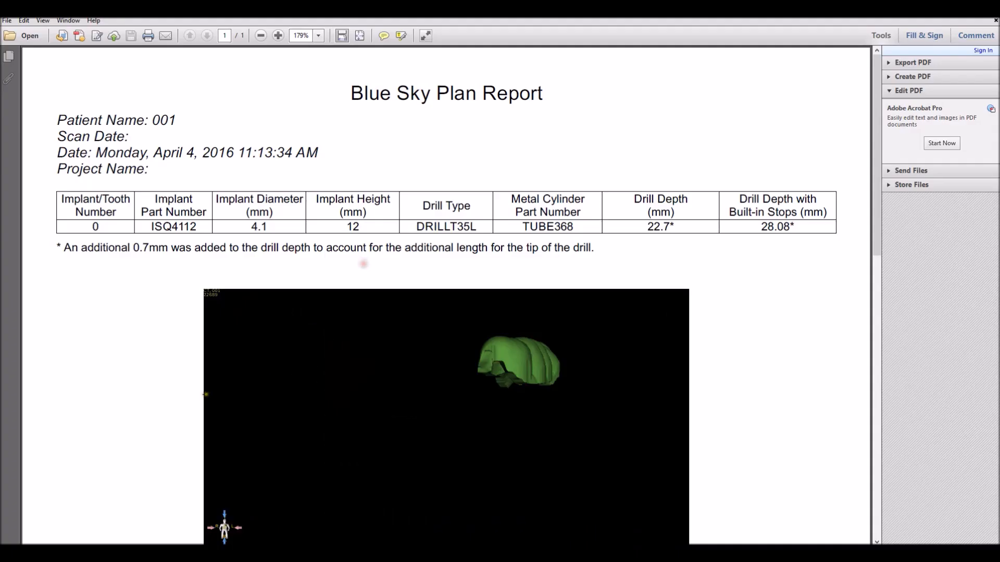
scroll("down", 3)
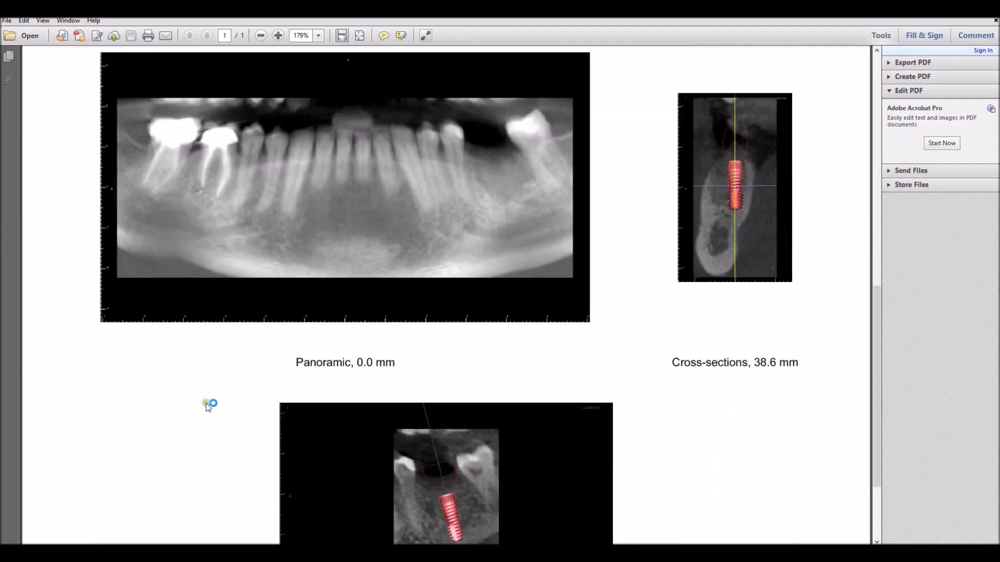
scroll("down", 3)
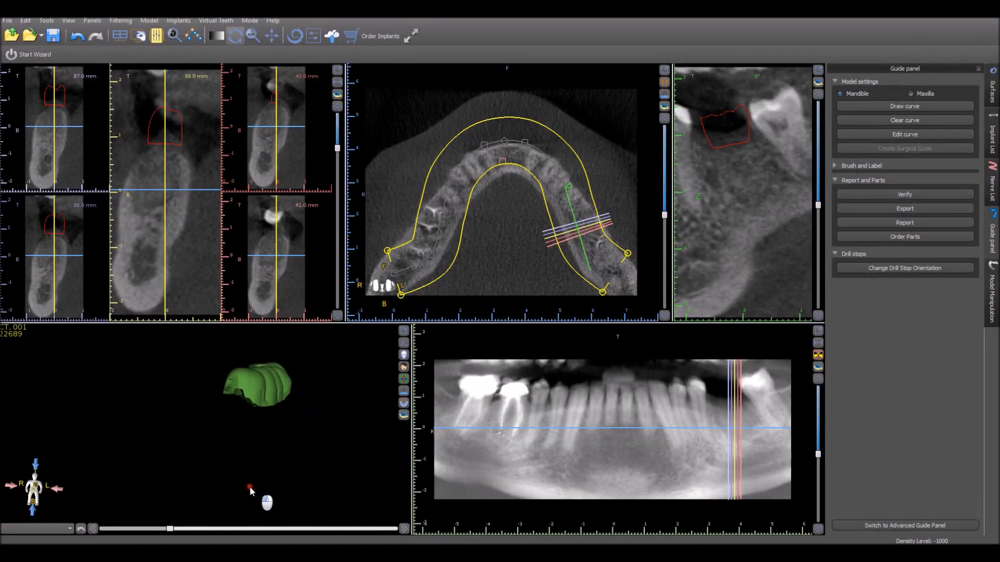
Step: View the guide from above and bring up the Mode menu with Digital Surgical Guide active
left_click_drag(251, 487, 150, 471)
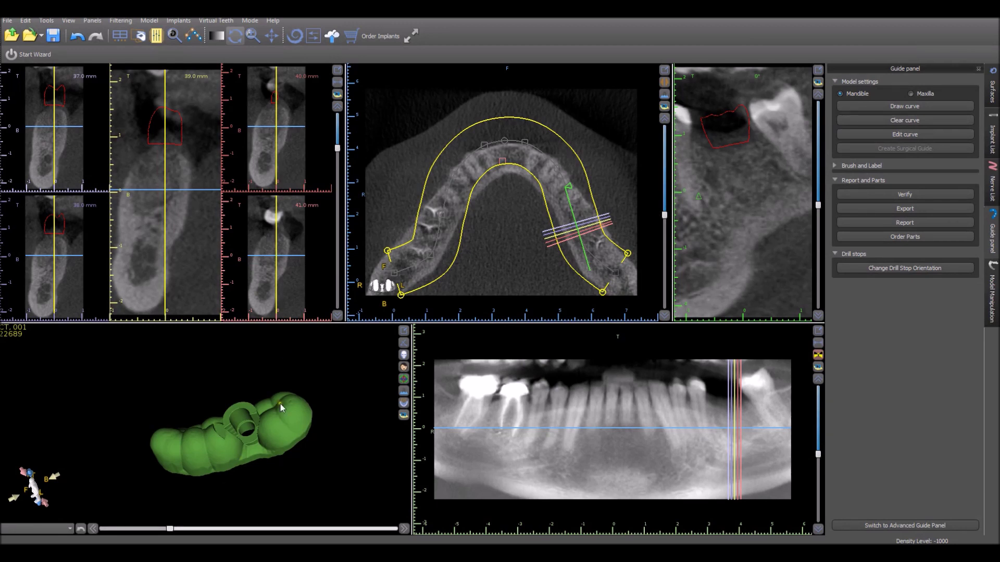
left_click(250, 20)
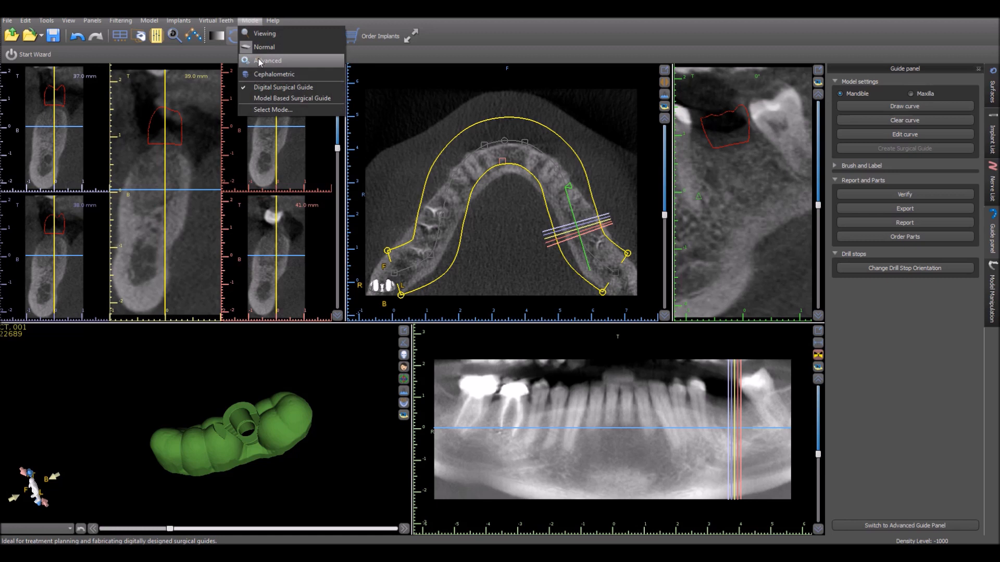
mouse_move(260, 63)
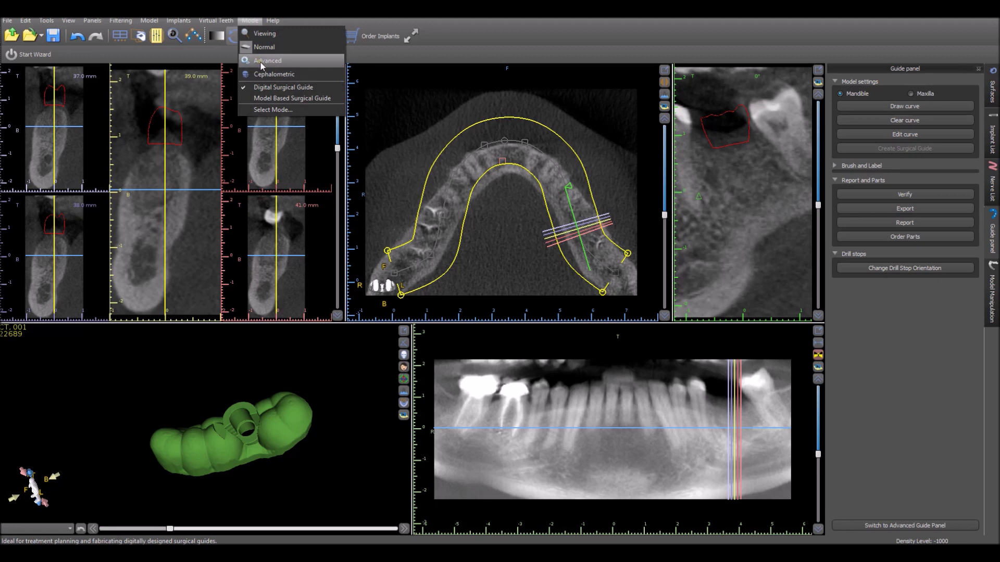
mouse_move(269, 56)
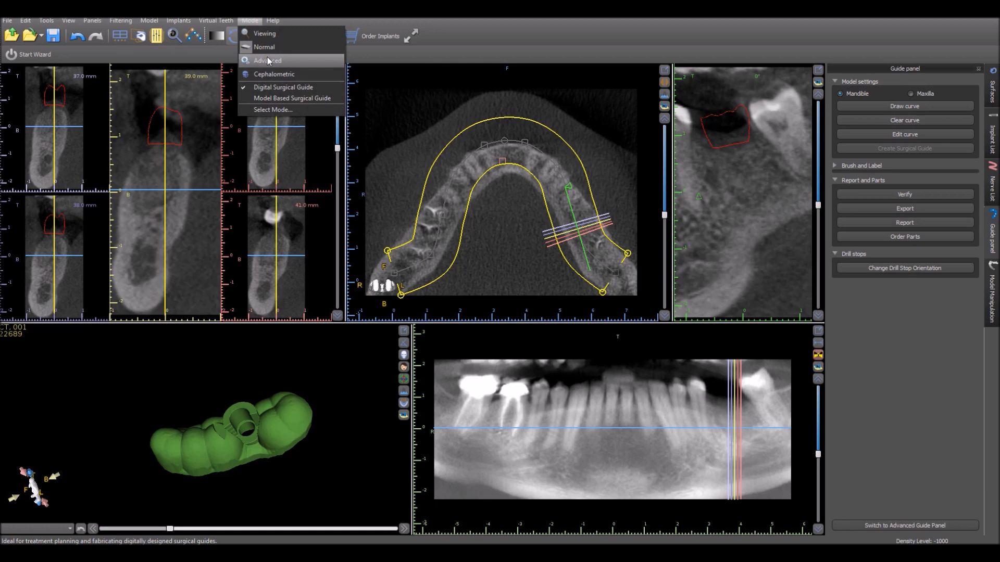
mouse_move(387, 504)
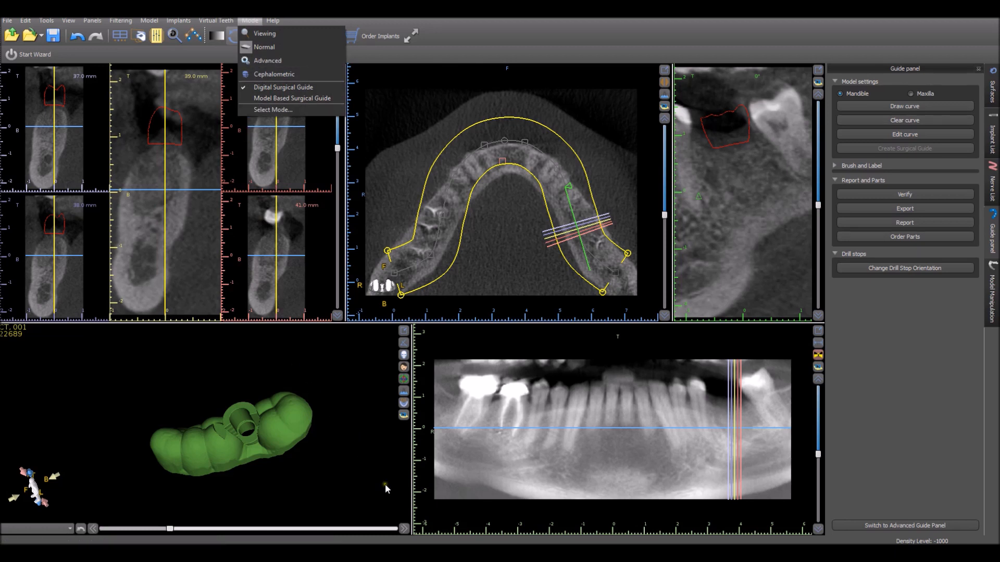